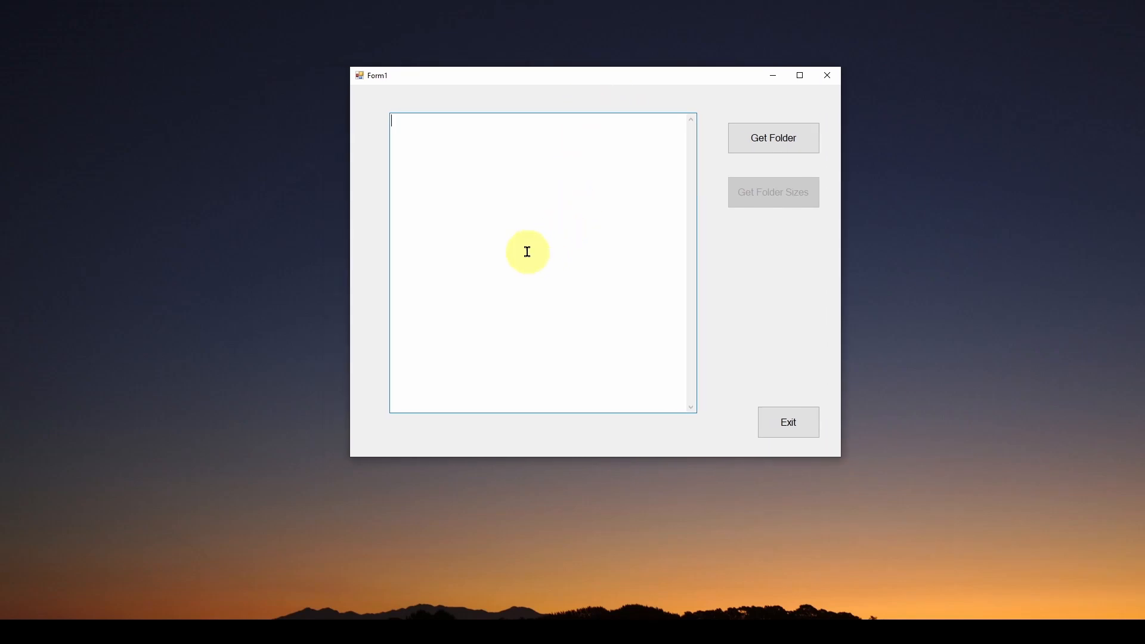
pyautogui.moveTo(536, 253)
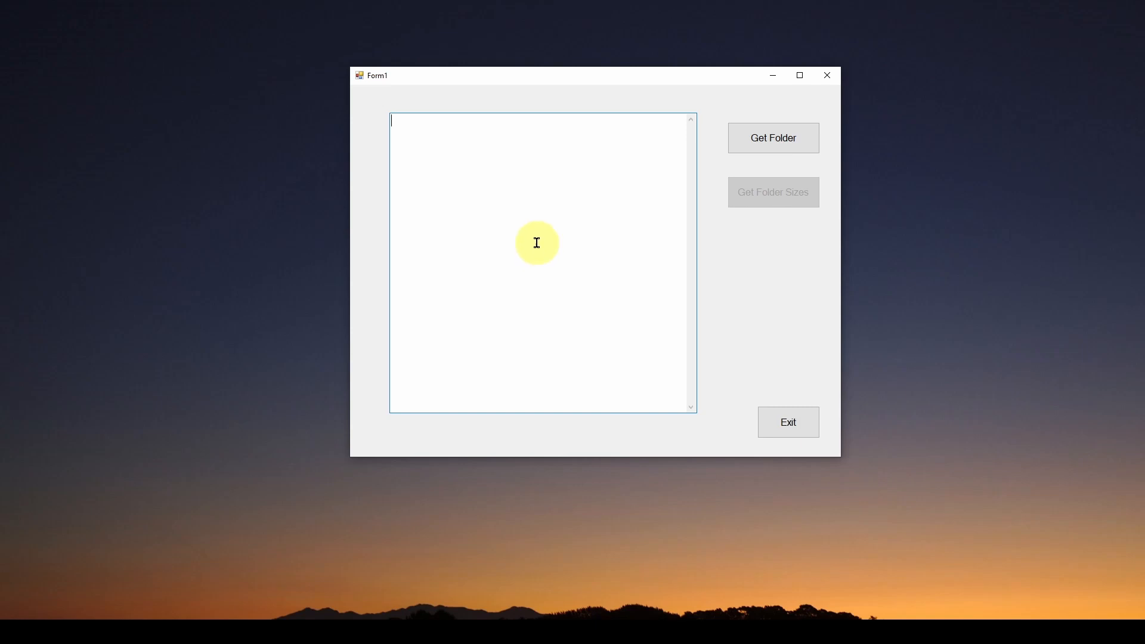
pyautogui.moveTo(542, 213)
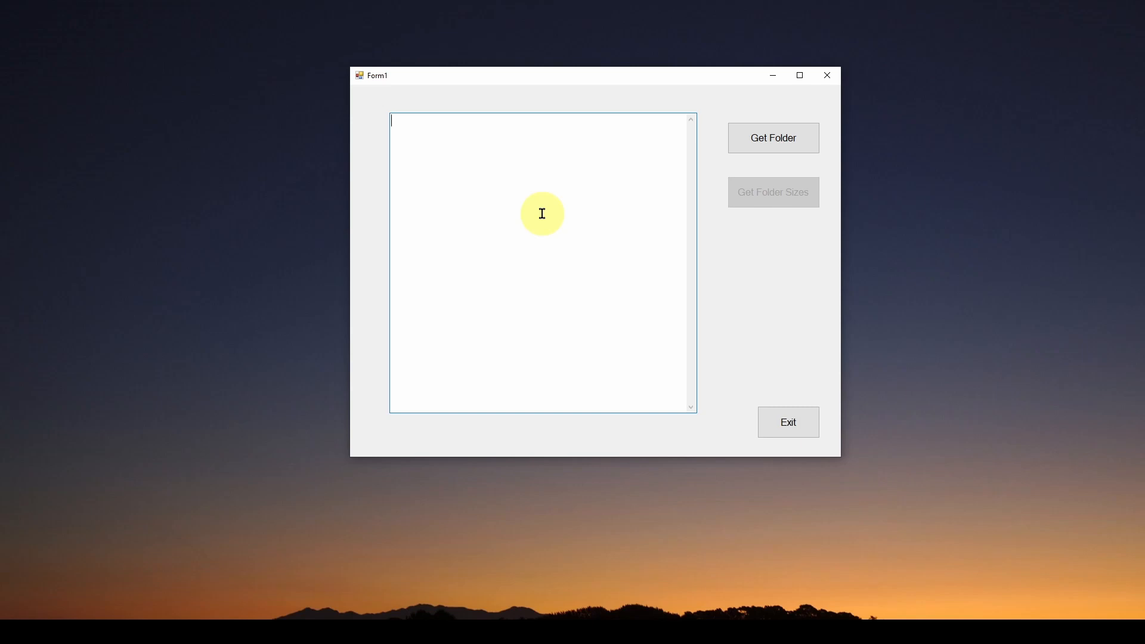
pyautogui.moveTo(540, 175)
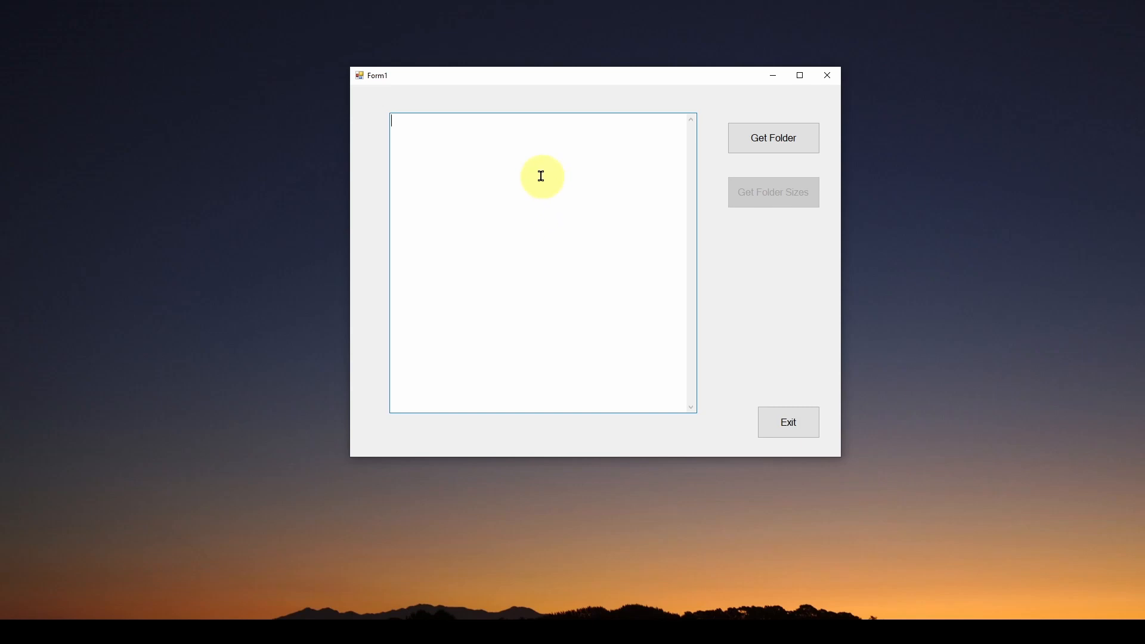
pyautogui.moveTo(553, 87)
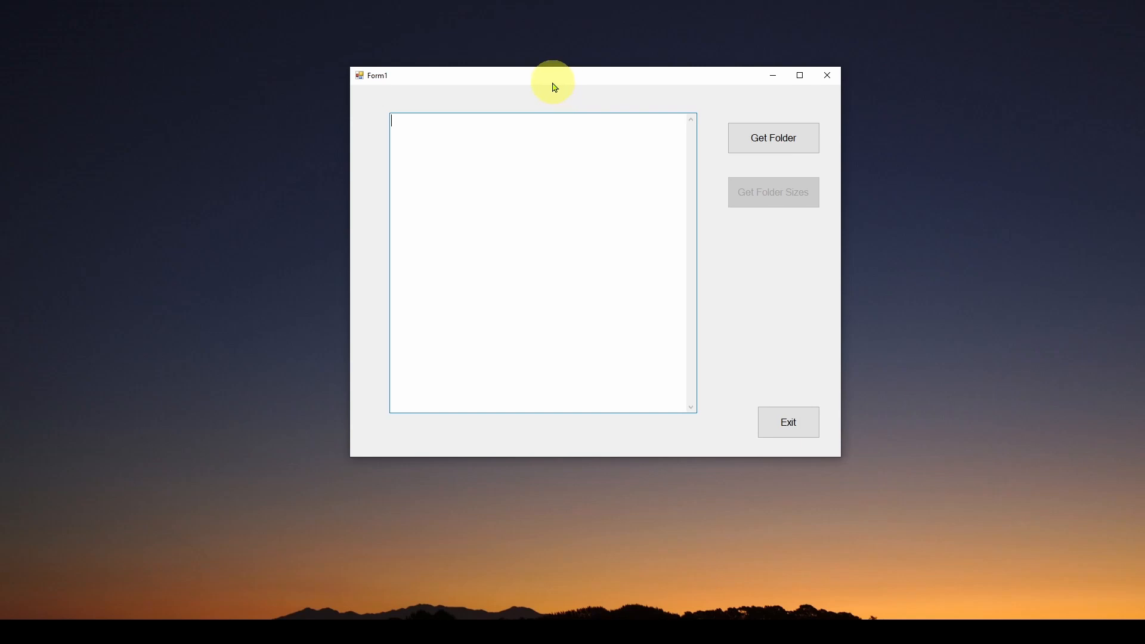
pyautogui.moveTo(573, 90)
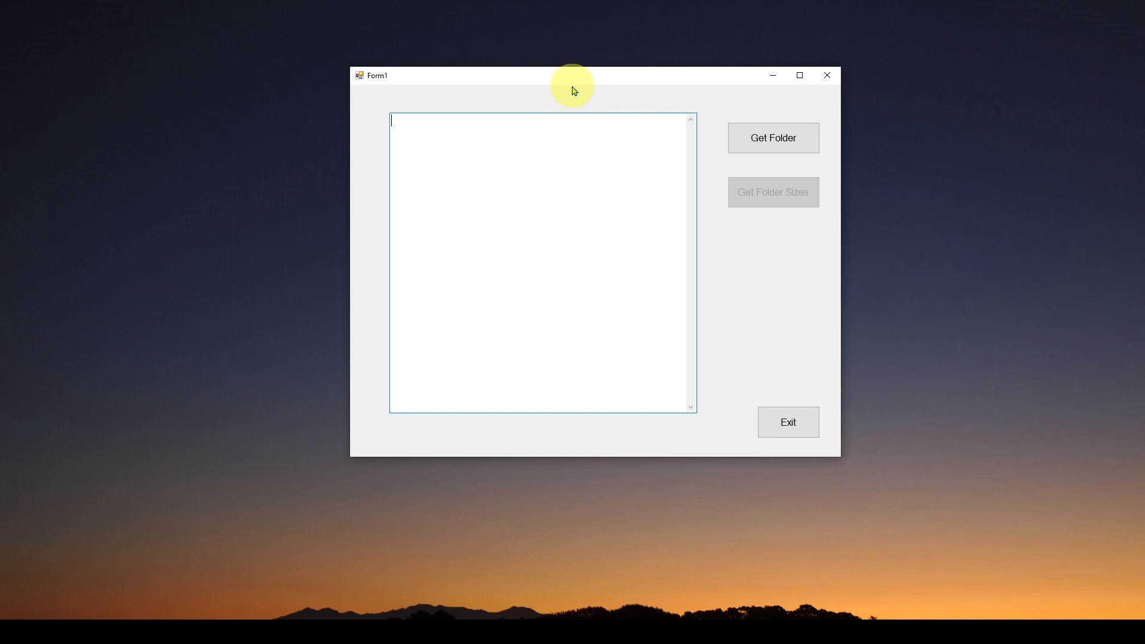
pyautogui.moveTo(566, 86)
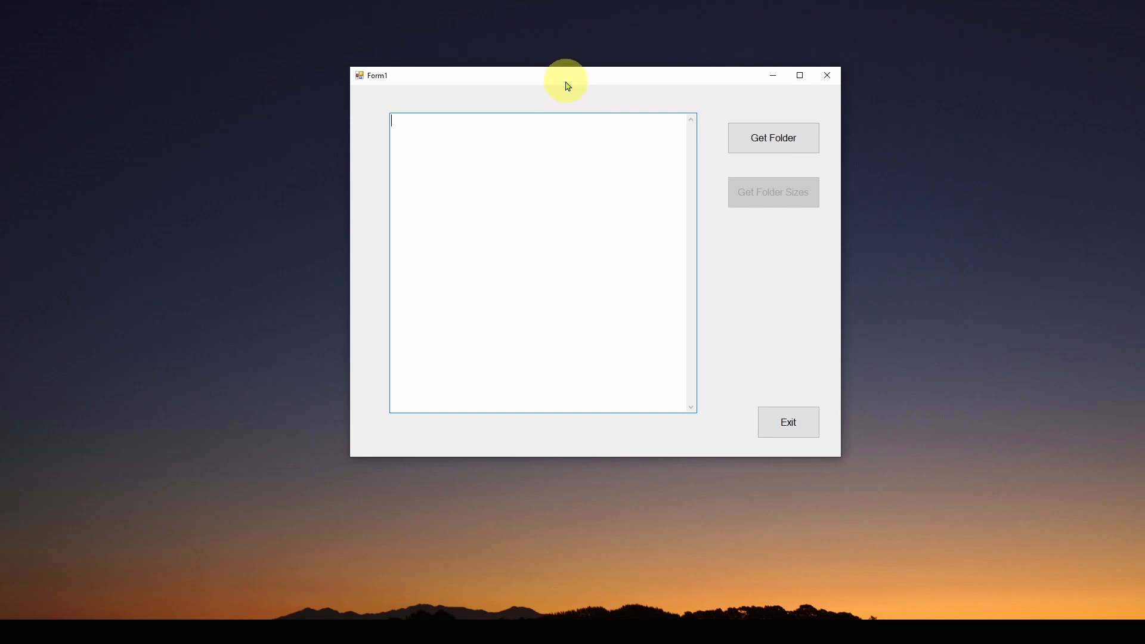
pyautogui.moveTo(526, 194)
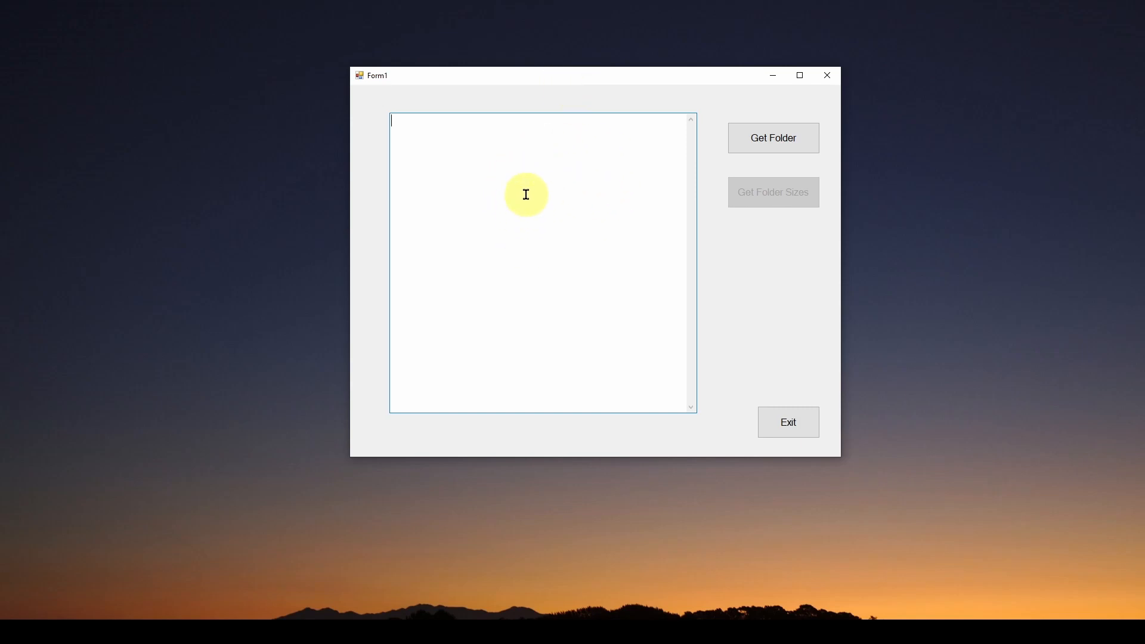
# - Choose D:\Documents as the main folder and start calculating its 73 subfolders' sizes
pyautogui.click(773, 137)
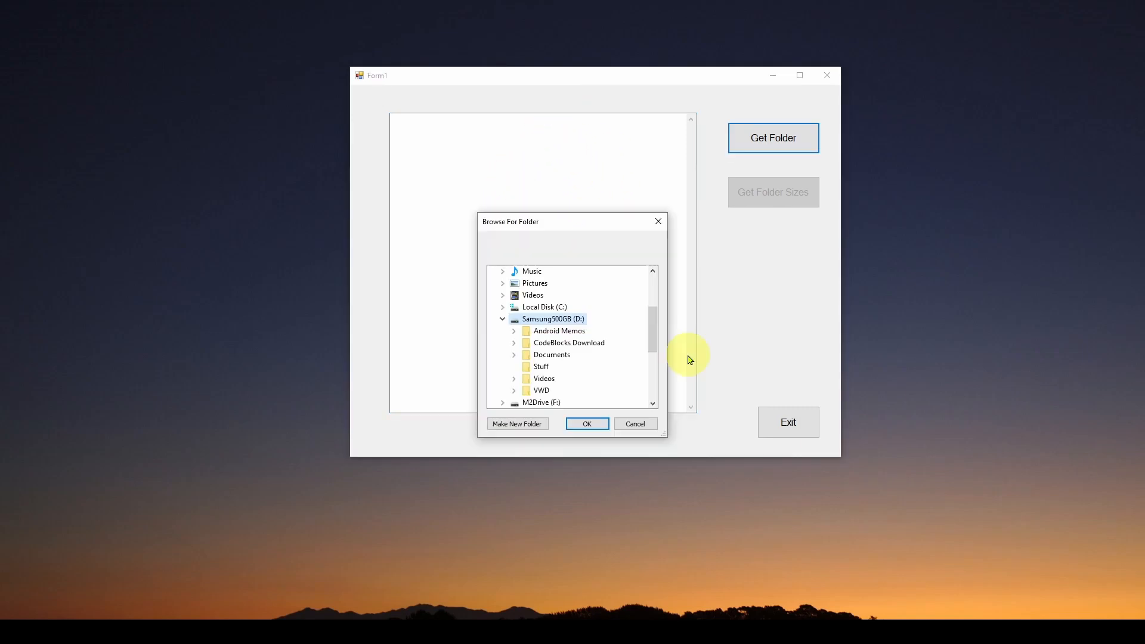
pyautogui.moveTo(618, 342)
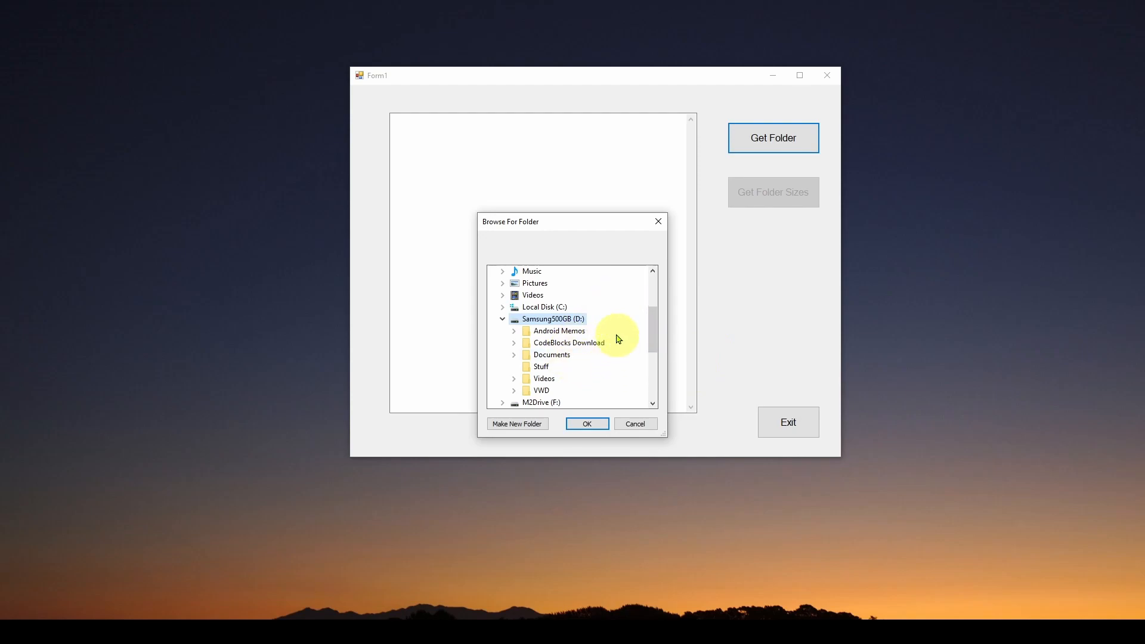
pyautogui.moveTo(553, 359)
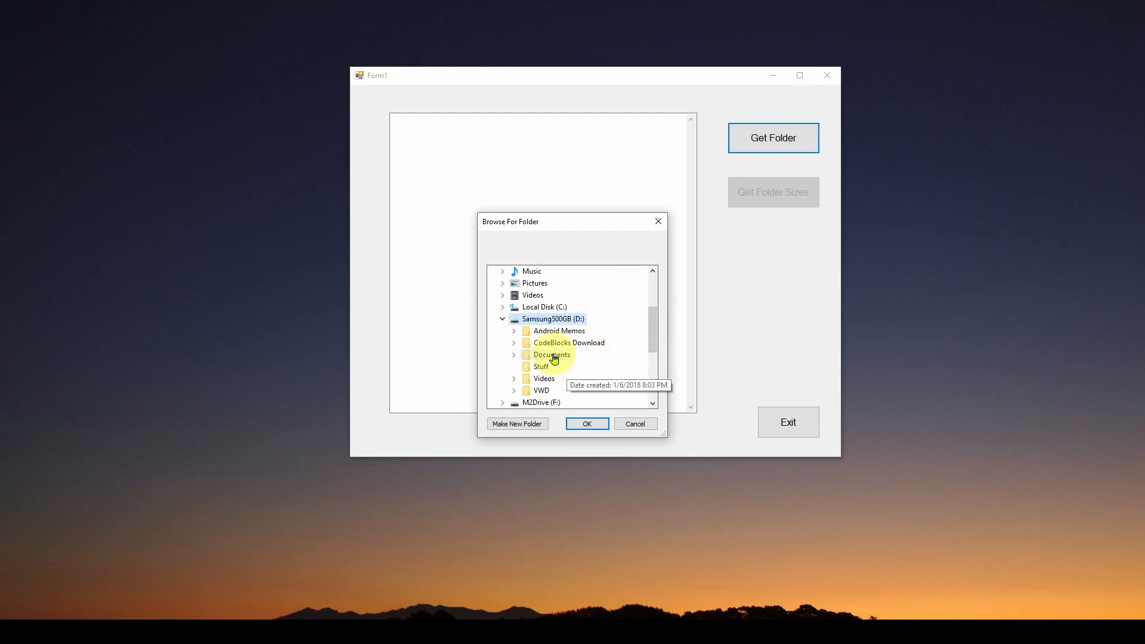
pyautogui.doubleClick(551, 354)
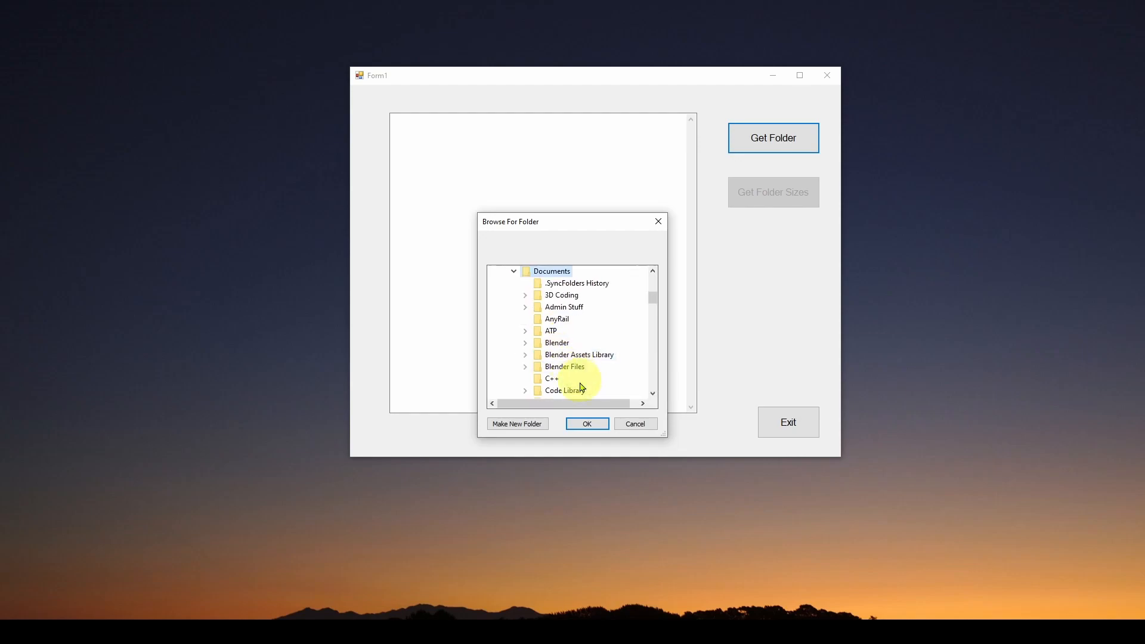
pyautogui.click(587, 423)
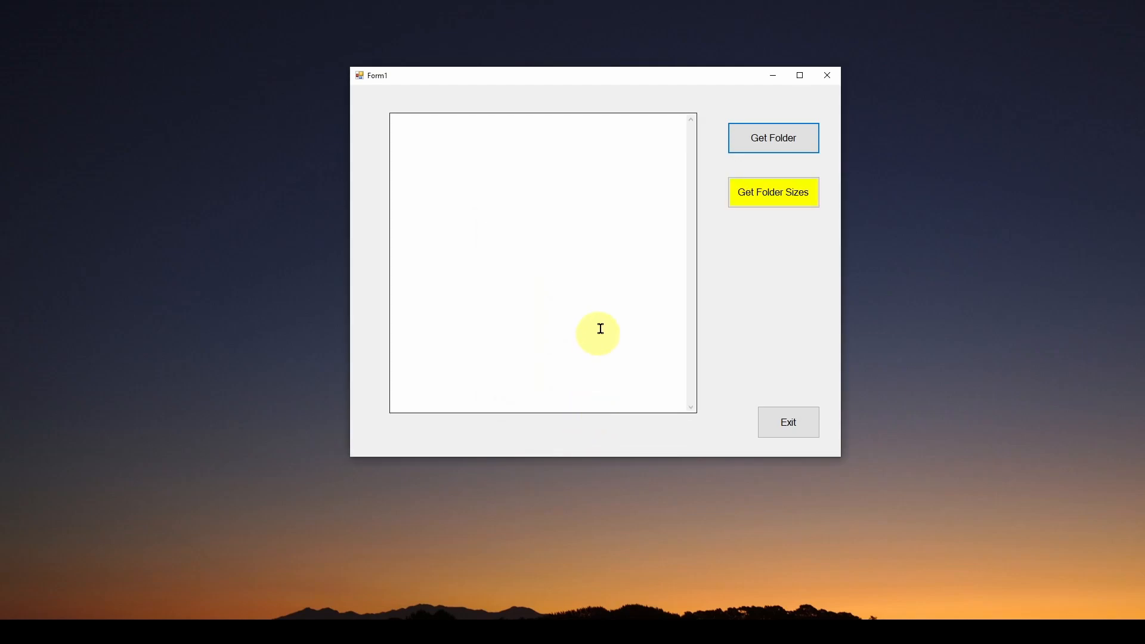
pyautogui.click(773, 192)
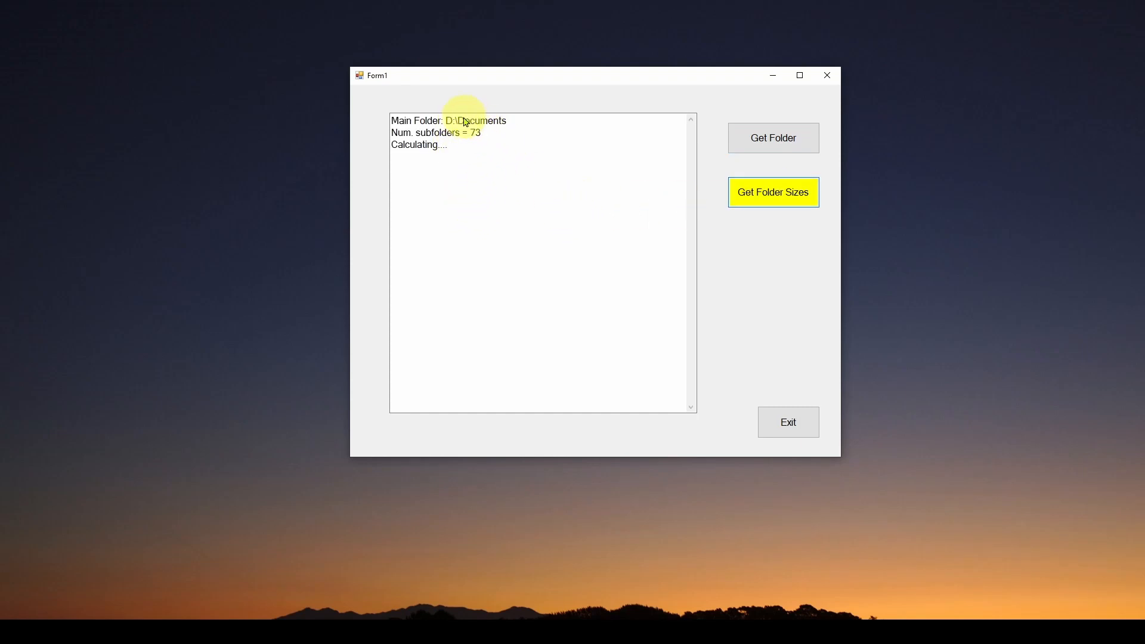
pyautogui.moveTo(464, 149)
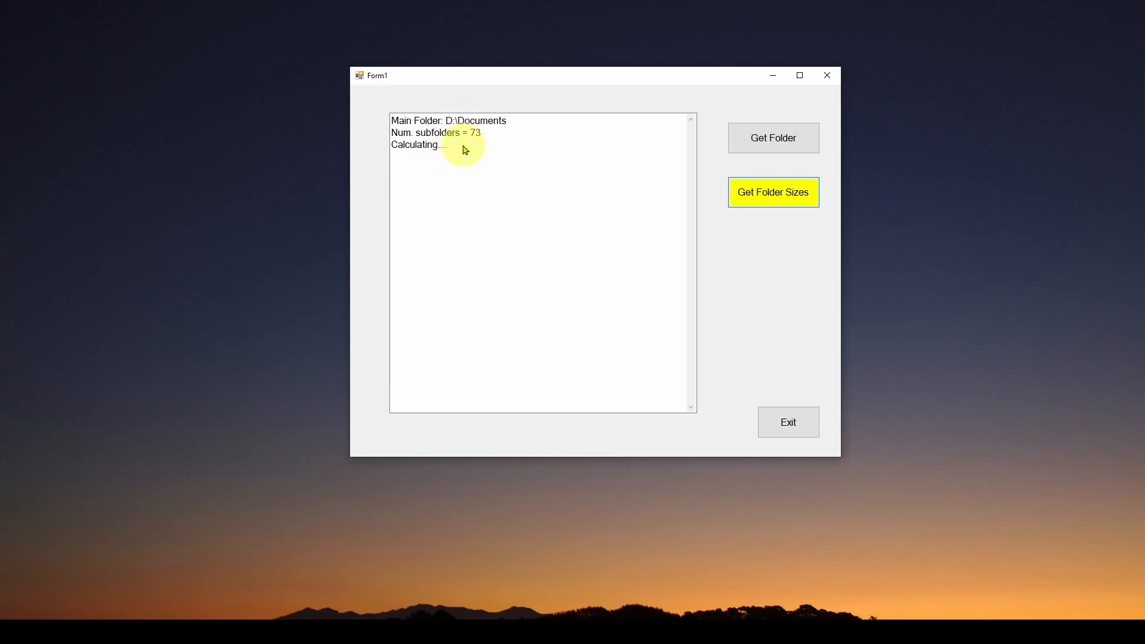
pyautogui.moveTo(426, 183)
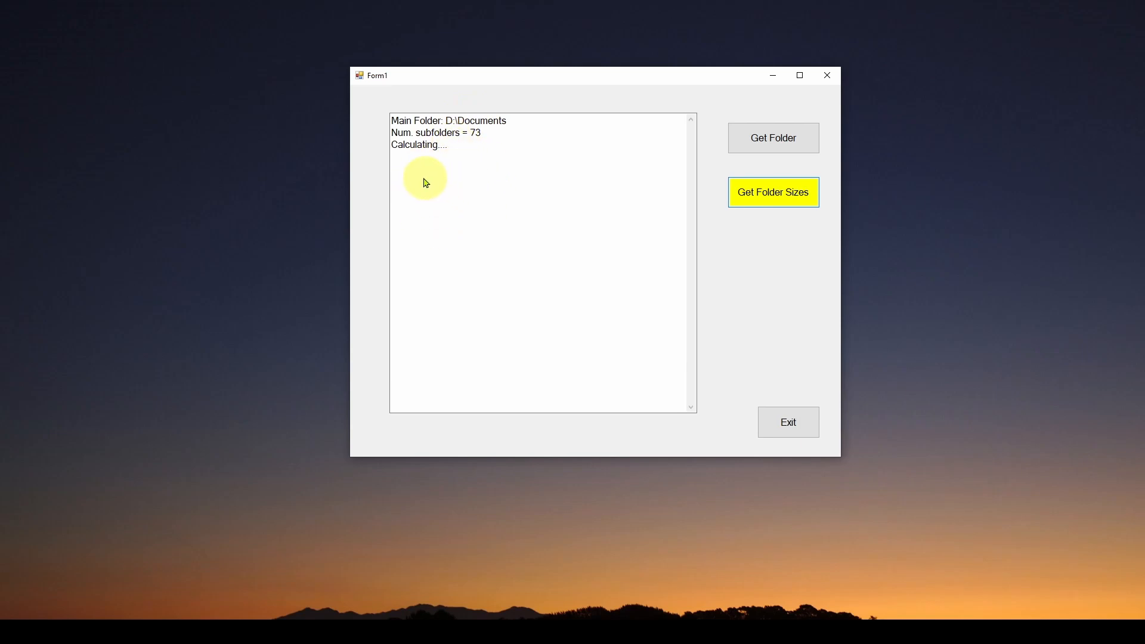
pyautogui.moveTo(468, 173)
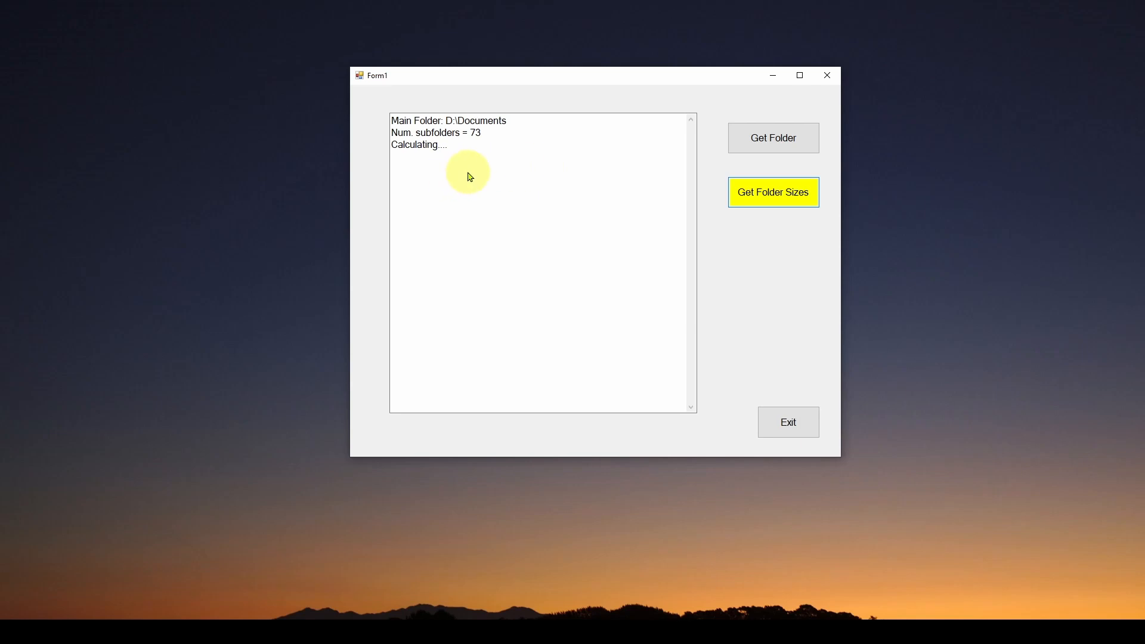
pyautogui.moveTo(420, 162)
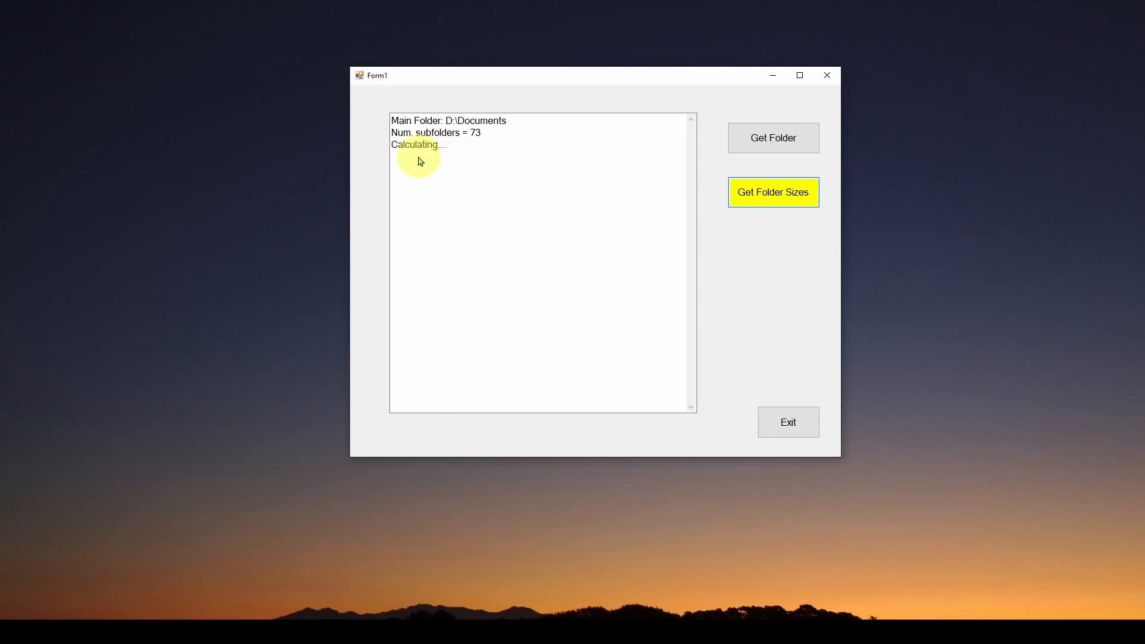
pyautogui.moveTo(437, 310)
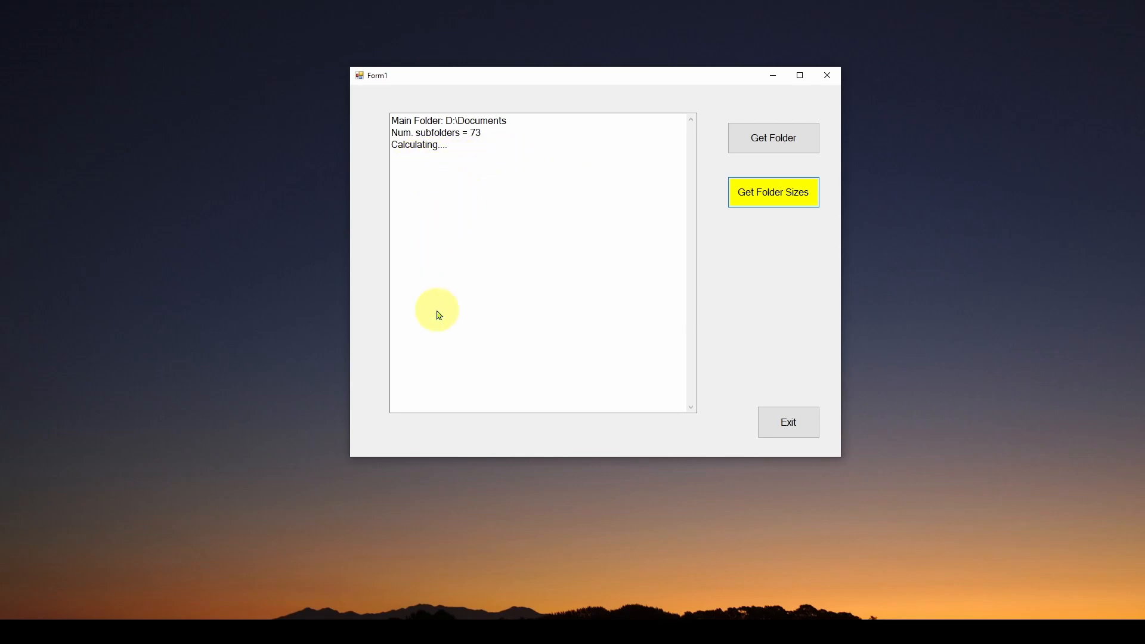
# - Let the size calculation finish and scroll through the sorted Documents subfolder list
pyautogui.click(773, 192)
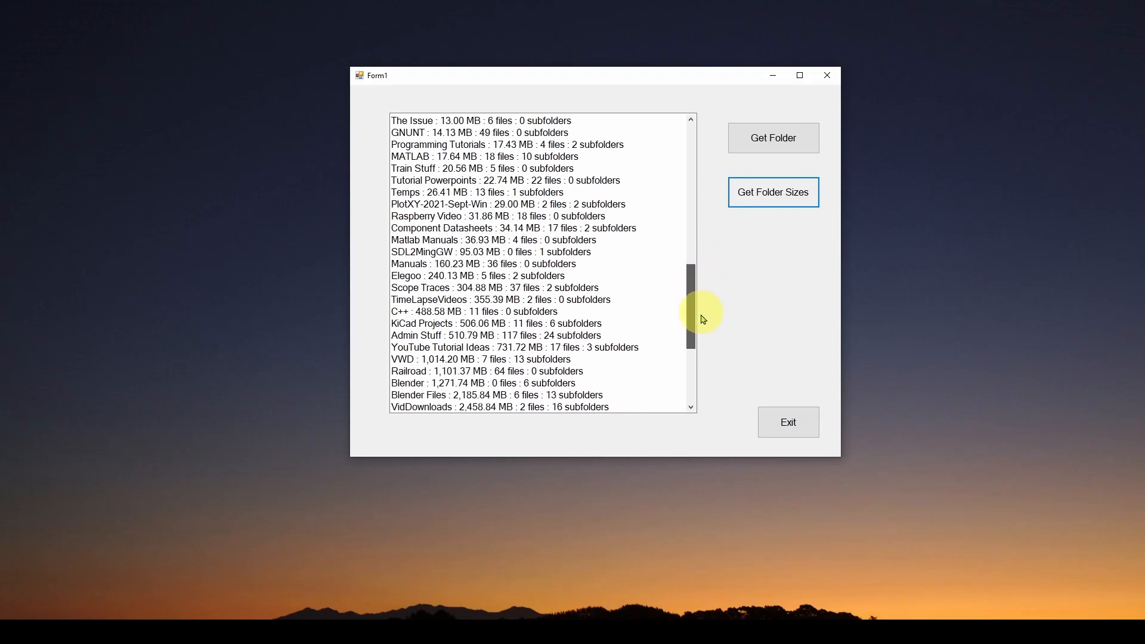
pyautogui.scroll(-3)
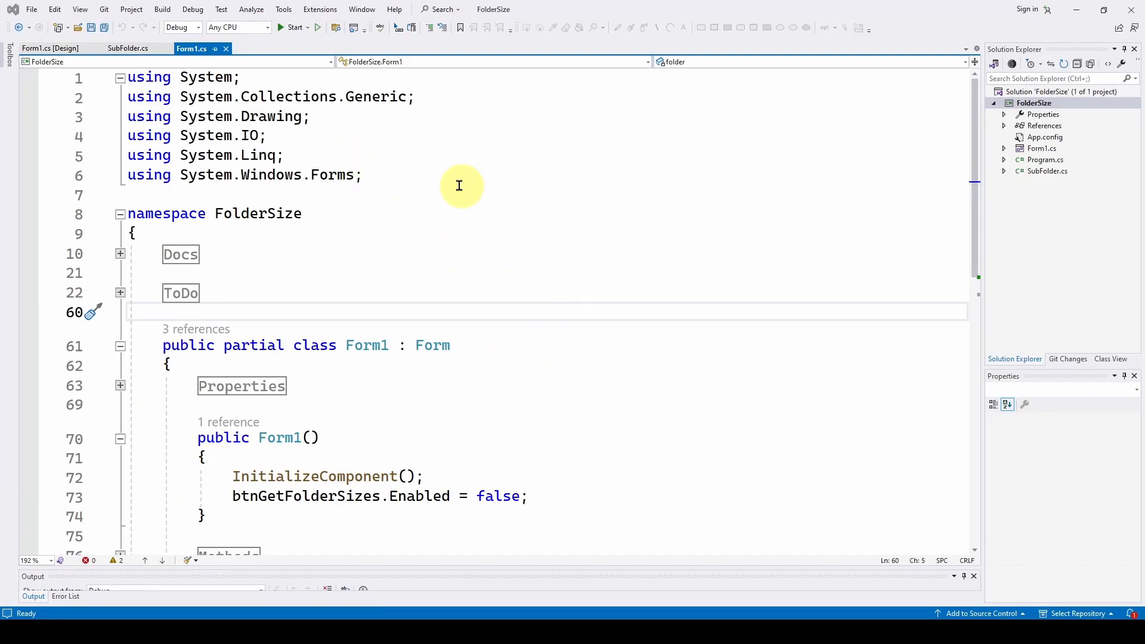
pyautogui.moveTo(471, 220)
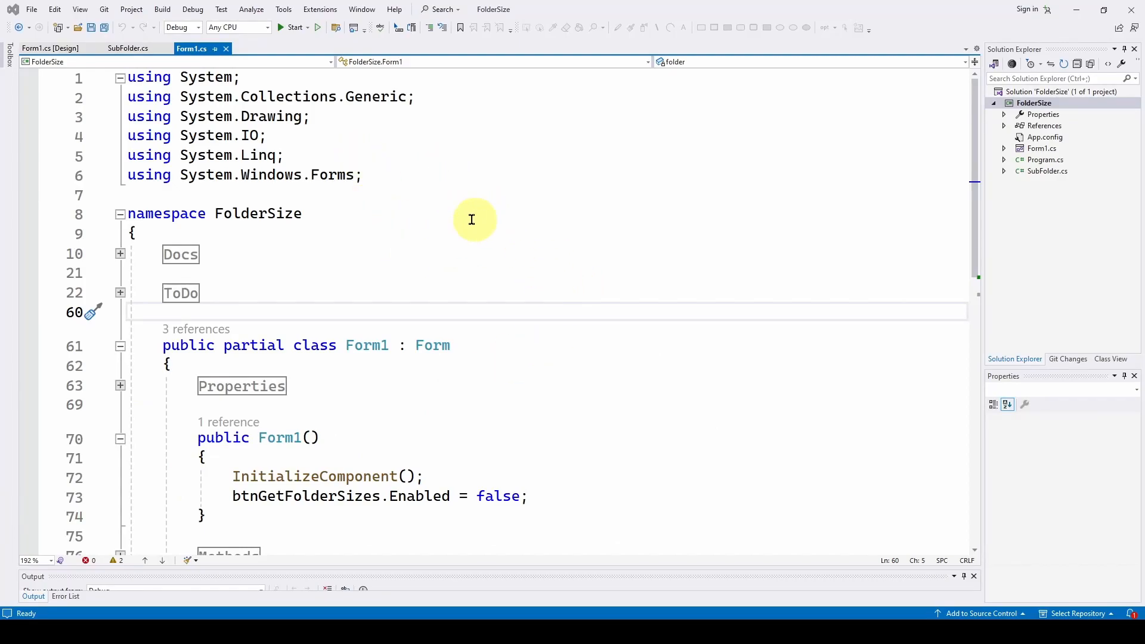
pyautogui.moveTo(362, 202)
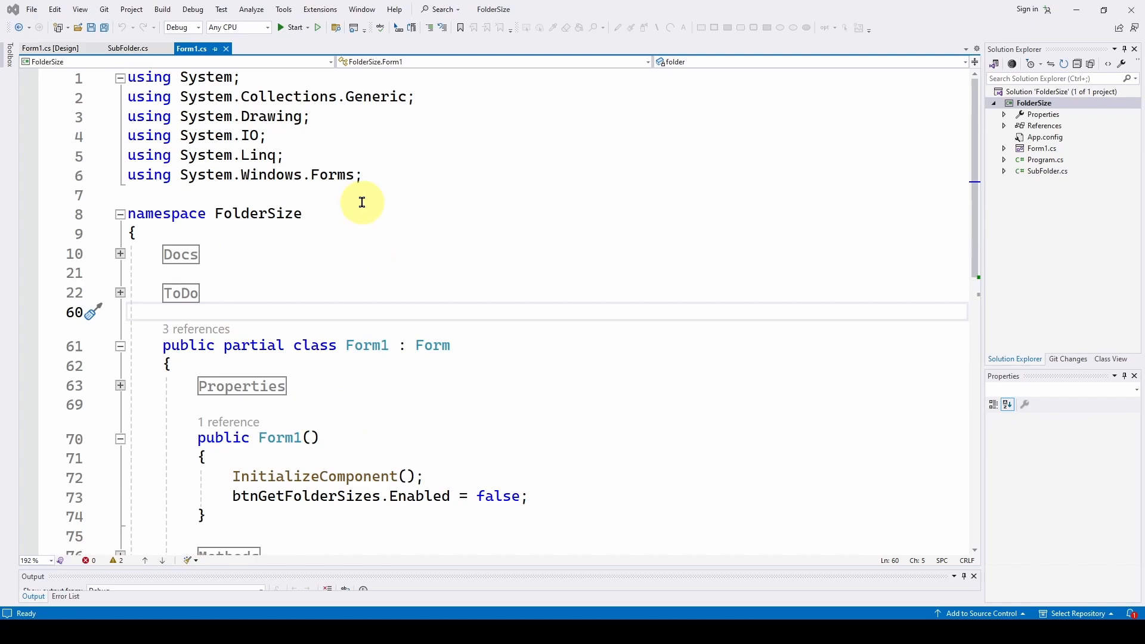
pyautogui.moveTo(416, 215)
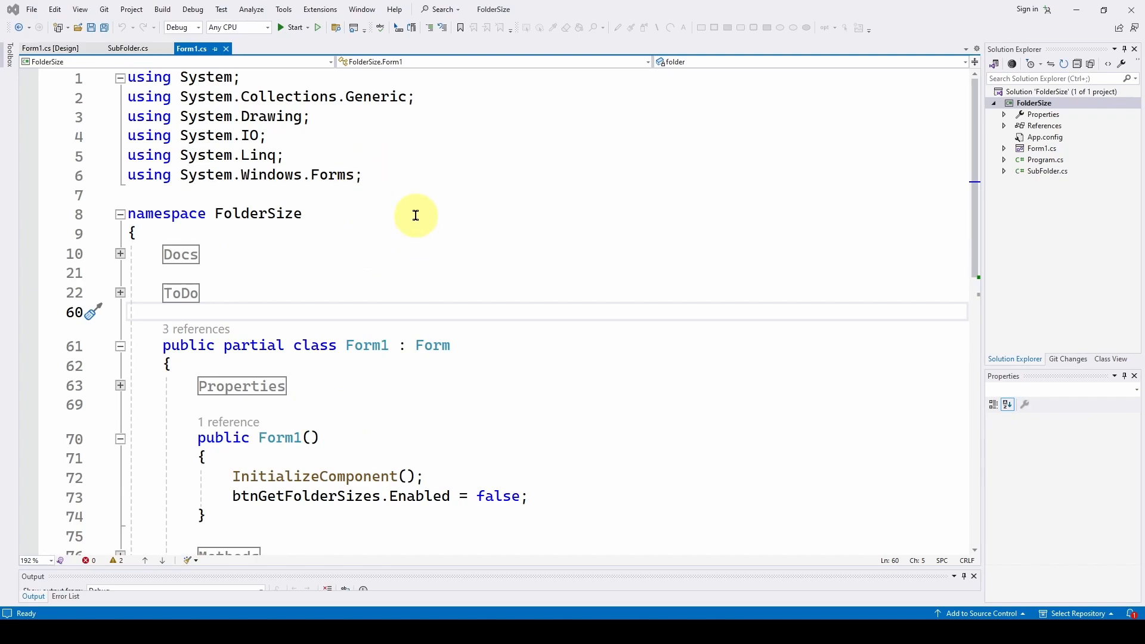
pyautogui.moveTo(371, 203)
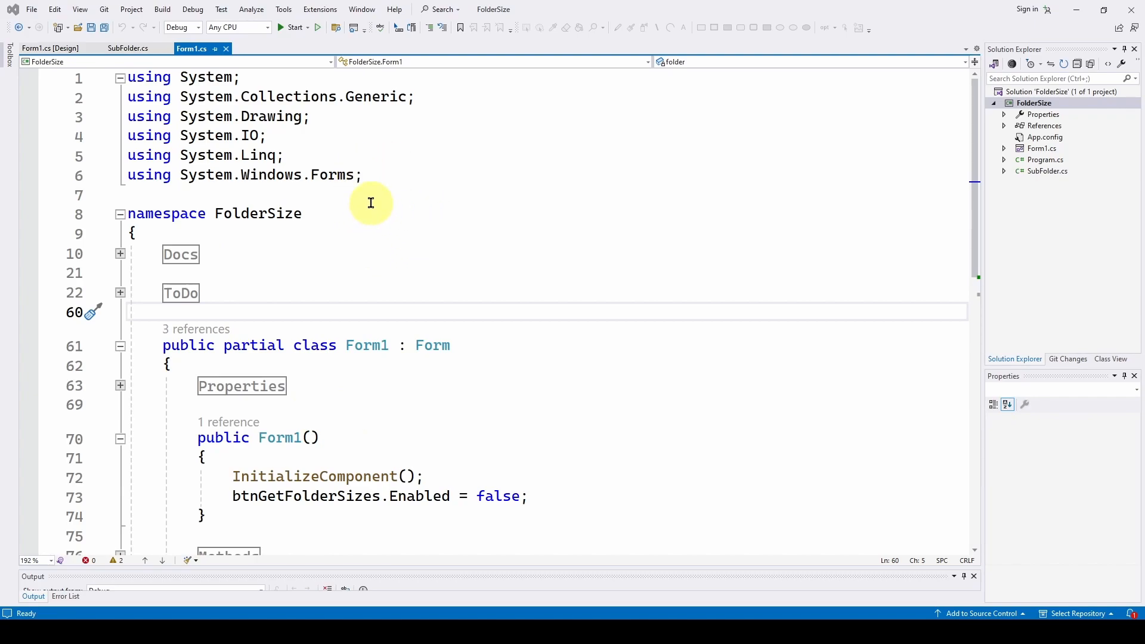
pyautogui.moveTo(384, 194)
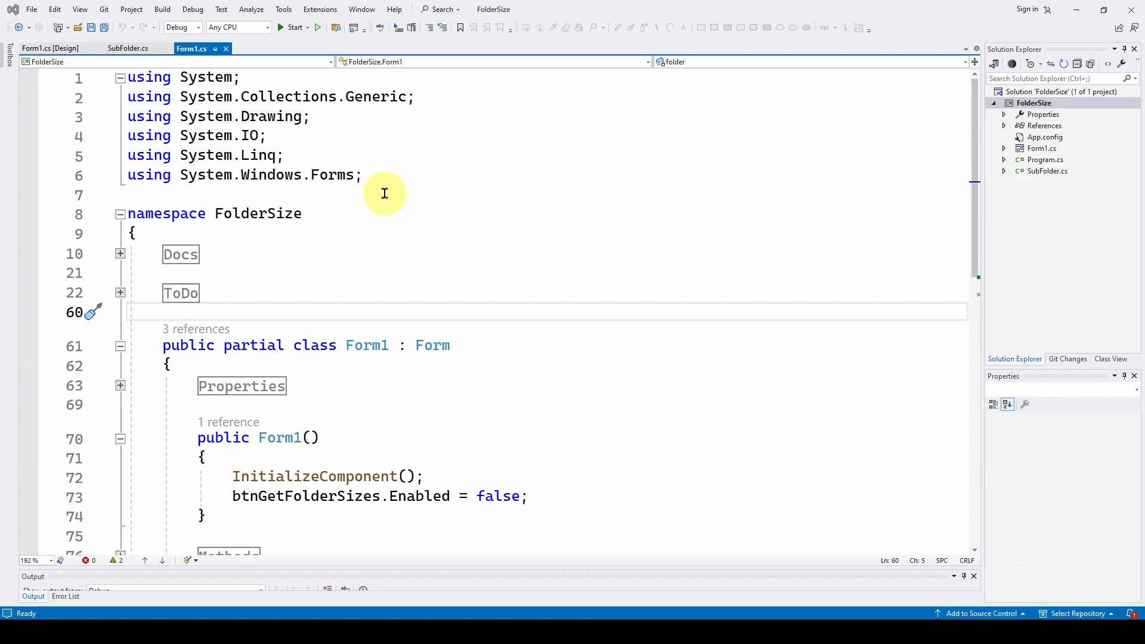
pyautogui.moveTo(399, 238)
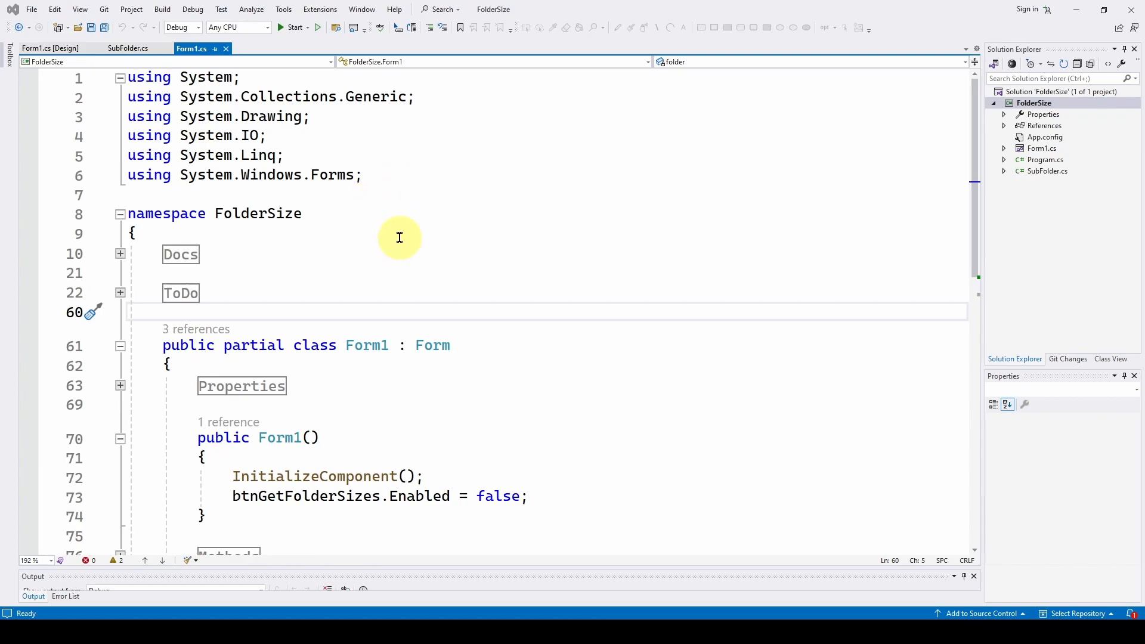
pyautogui.moveTo(186, 116)
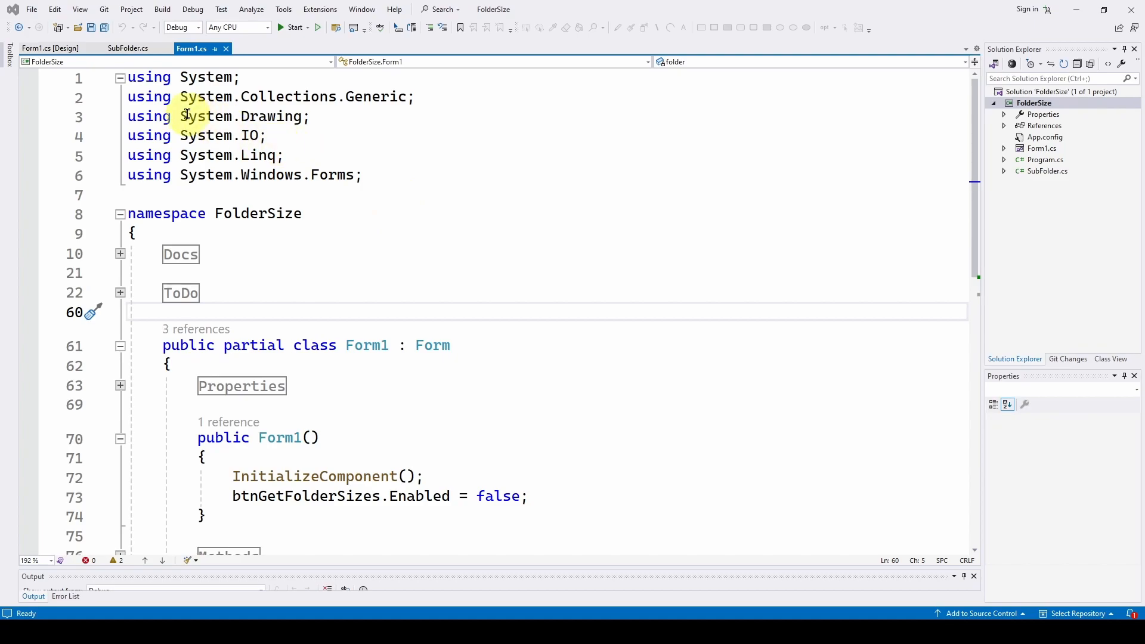
pyautogui.moveTo(283, 176)
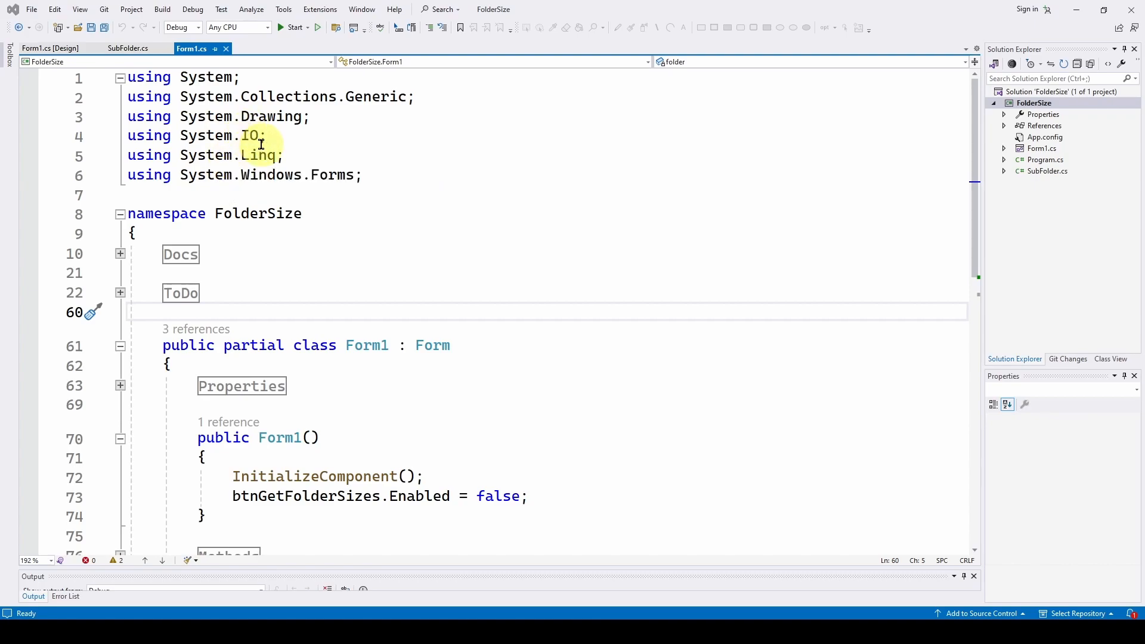
# - Switch to SubFolder.cs showing FolderName, FileSize, NumSubFolders and NumFiles properties
pyautogui.click(127, 49)
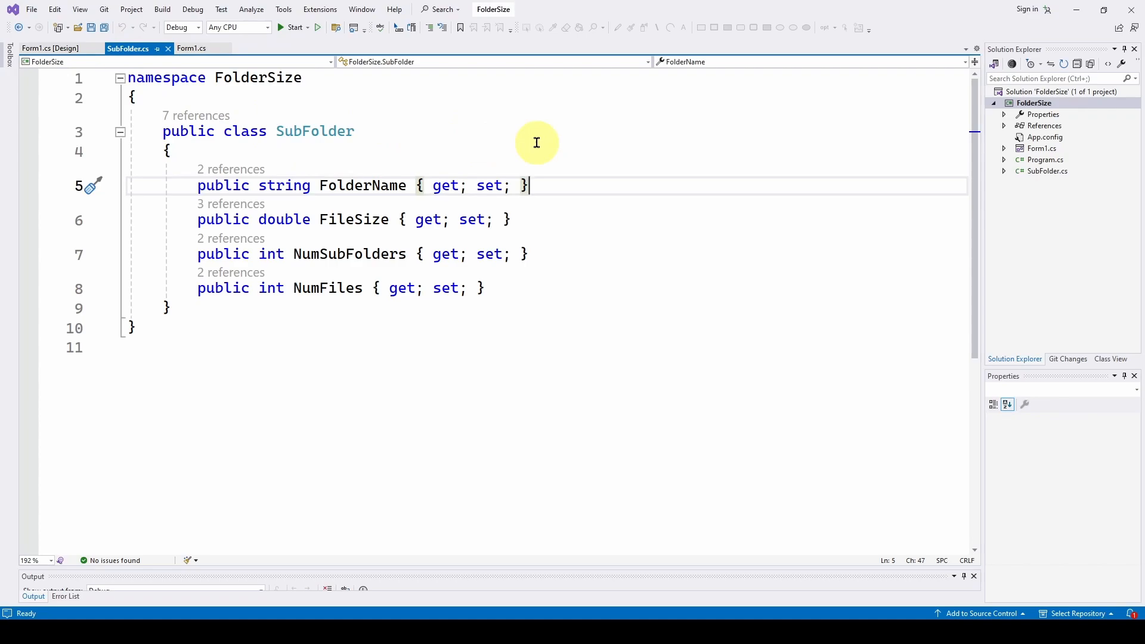
pyautogui.moveTo(247, 275)
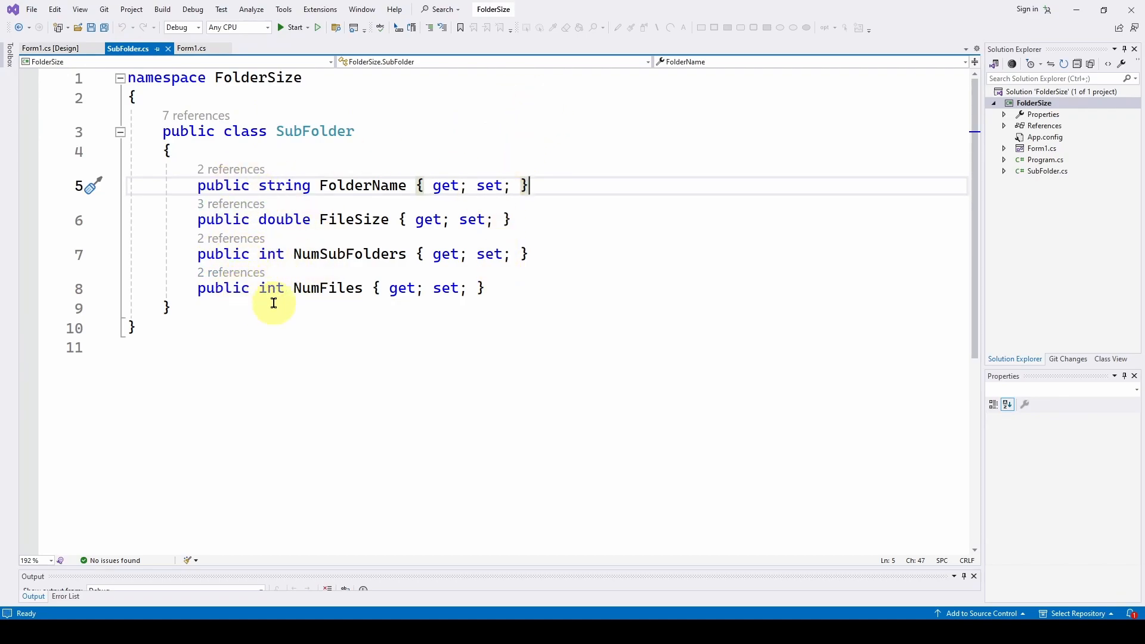
pyautogui.moveTo(327, 185)
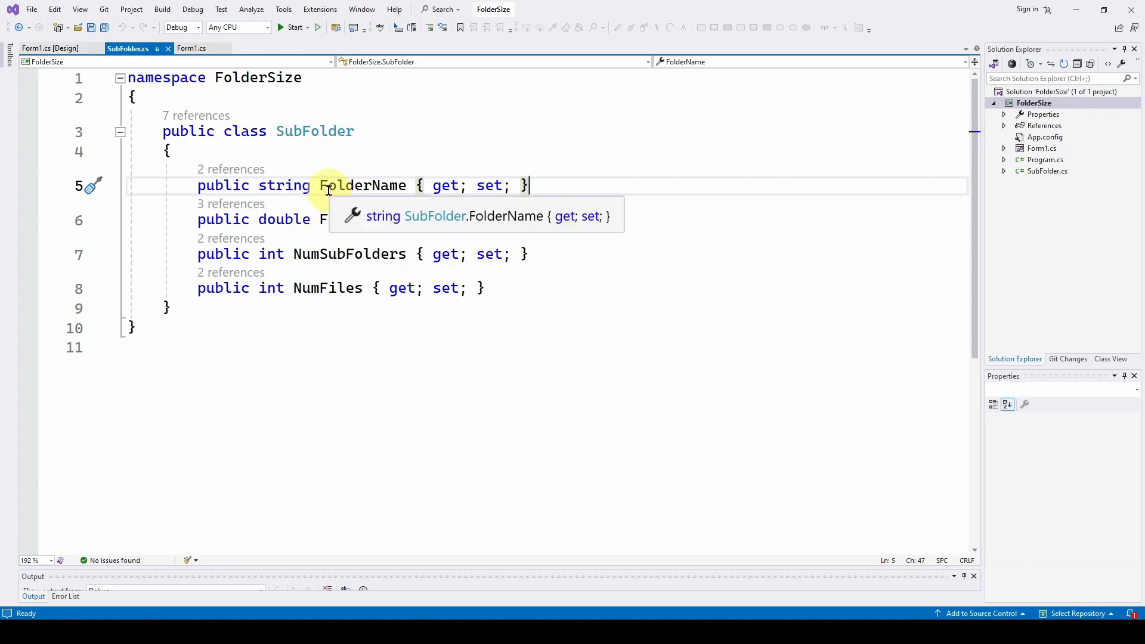
pyautogui.moveTo(307, 253)
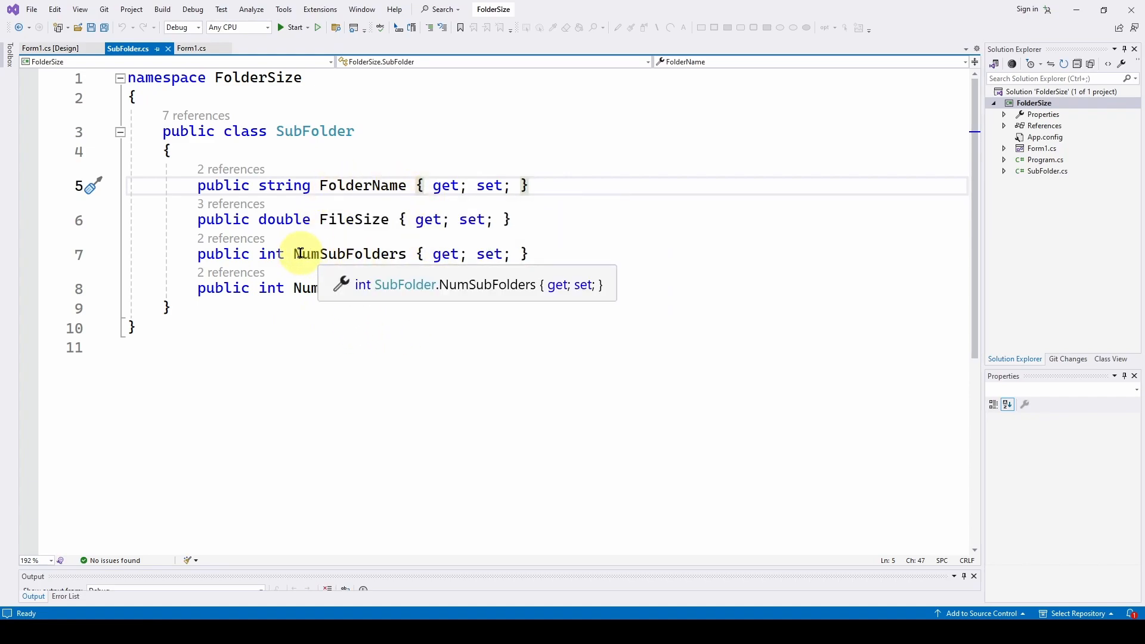
pyautogui.moveTo(396, 254)
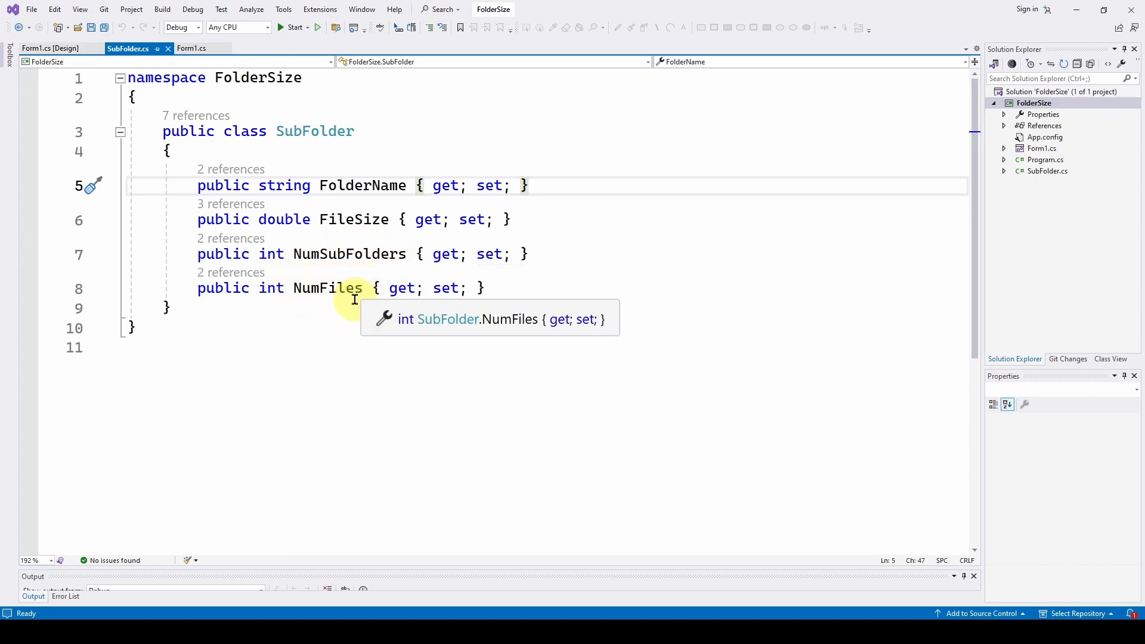
pyautogui.moveTo(243, 274)
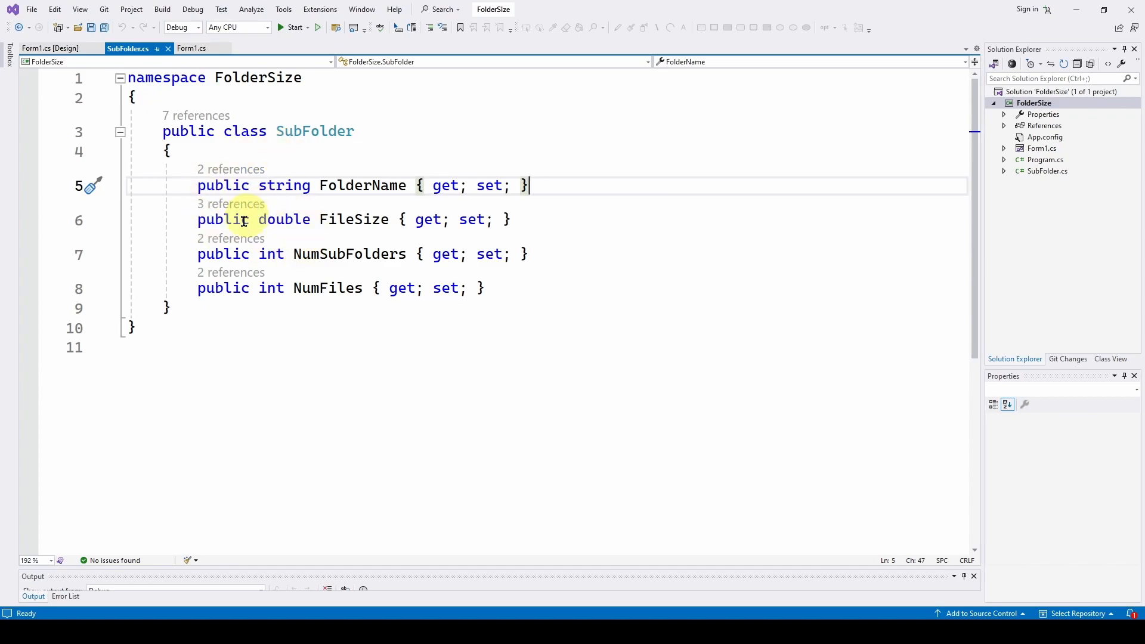
pyautogui.moveTo(283, 186)
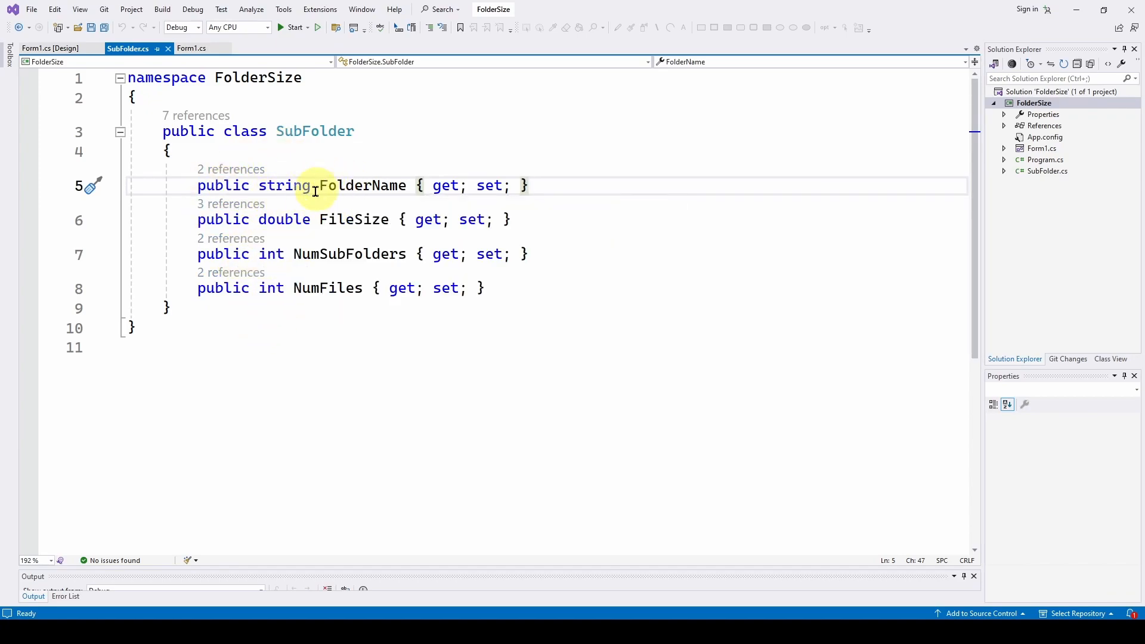
pyautogui.moveTo(314, 288)
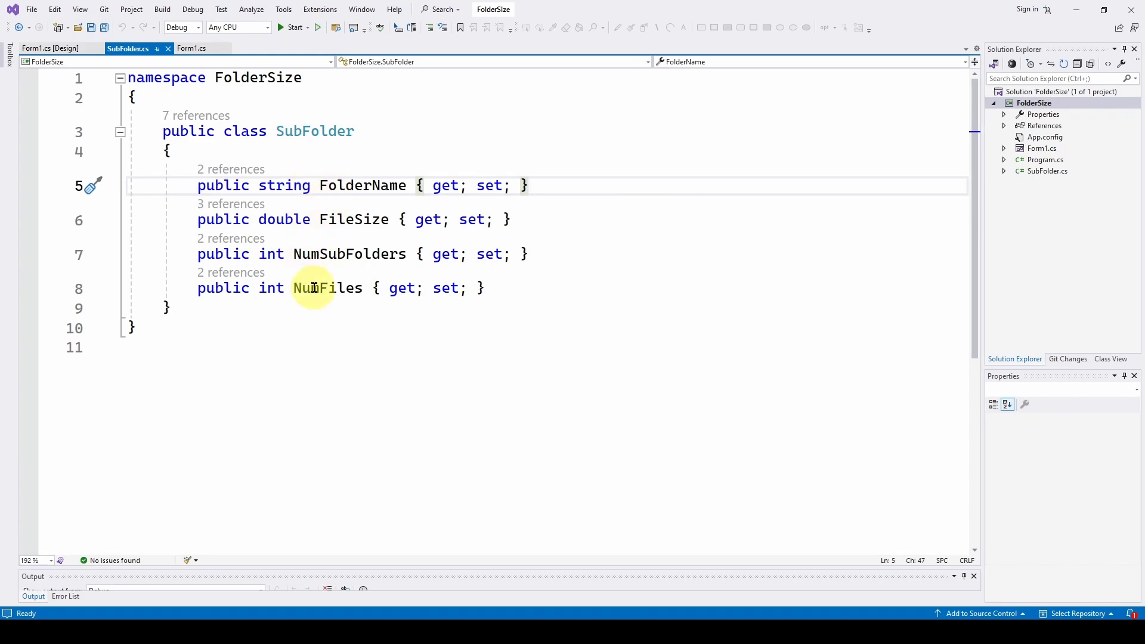
pyautogui.moveTo(283, 238)
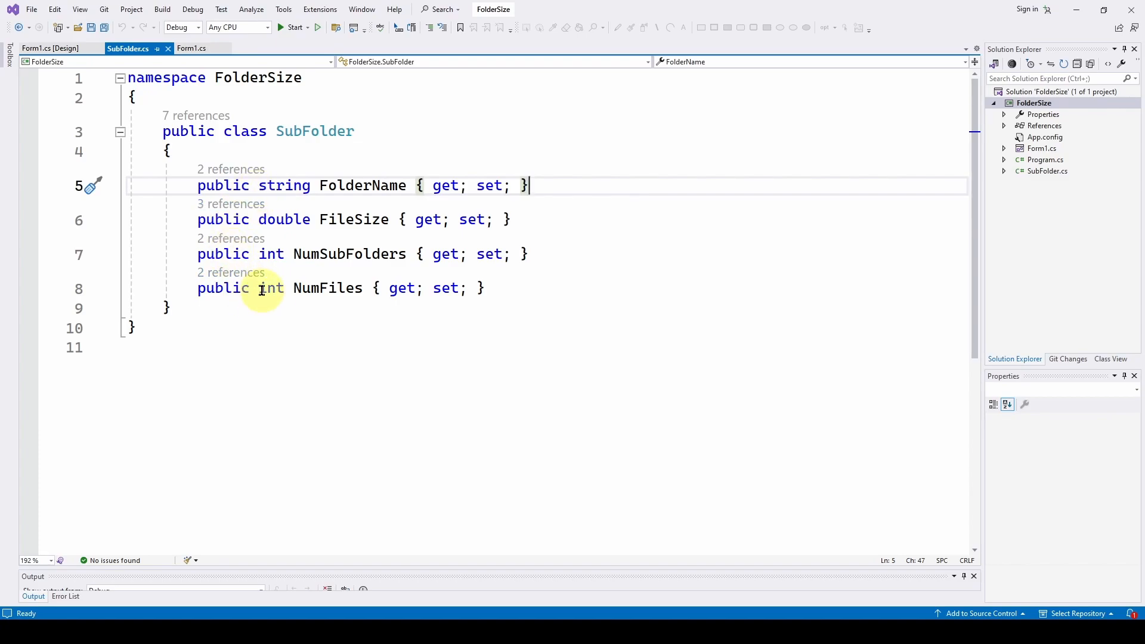
pyautogui.moveTo(227, 239)
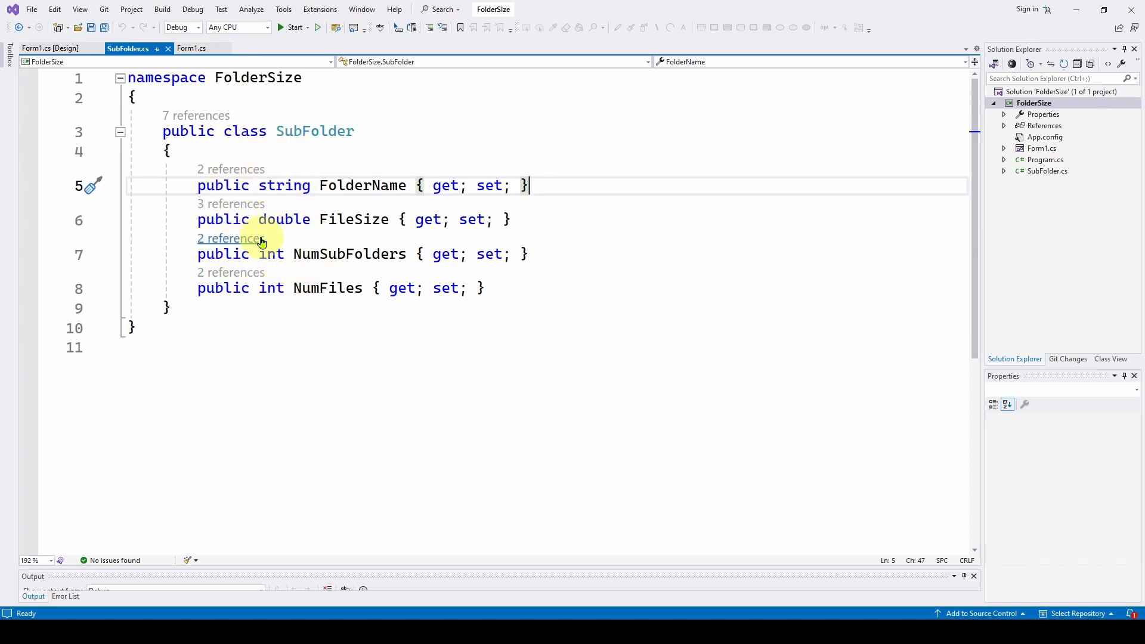
pyautogui.moveTo(275, 185)
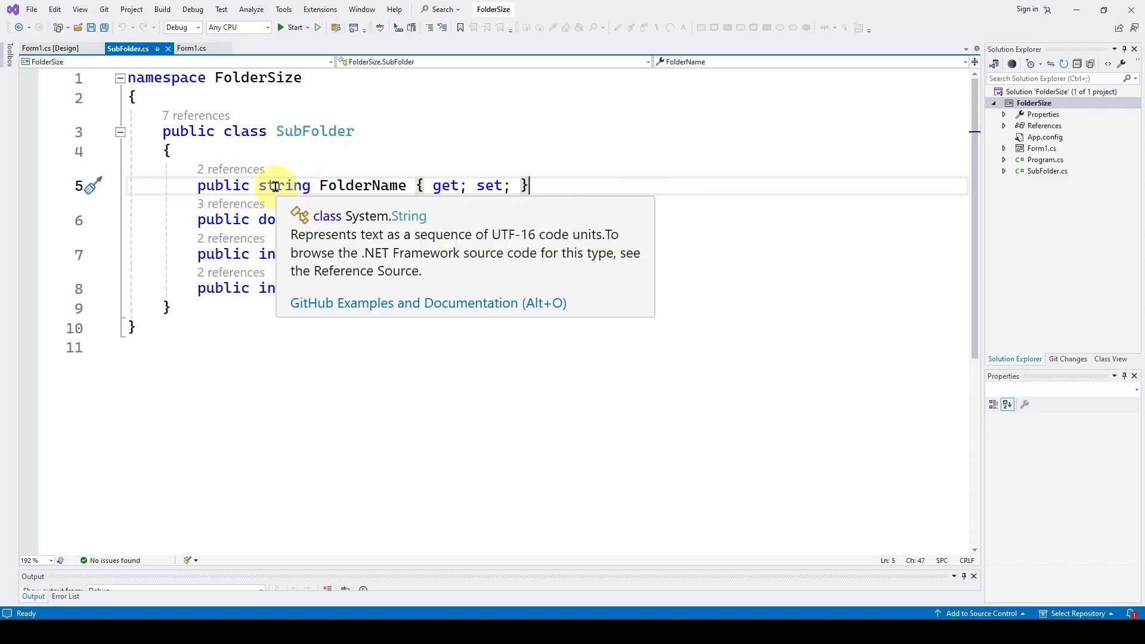
# - Return to Form1.cs and expand the Methods region to show GetFolderSize and GetFolderSizeSafe
pyautogui.click(192, 48)
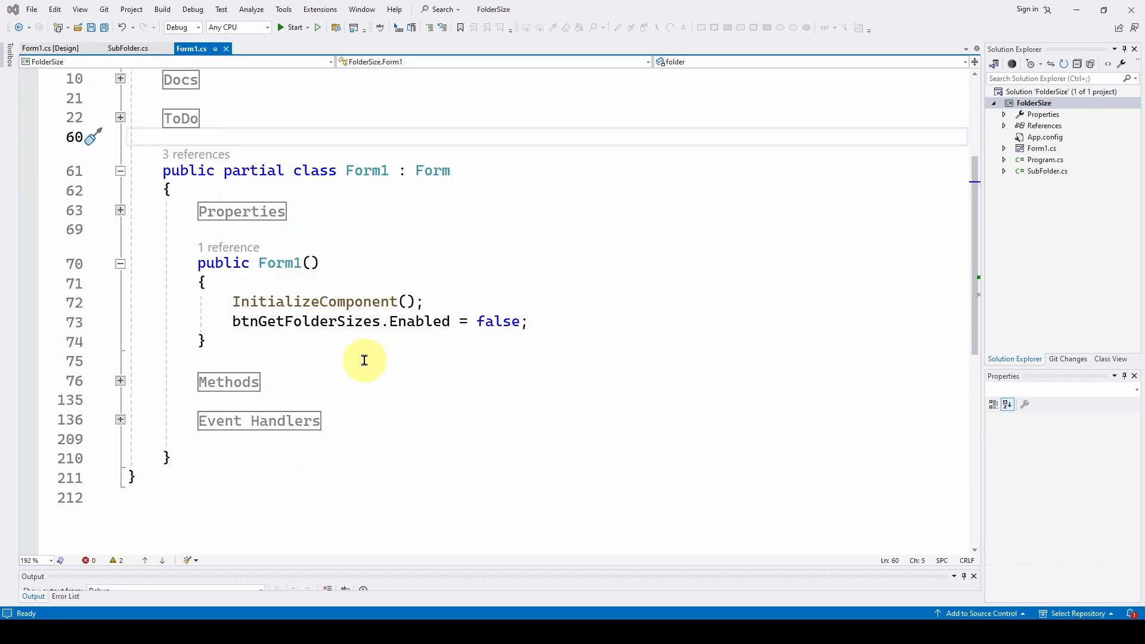
pyautogui.click(119, 380)
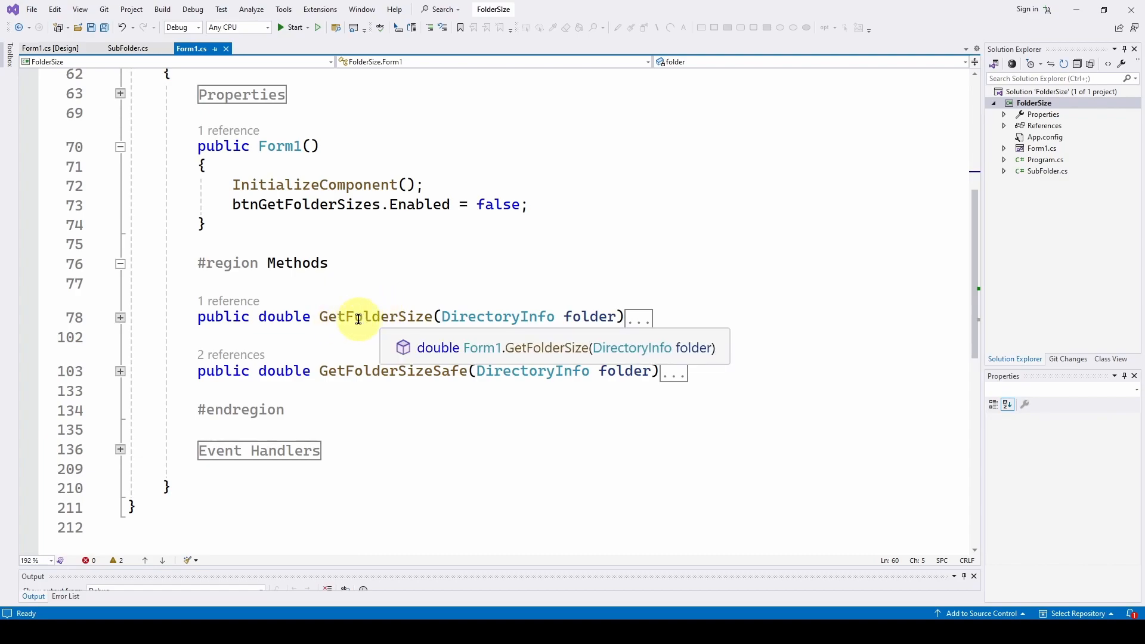
pyautogui.moveTo(539, 313)
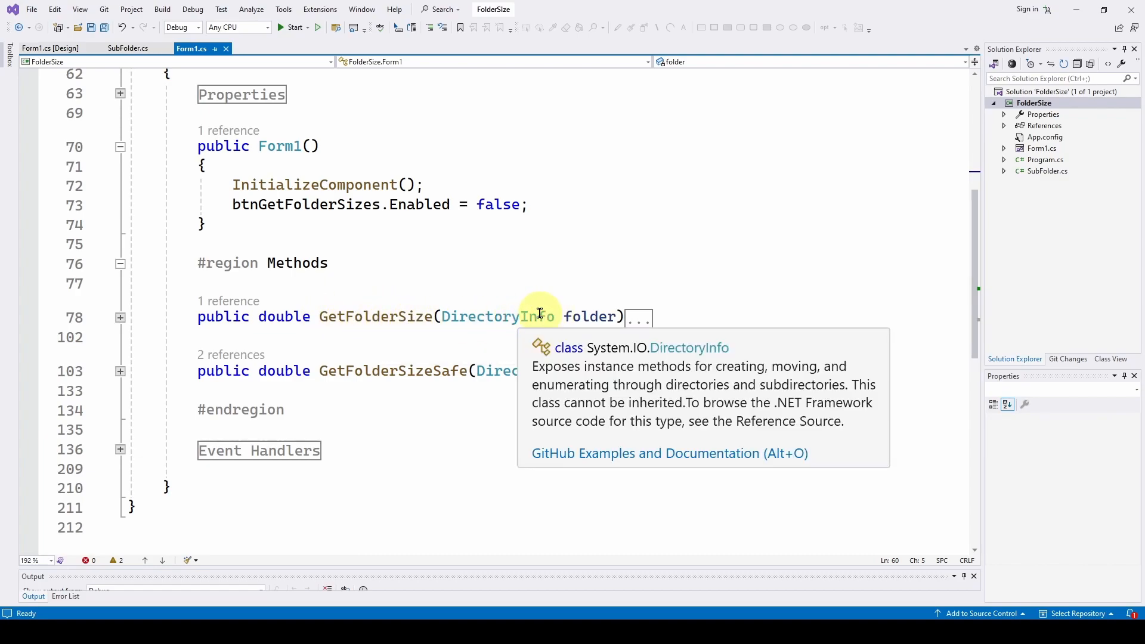
pyautogui.moveTo(393, 317)
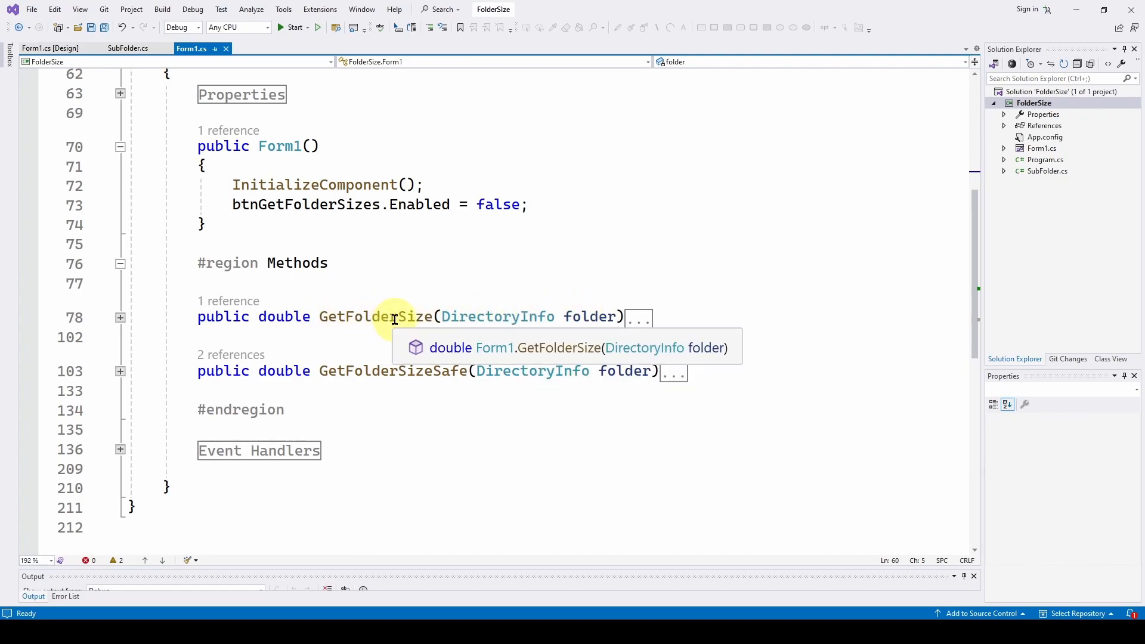
pyautogui.moveTo(323, 370)
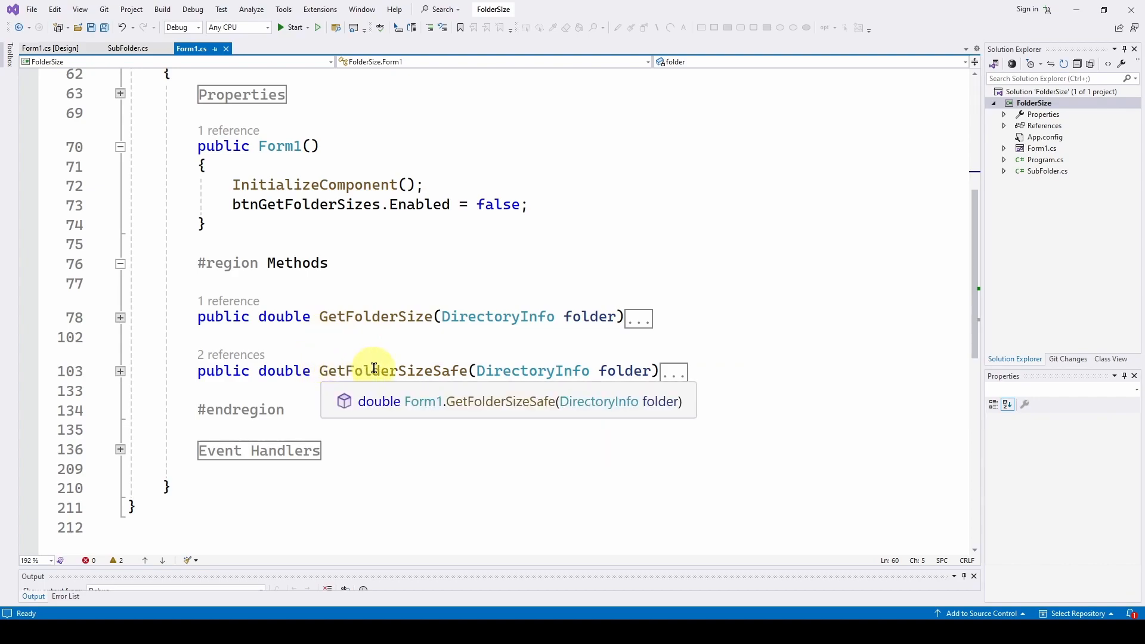
pyautogui.moveTo(589, 355)
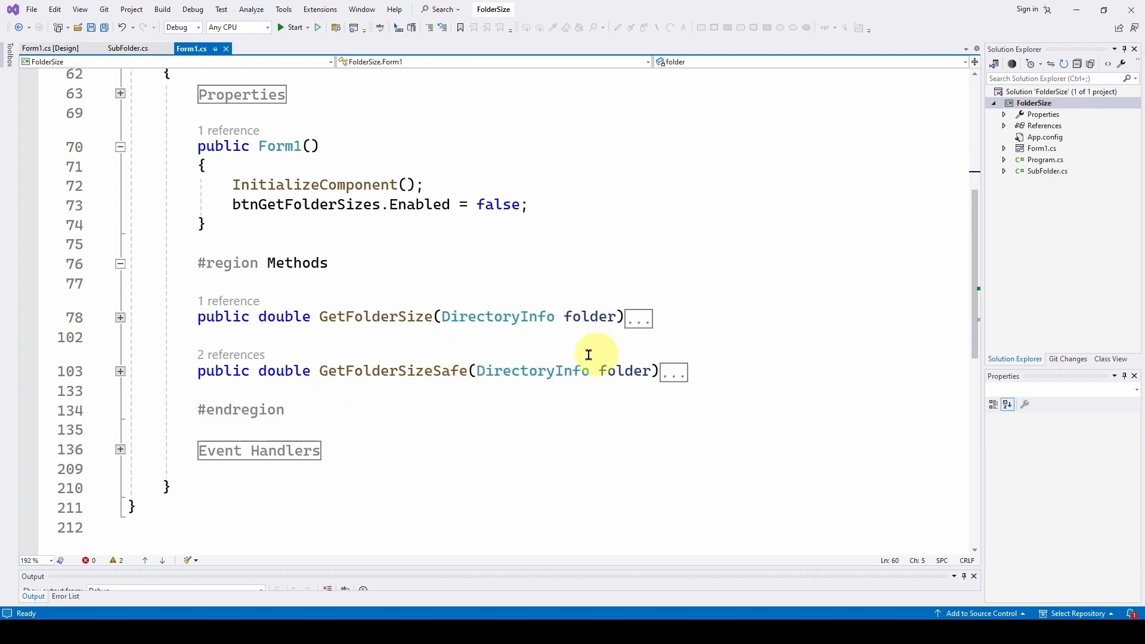
pyautogui.moveTo(564, 370)
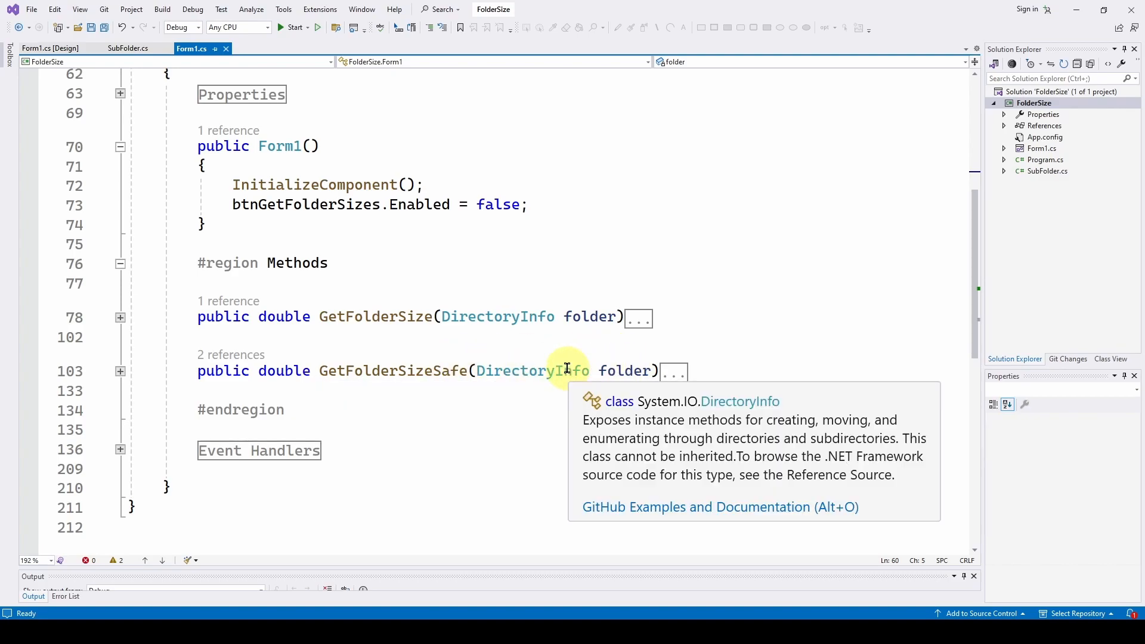
pyautogui.moveTo(285, 371)
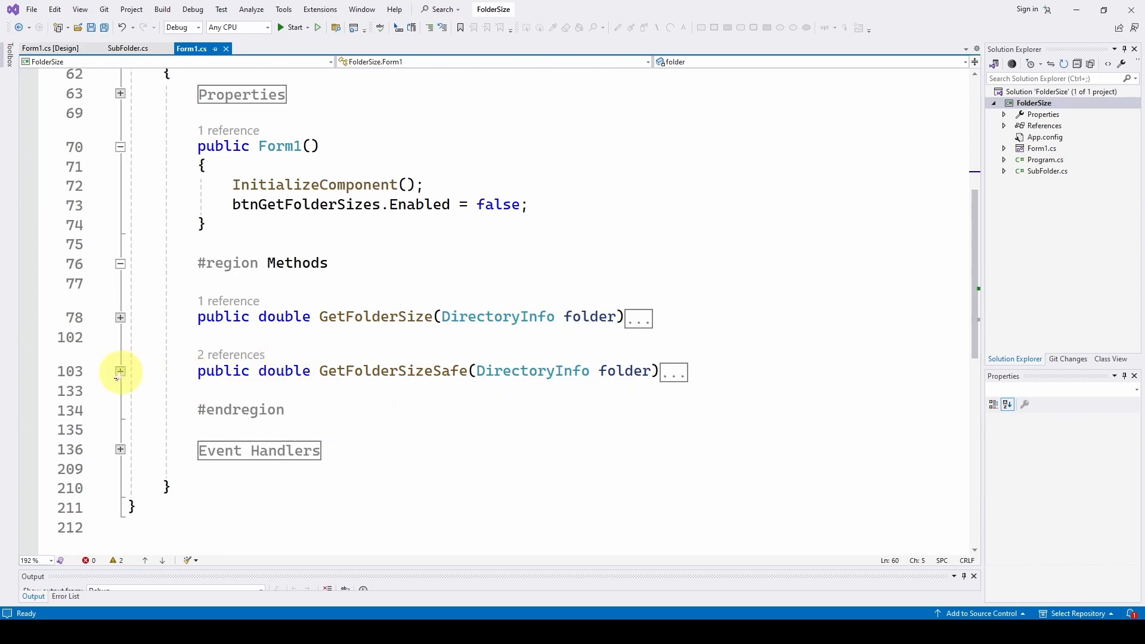
# - Expand the Event Handlers region to show the three button click handlers
pyautogui.click(120, 371)
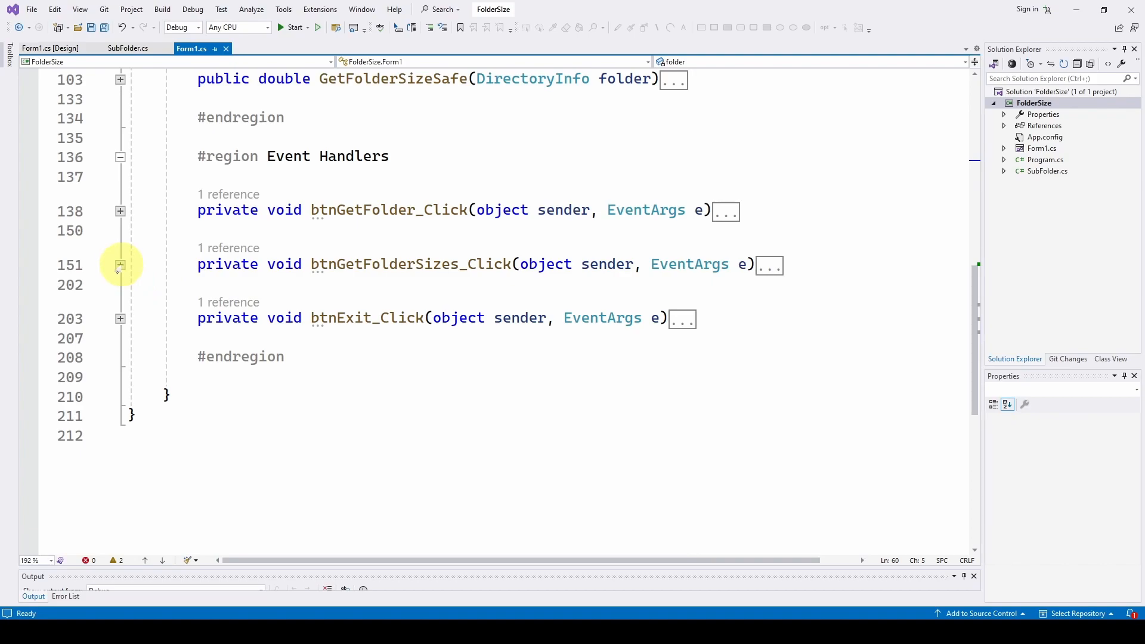
# - Expand btnGetFolderSizes_Click at line 151 and scroll through its collect-sort-print loop
pyautogui.click(120, 264)
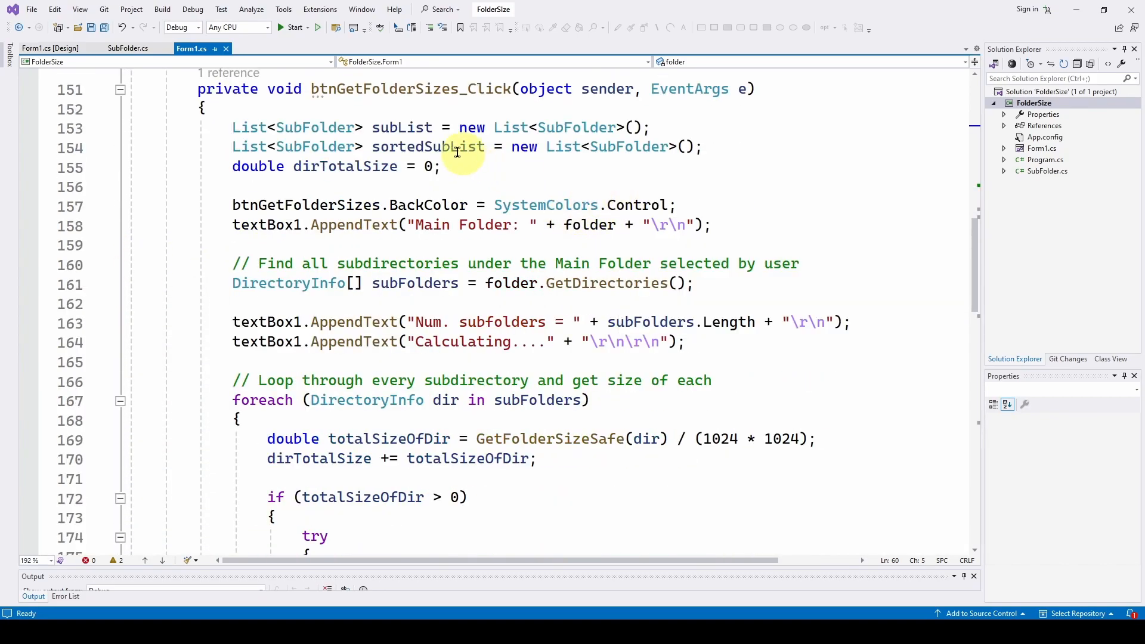
pyautogui.scroll(-3)
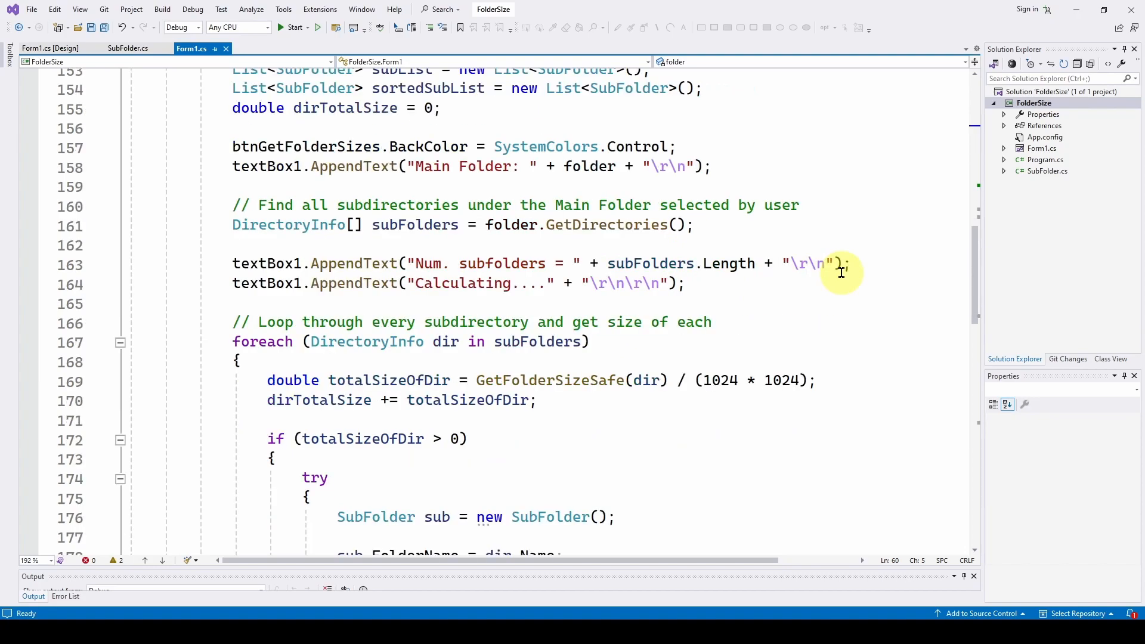
pyautogui.scroll(-3)
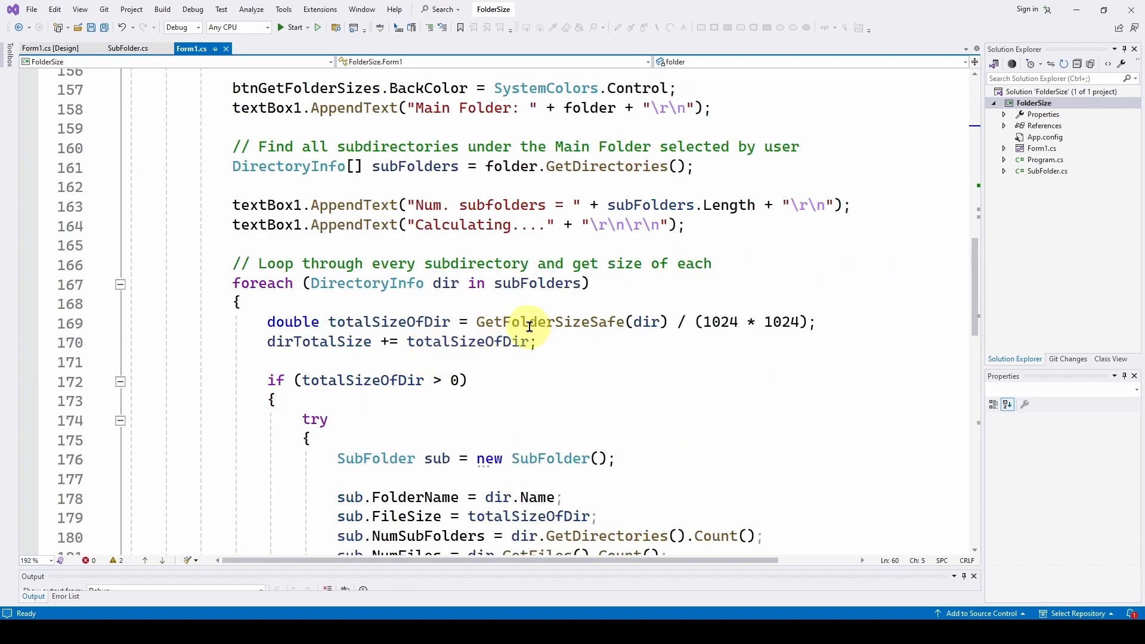
pyautogui.moveTo(647, 321)
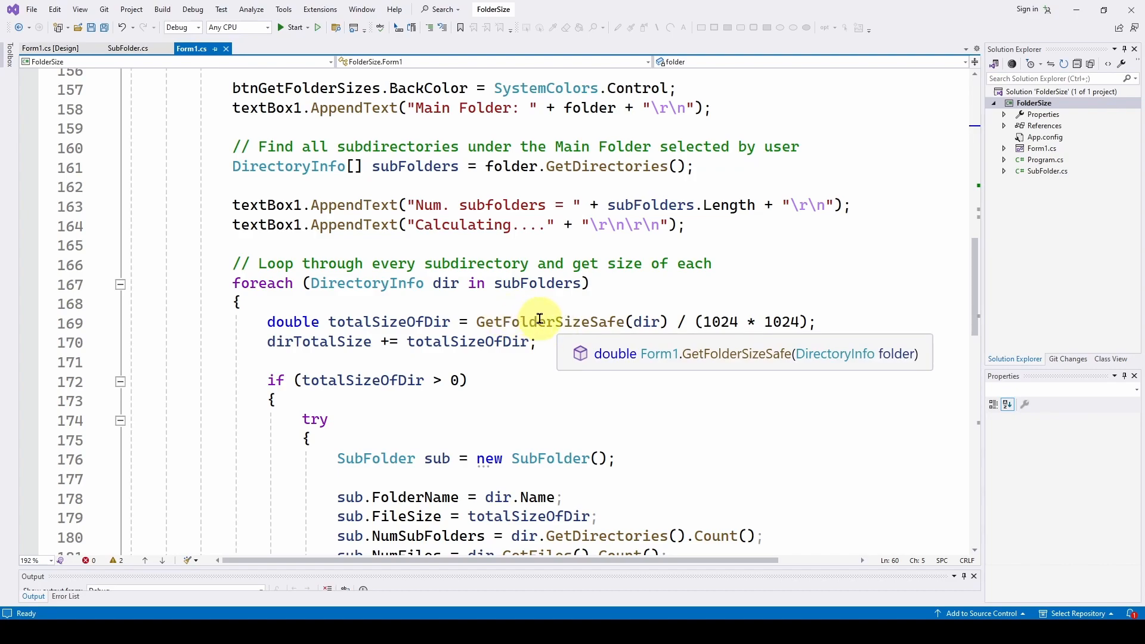
pyautogui.scroll(-3)
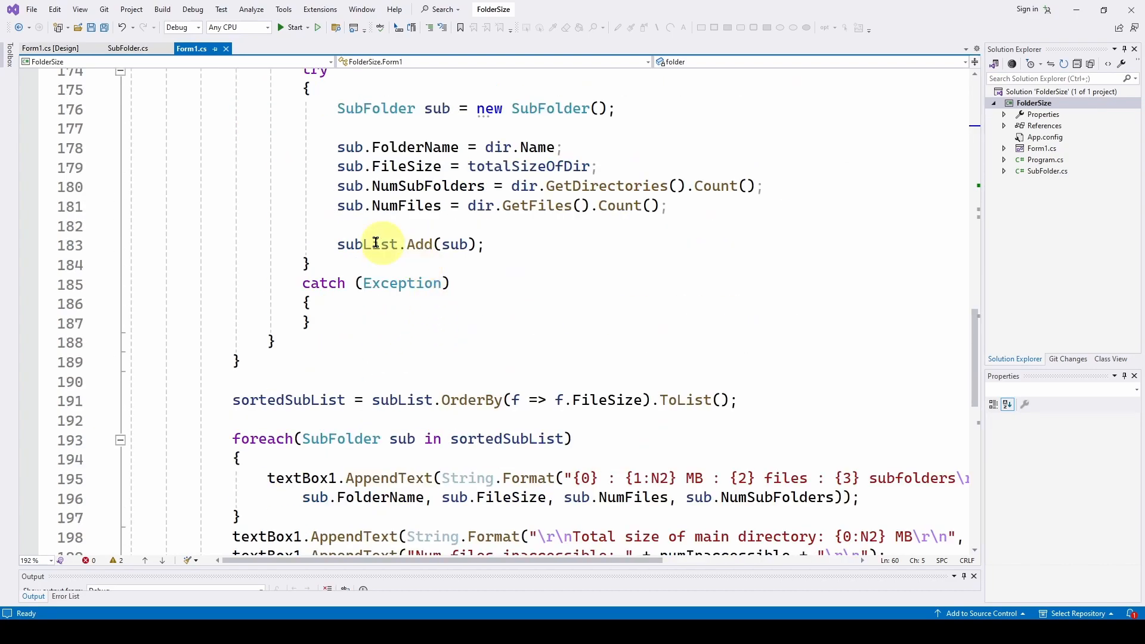
pyautogui.scroll(-3)
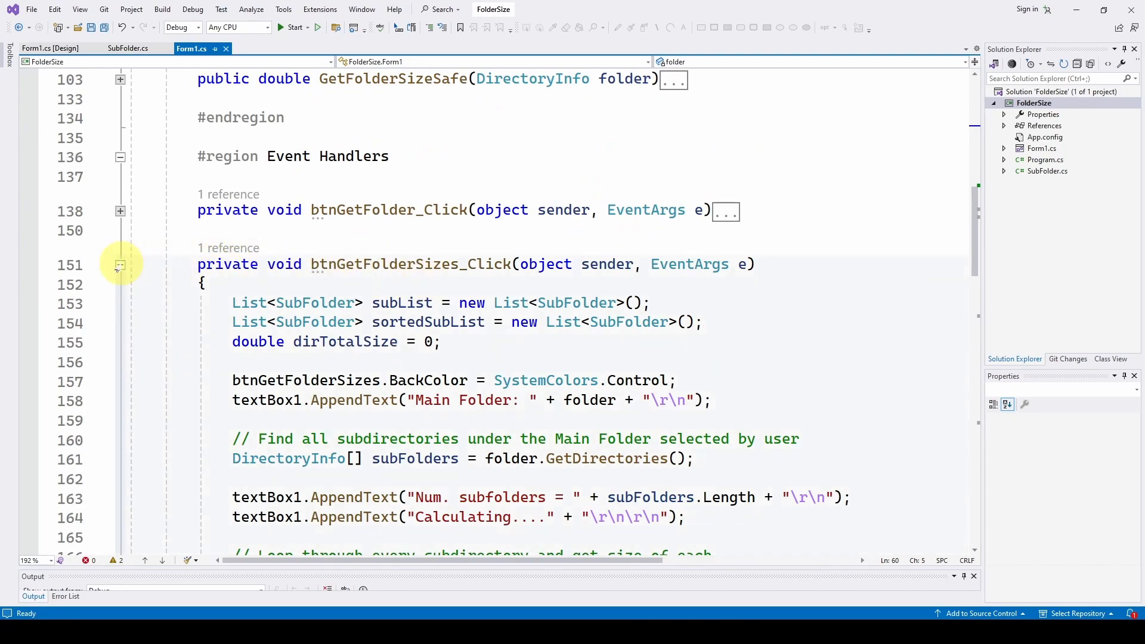
pyautogui.click(120, 265)
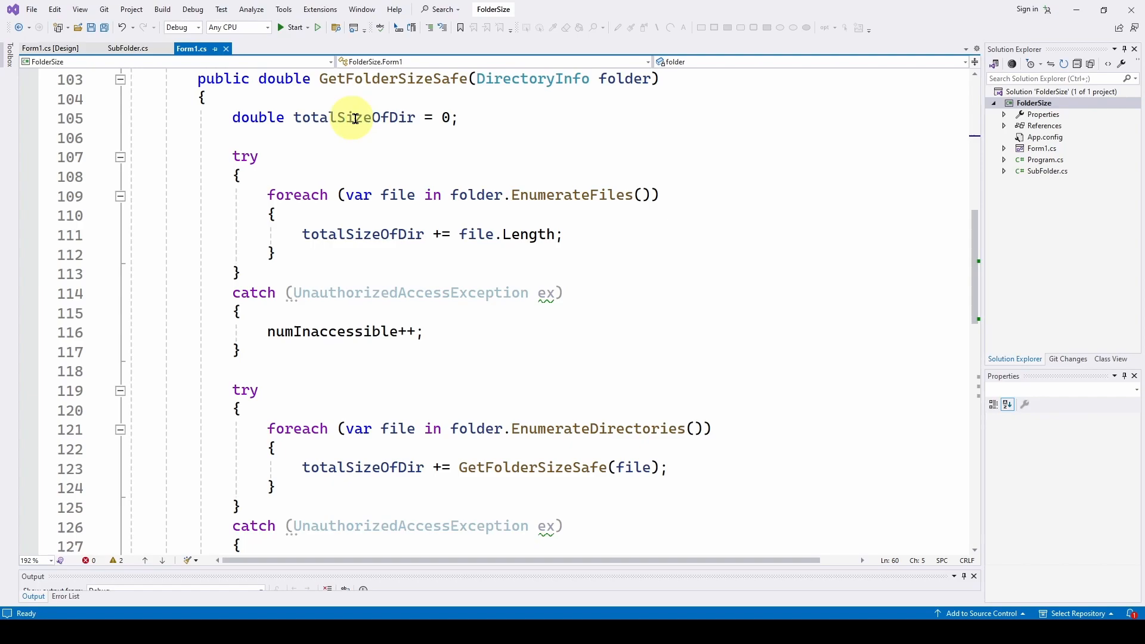
pyautogui.scroll(-3)
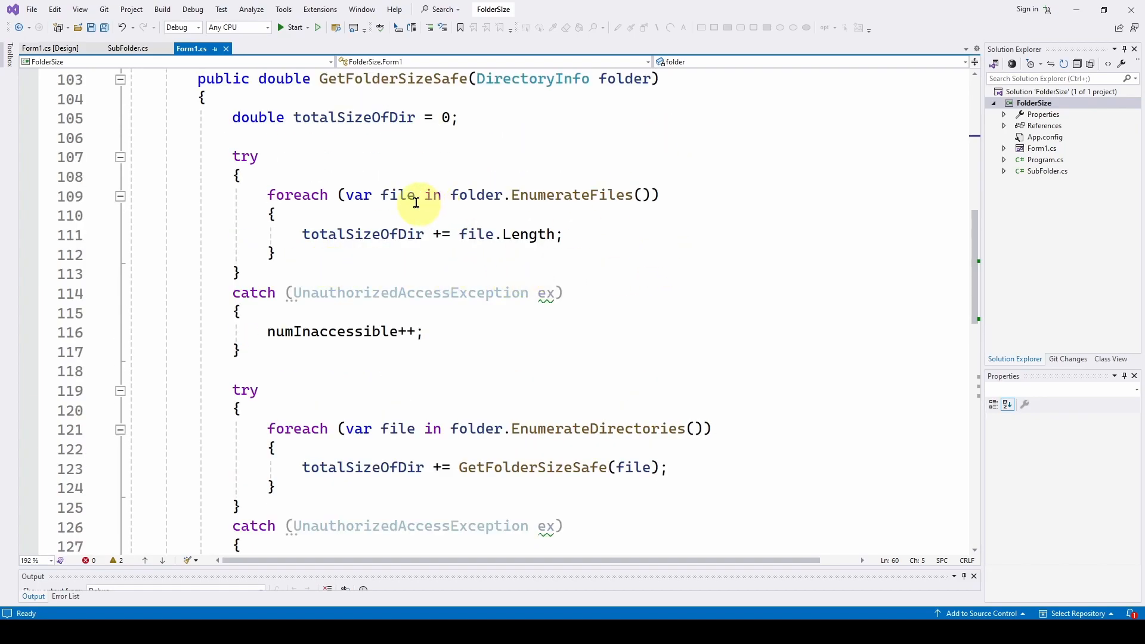
pyautogui.moveTo(544, 187)
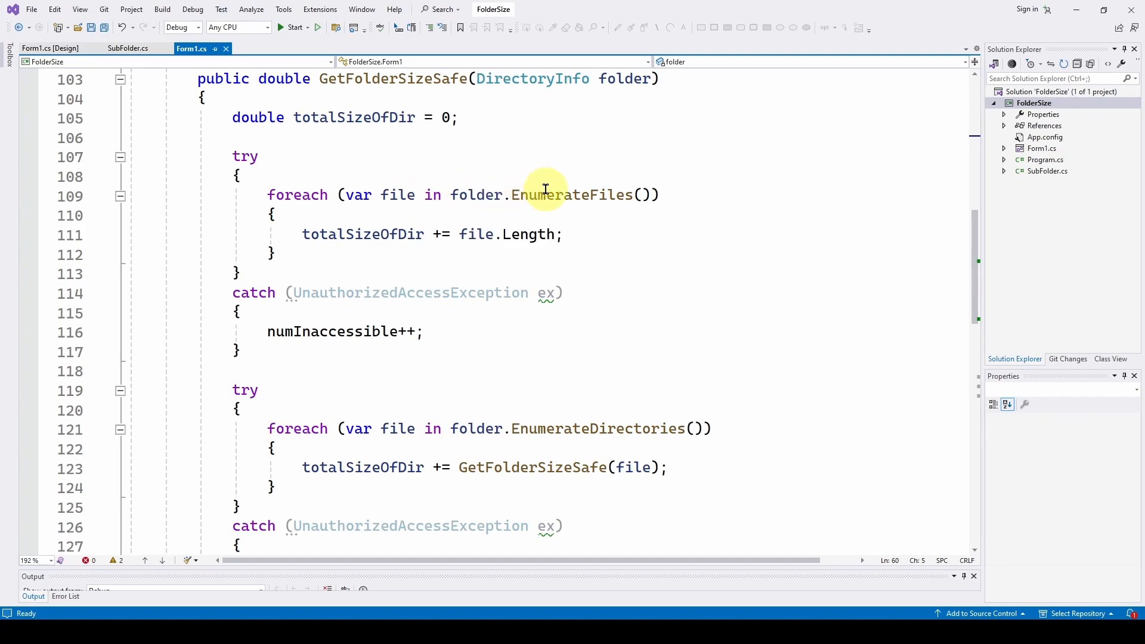
pyautogui.moveTo(329, 233)
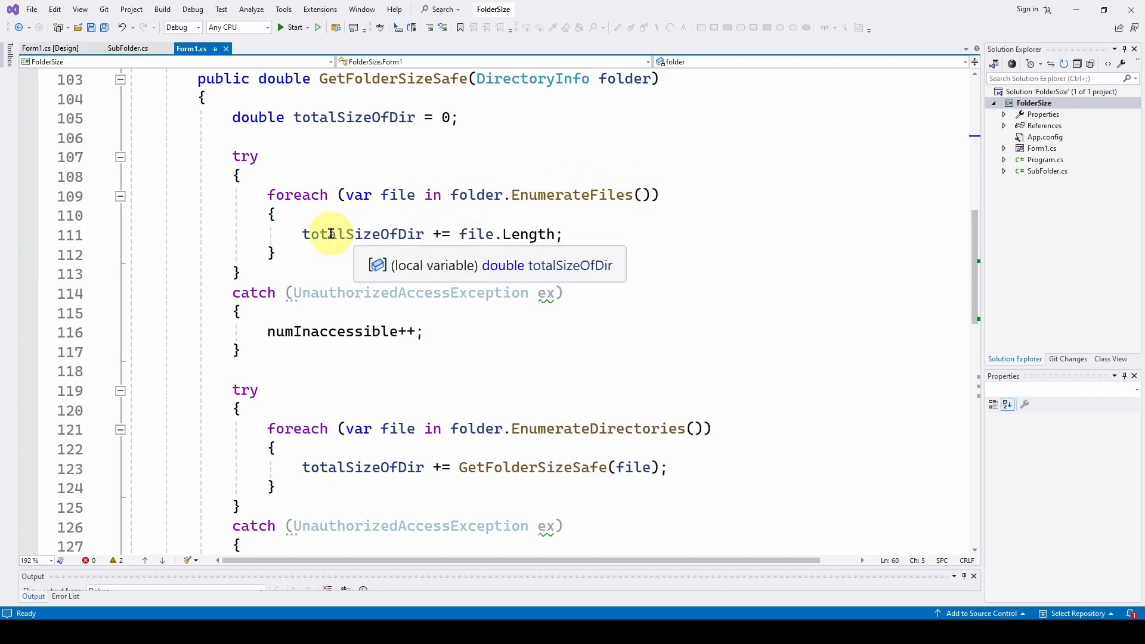
pyautogui.moveTo(459, 233)
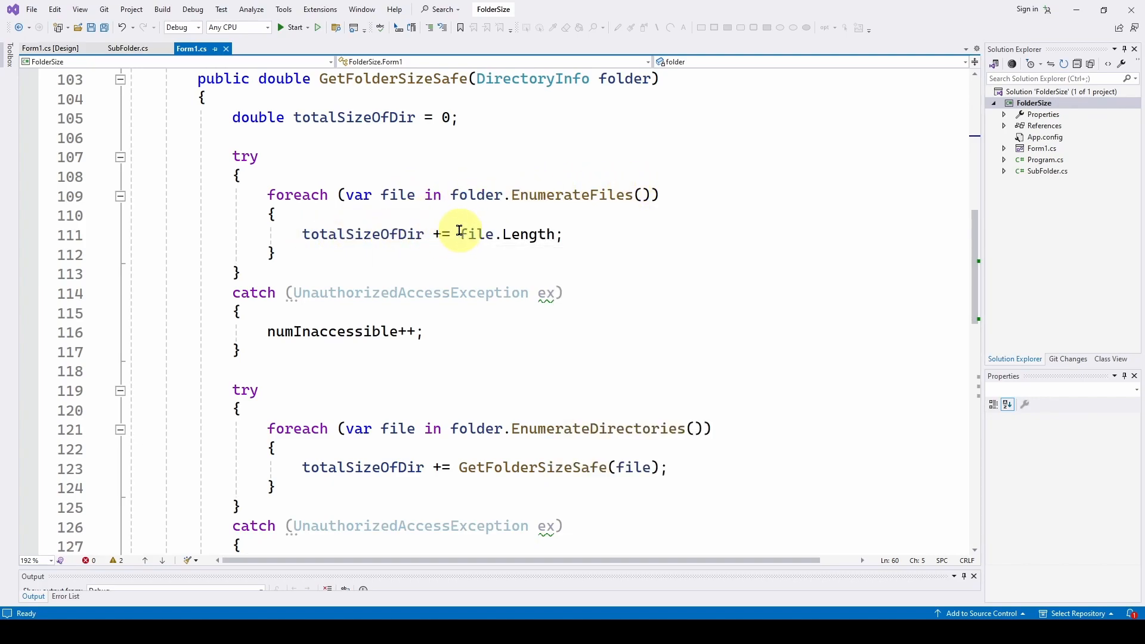
pyautogui.moveTo(516, 224)
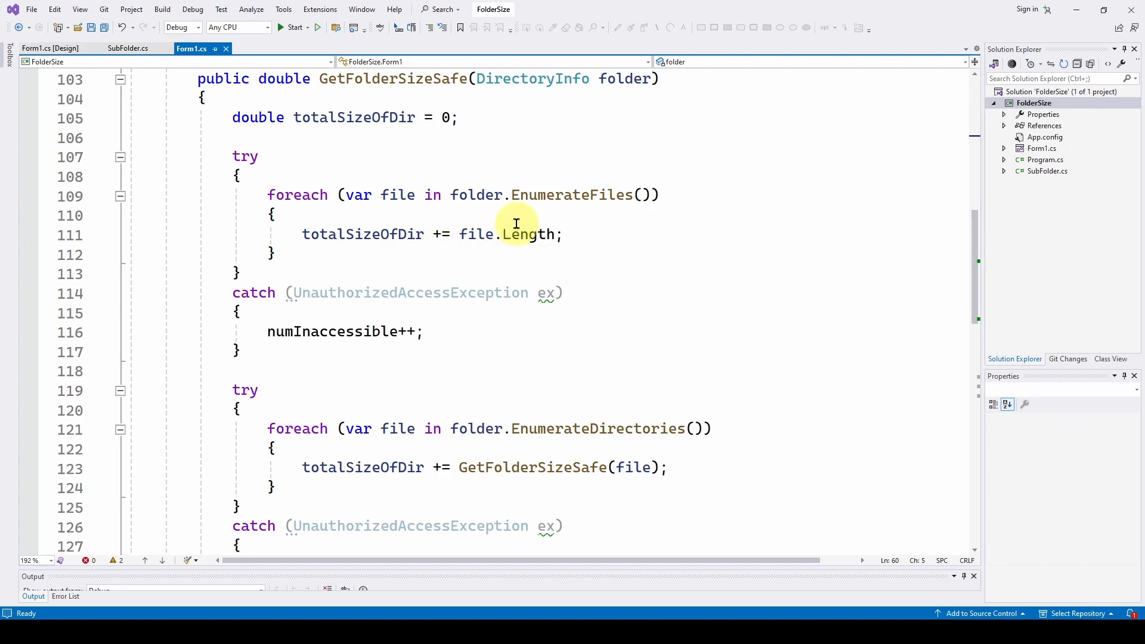
pyautogui.scroll(3)
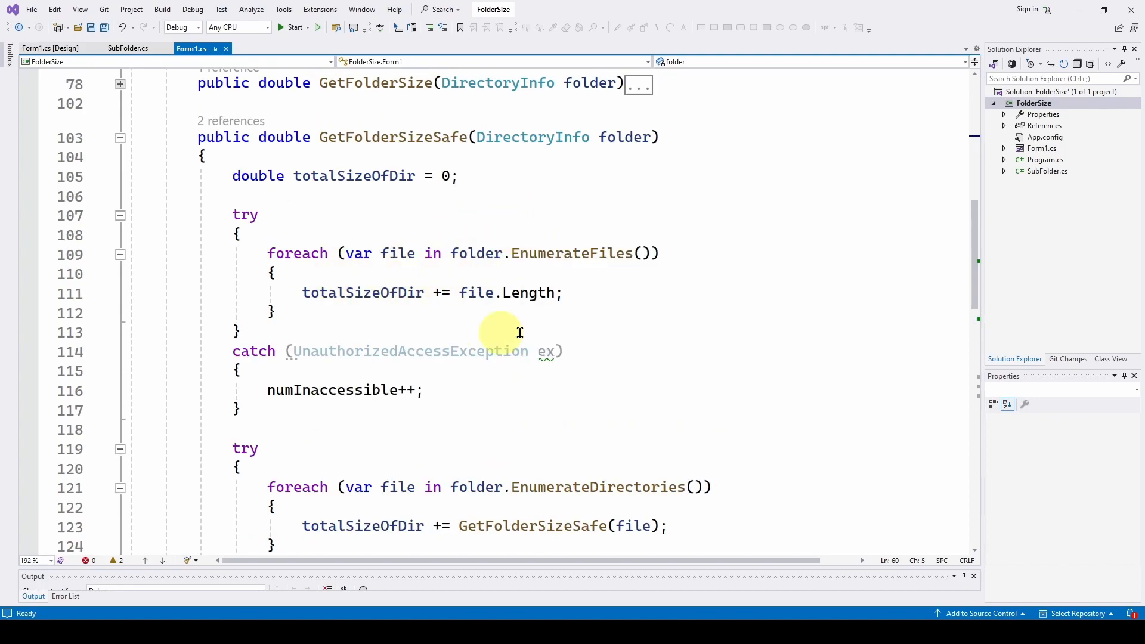
pyautogui.moveTo(481, 292)
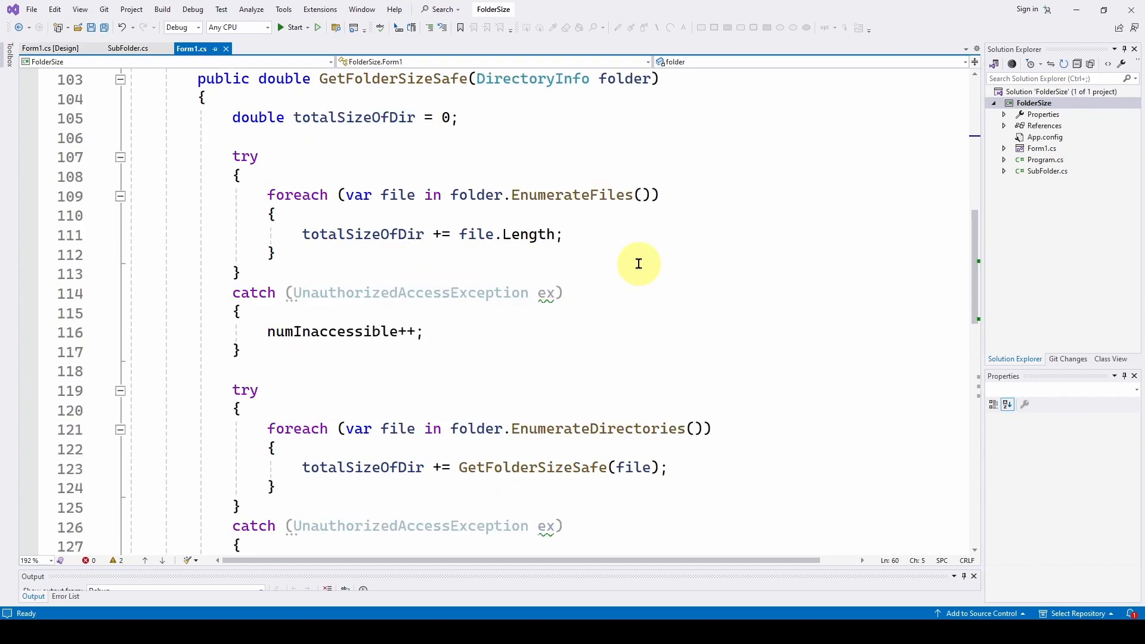
pyautogui.moveTo(417, 233)
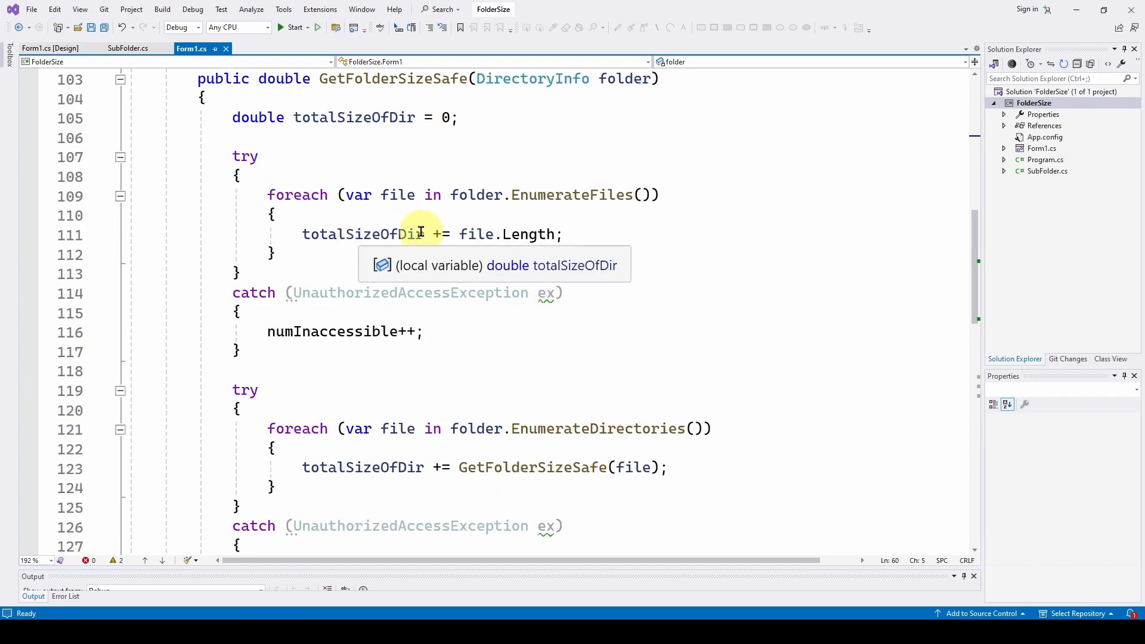
pyautogui.moveTo(272, 331)
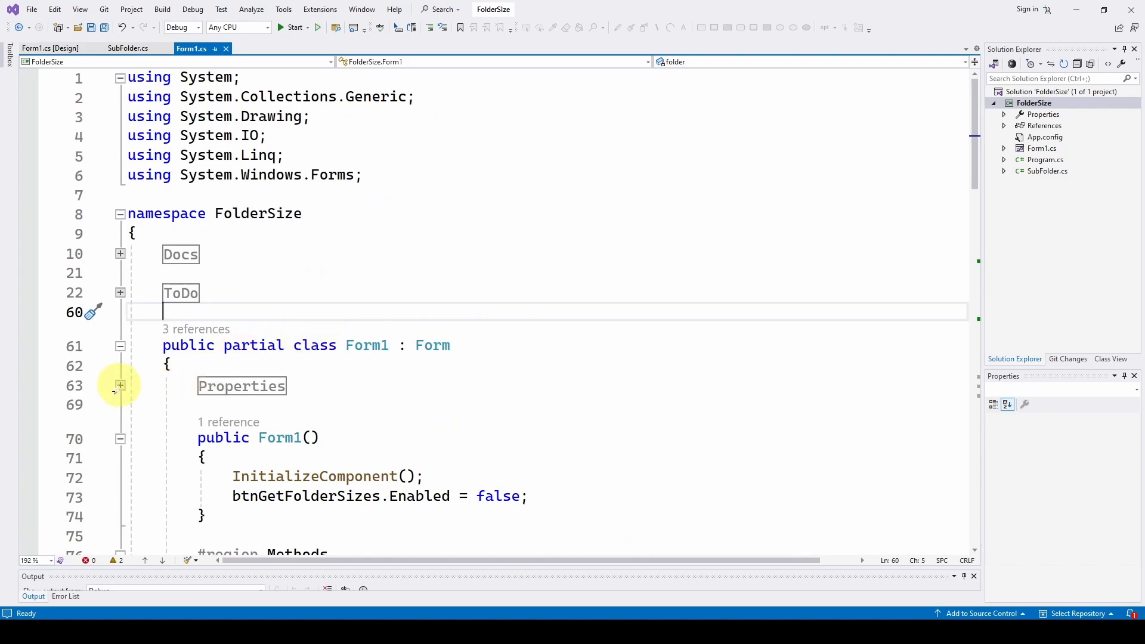
pyautogui.click(119, 385)
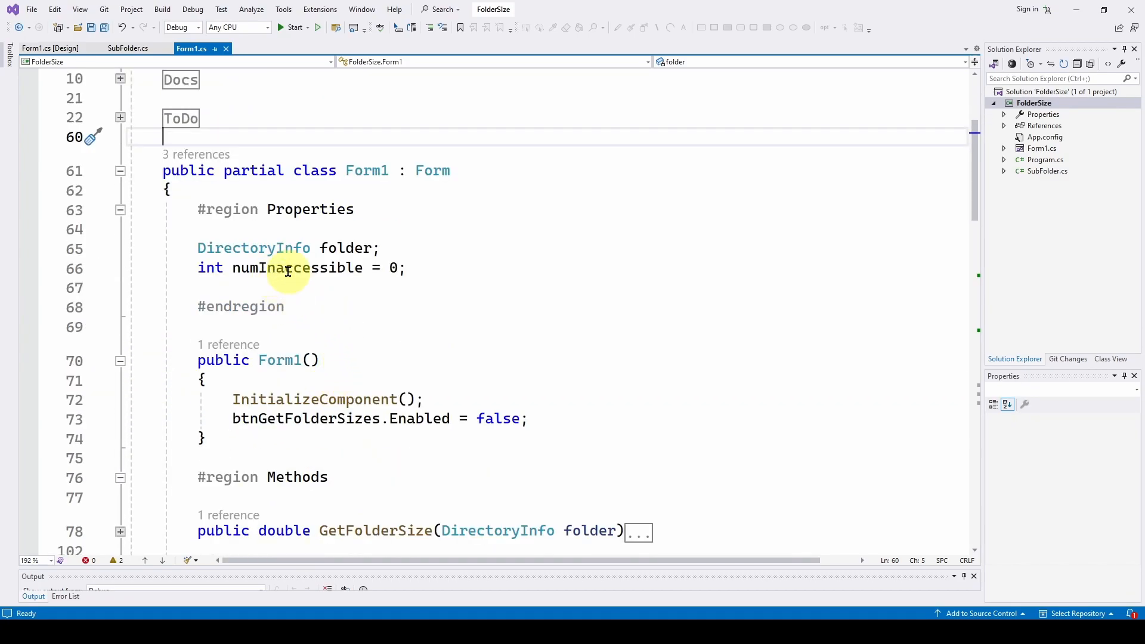
pyautogui.click(120, 209)
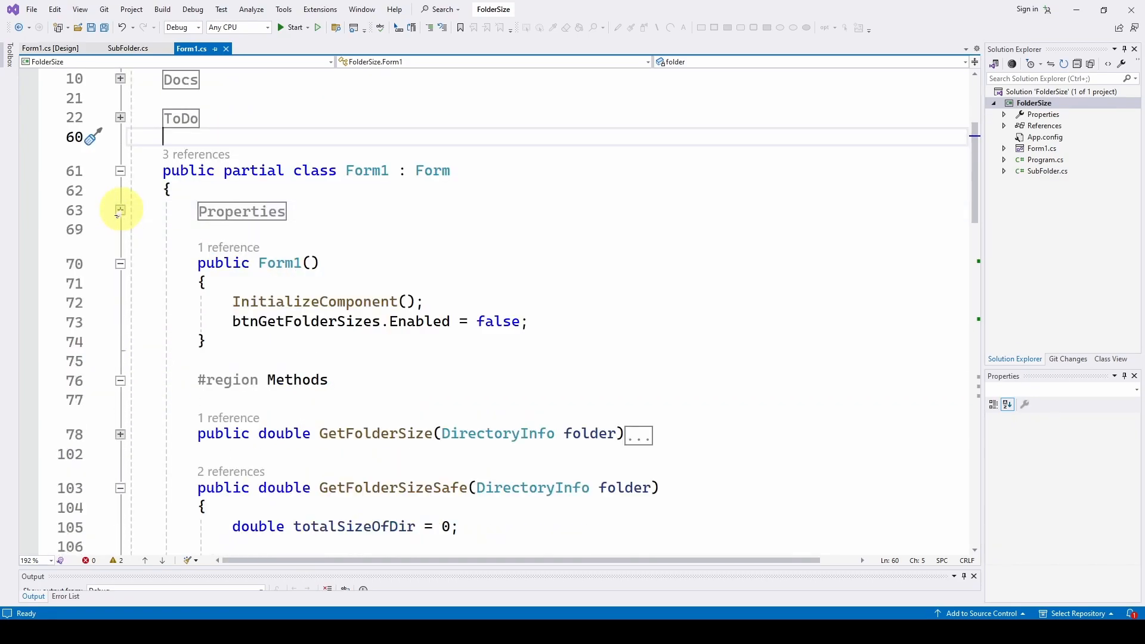
pyautogui.scroll(-3)
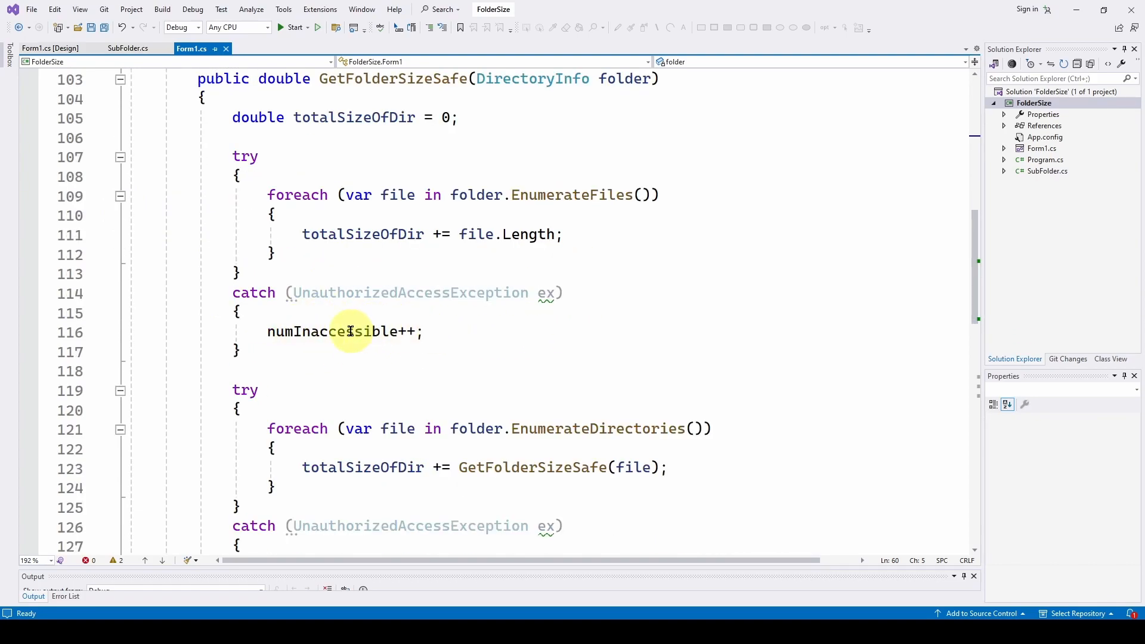
pyautogui.moveTo(422, 327)
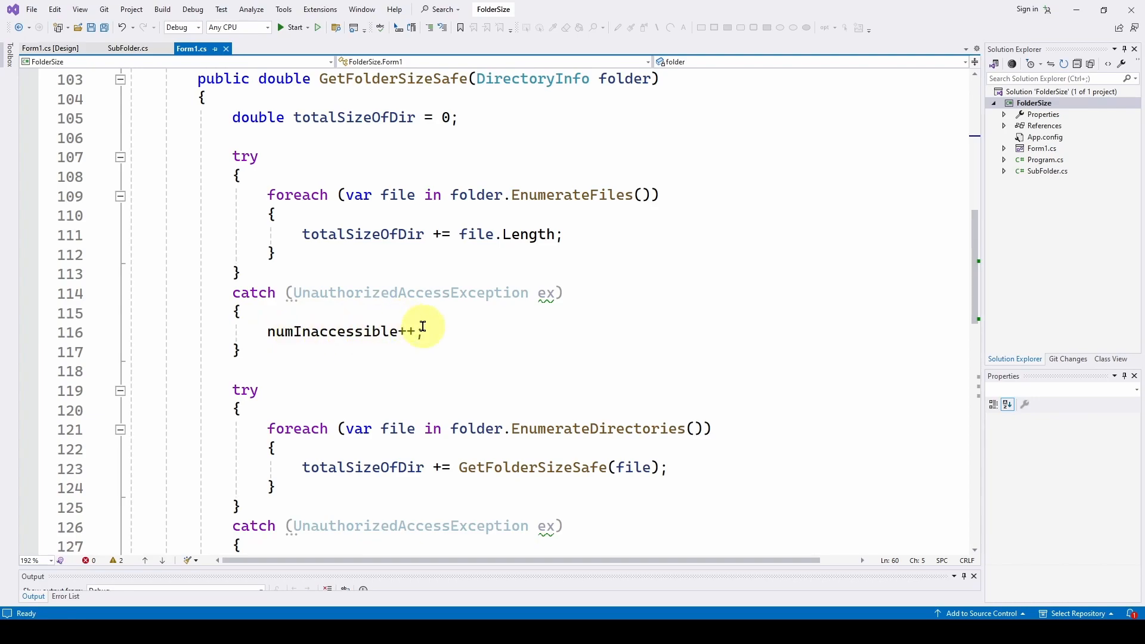
# - Scroll through GetFolderSizeSafe's recursive subdirectory loop and numInaccessible catch block
pyautogui.scroll(-3)
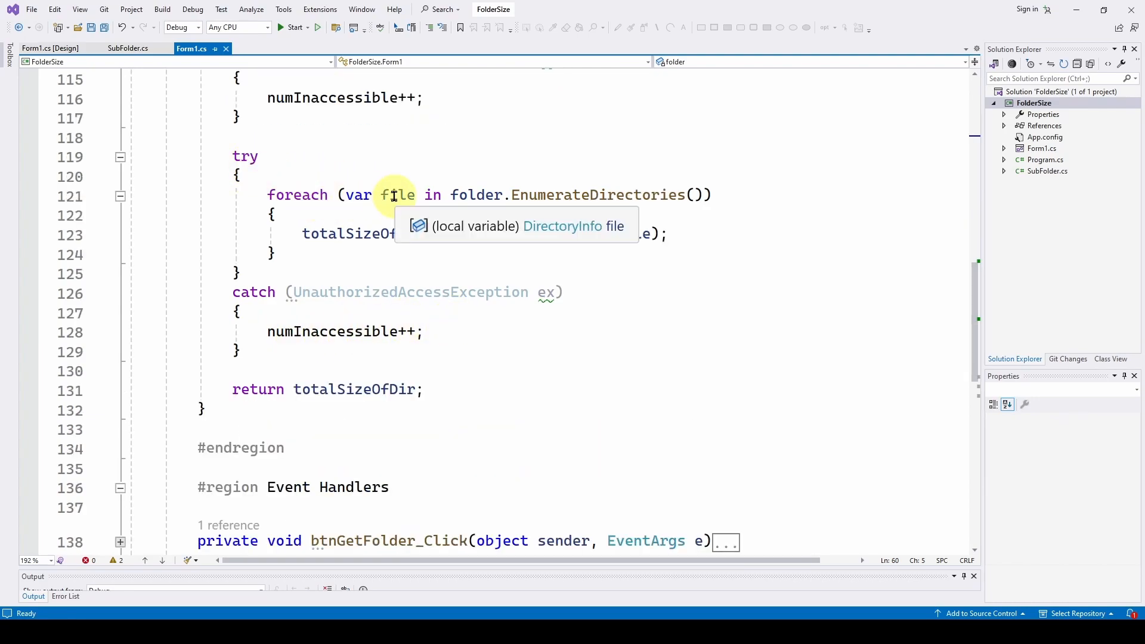
pyautogui.moveTo(540, 195)
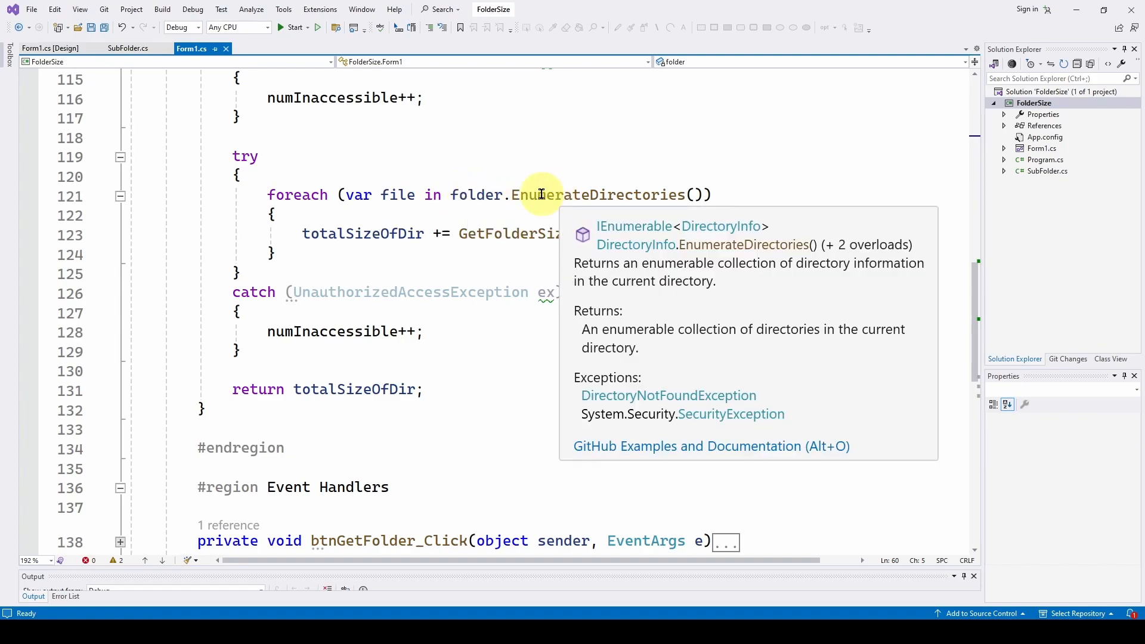
pyautogui.moveTo(392, 234)
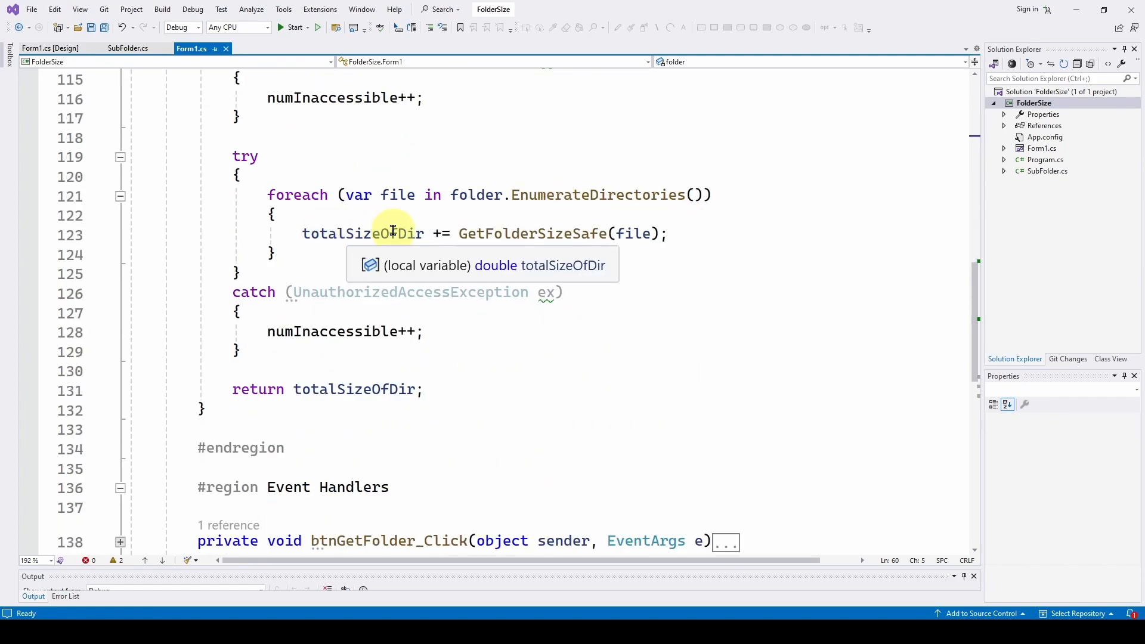
pyautogui.moveTo(489, 234)
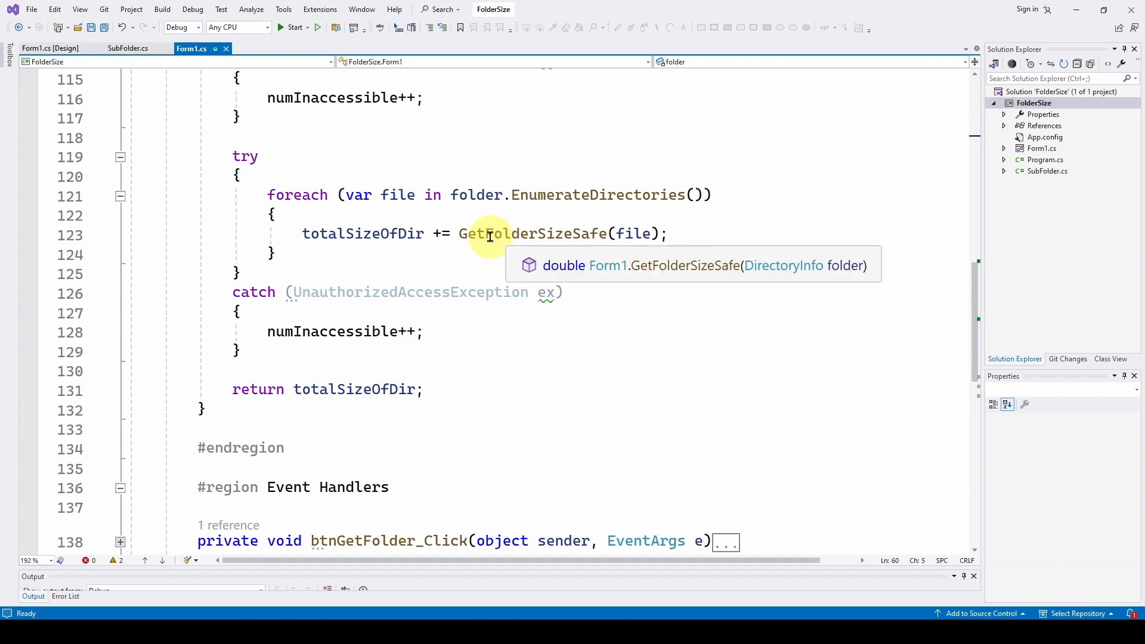
pyautogui.moveTo(597, 224)
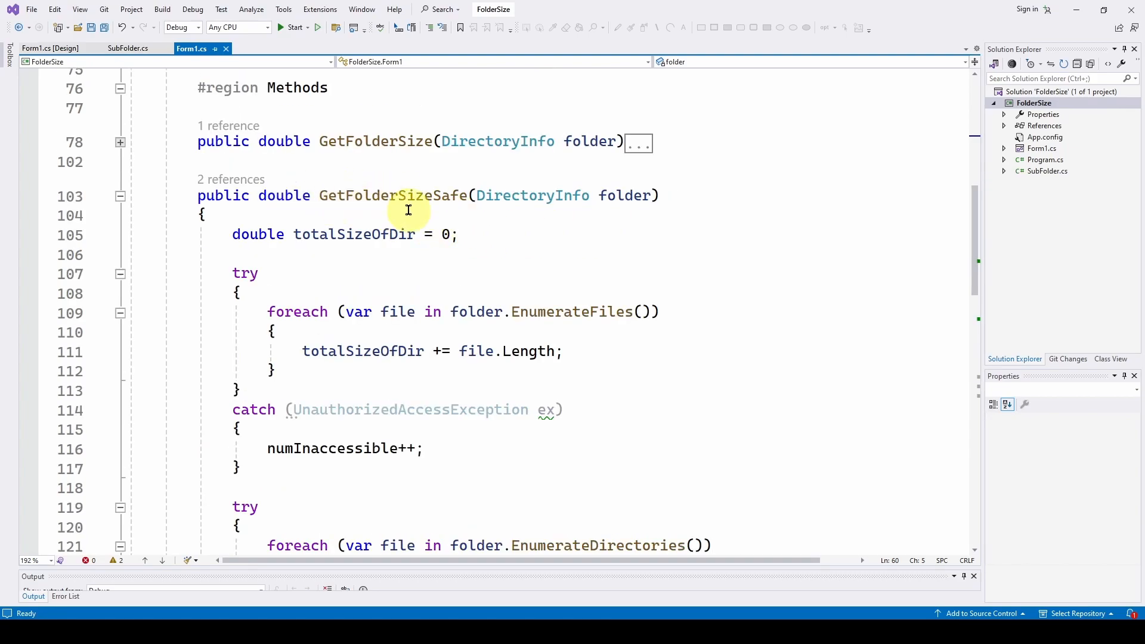
pyautogui.scroll(-3)
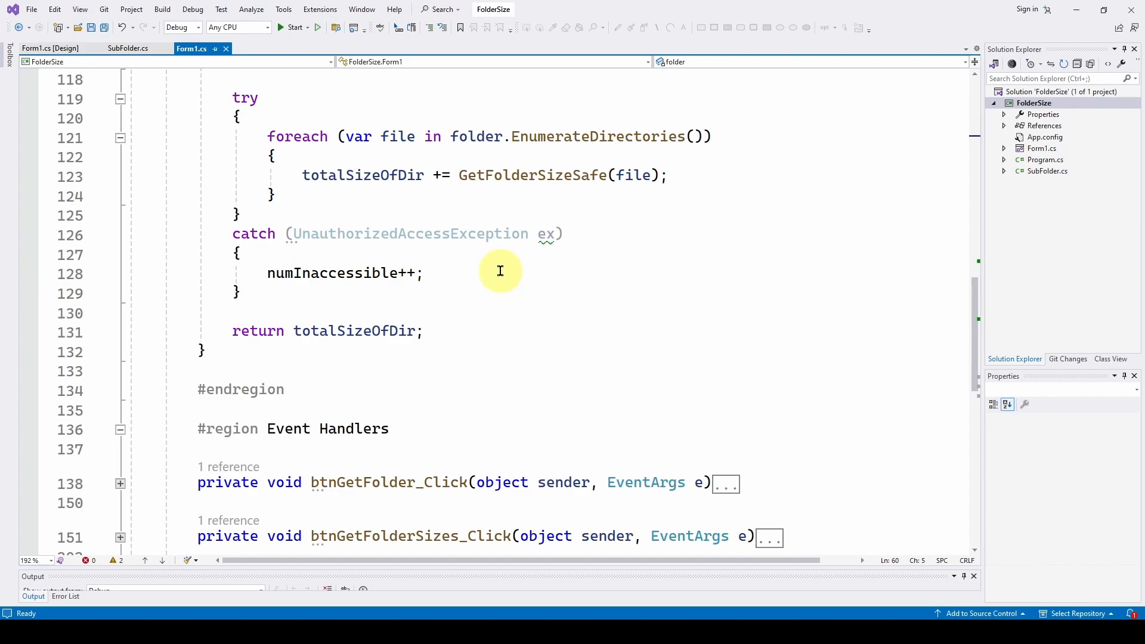
pyautogui.moveTo(310, 320)
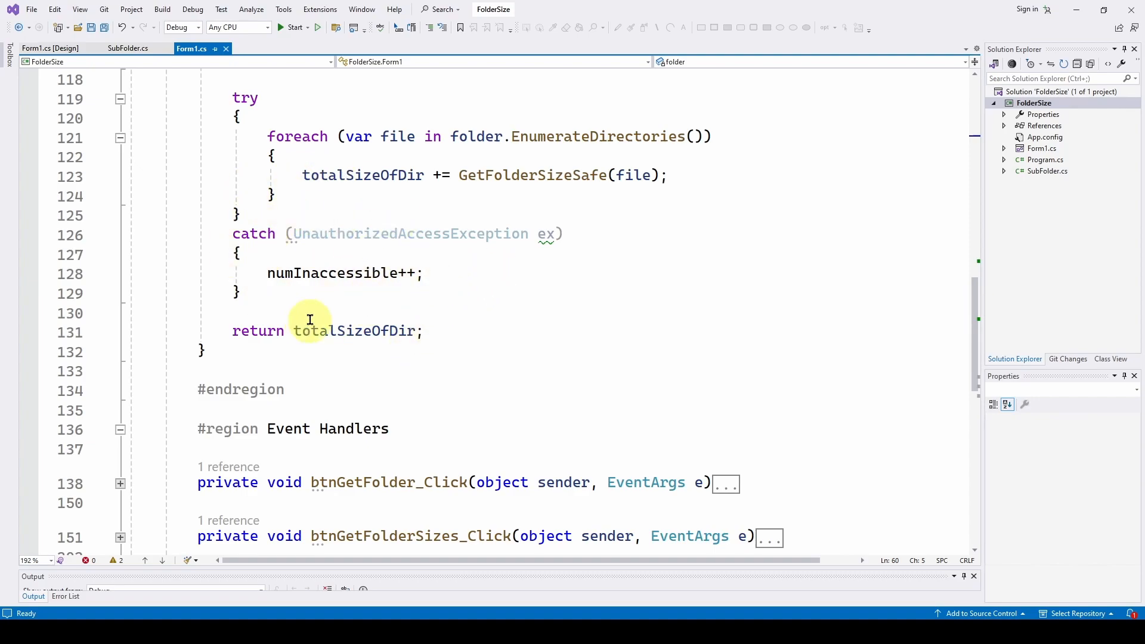
pyautogui.moveTo(428, 330)
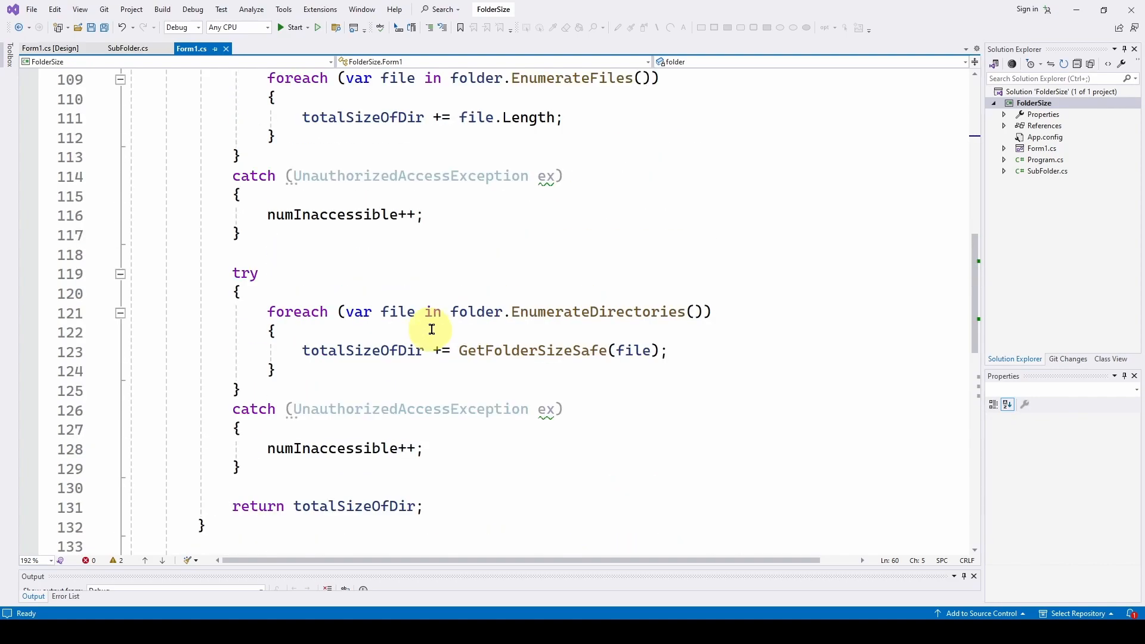
pyautogui.moveTo(280, 215)
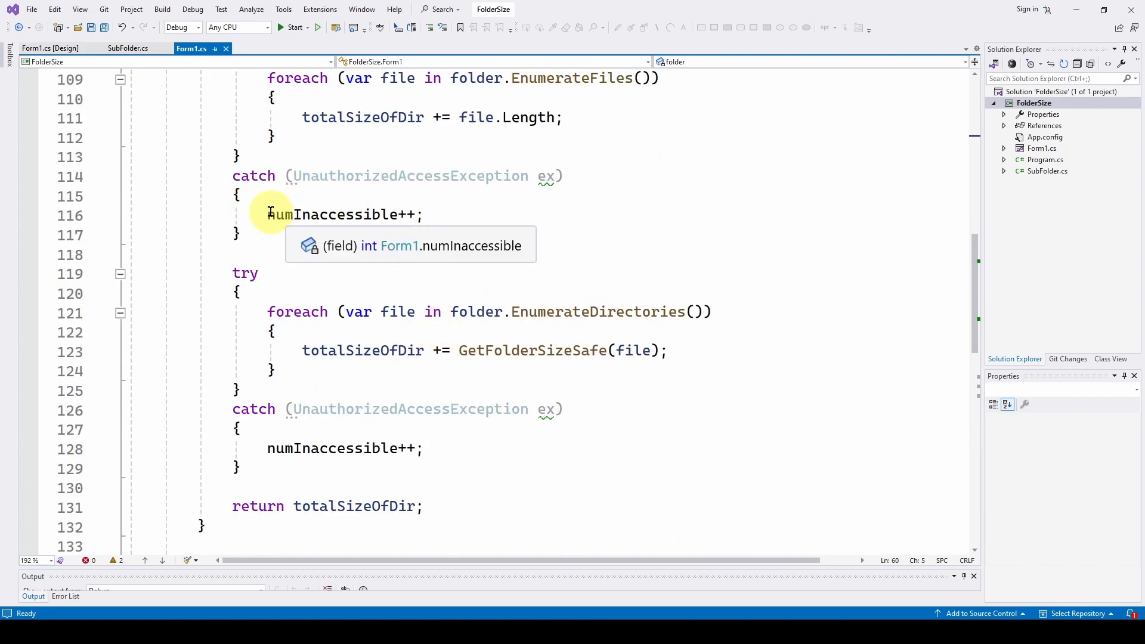
pyautogui.moveTo(428, 203)
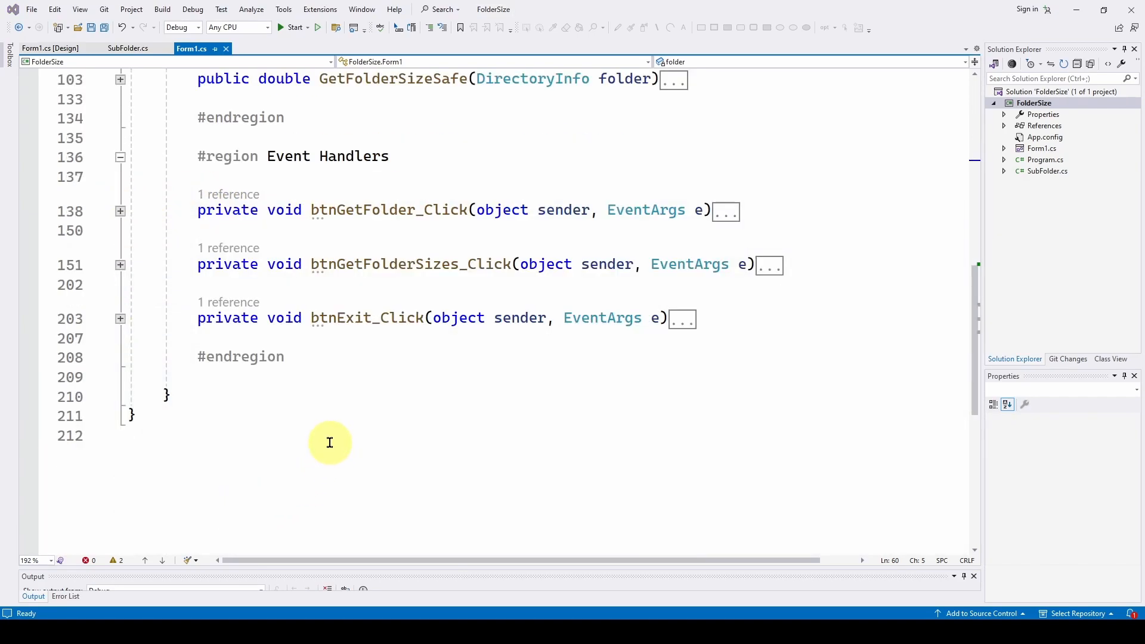
pyautogui.click(128, 48)
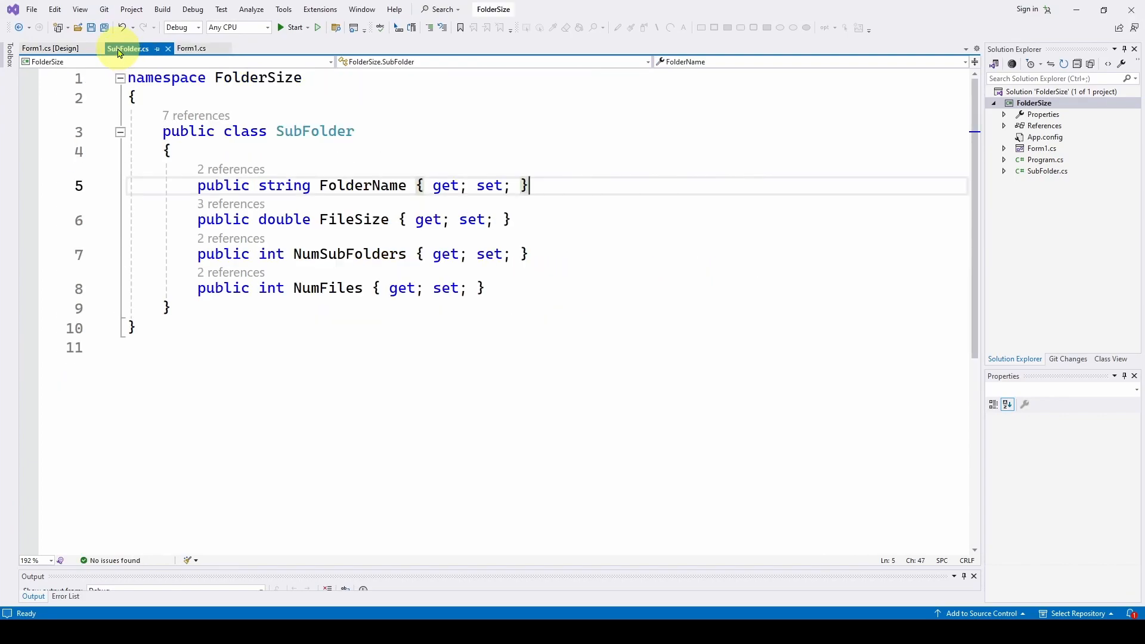
pyautogui.click(191, 48)
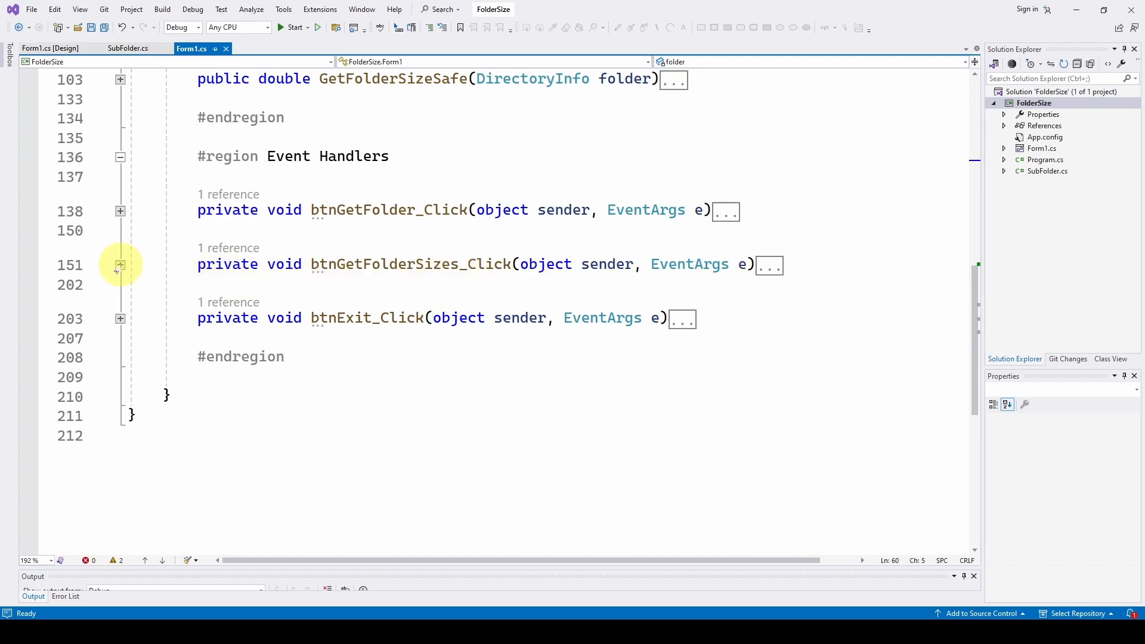
pyautogui.click(120, 264)
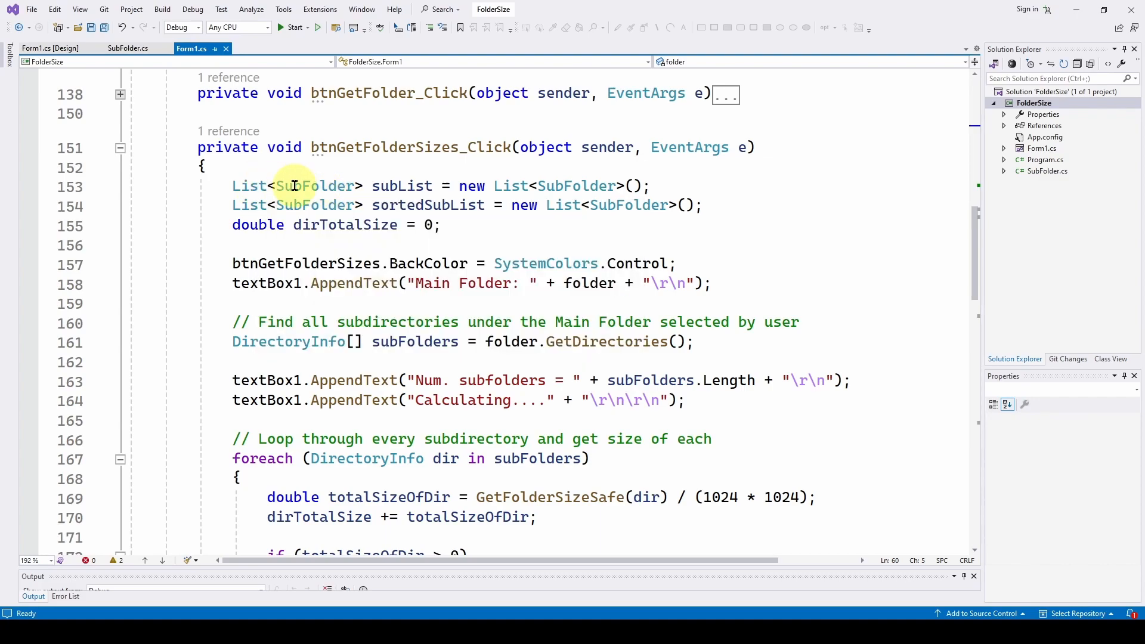
pyautogui.moveTo(340, 178)
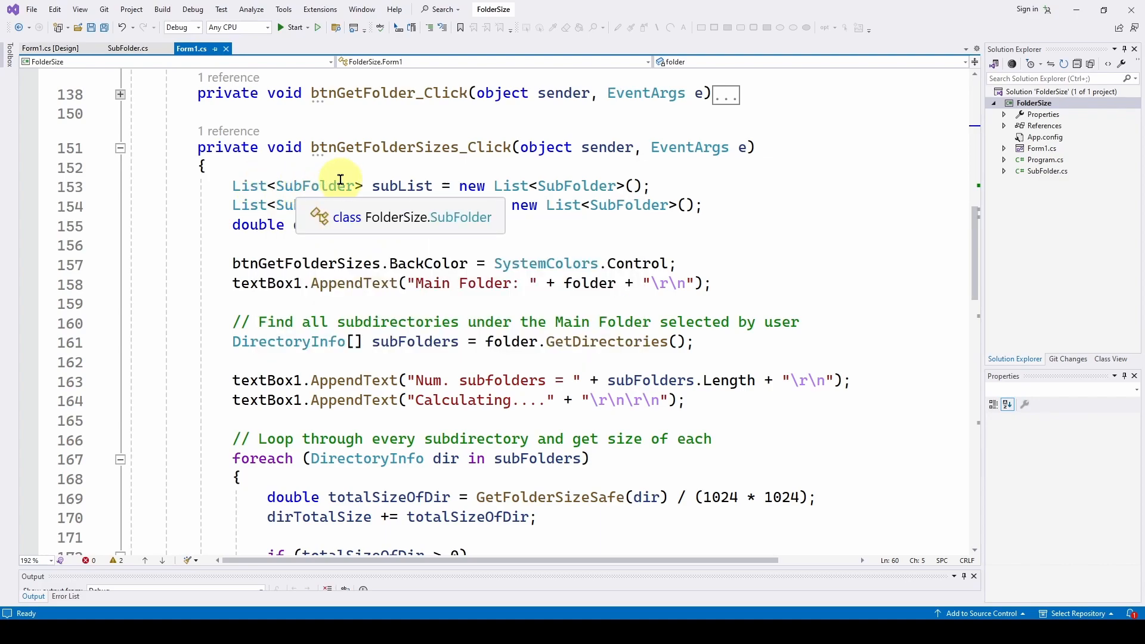
pyautogui.moveTo(383, 186)
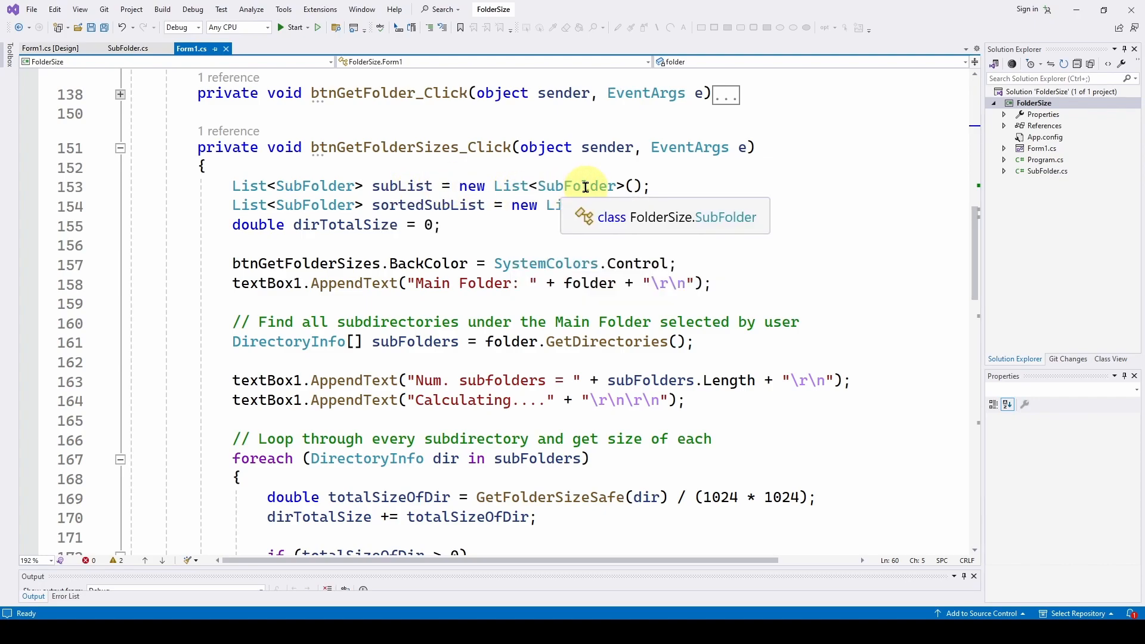
pyautogui.moveTo(293, 205)
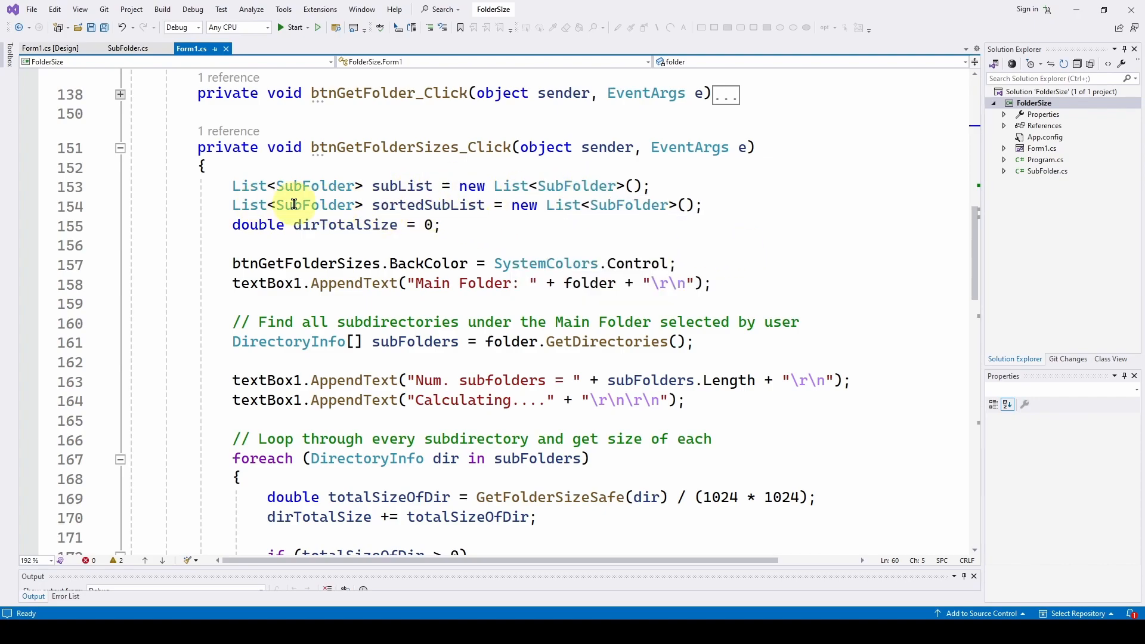
pyautogui.moveTo(391, 205)
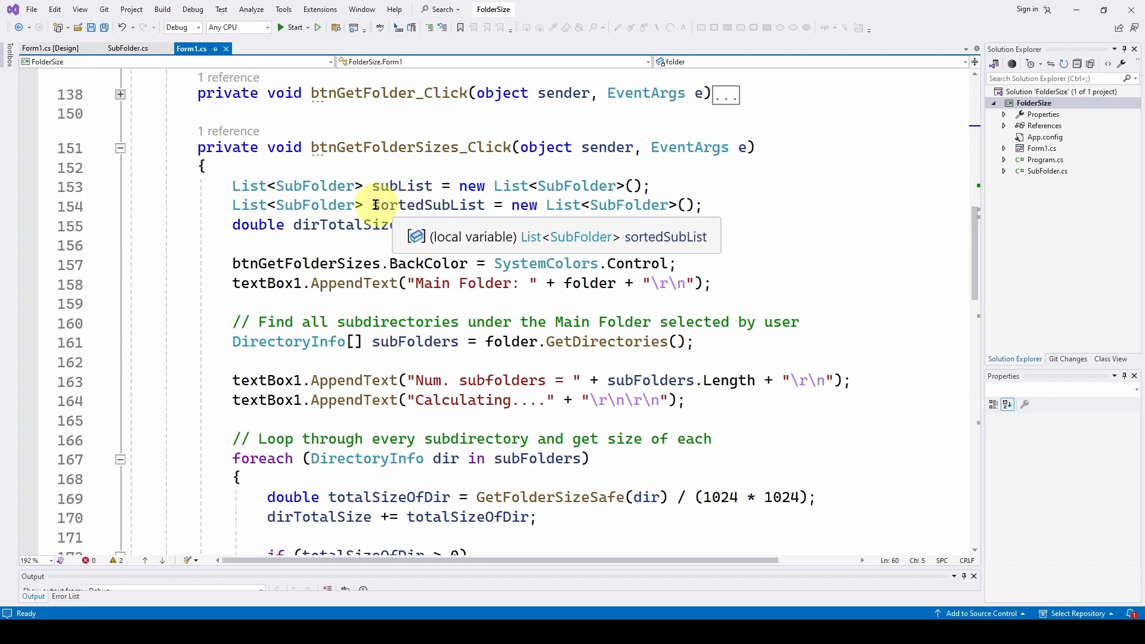
pyautogui.moveTo(372, 176)
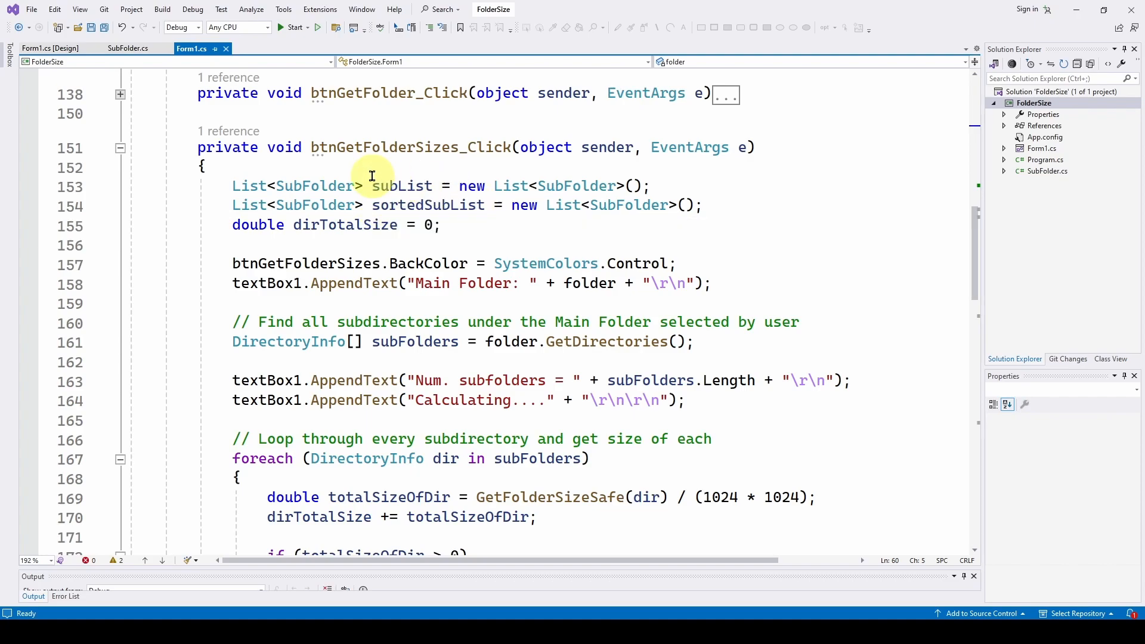
pyautogui.moveTo(532, 205)
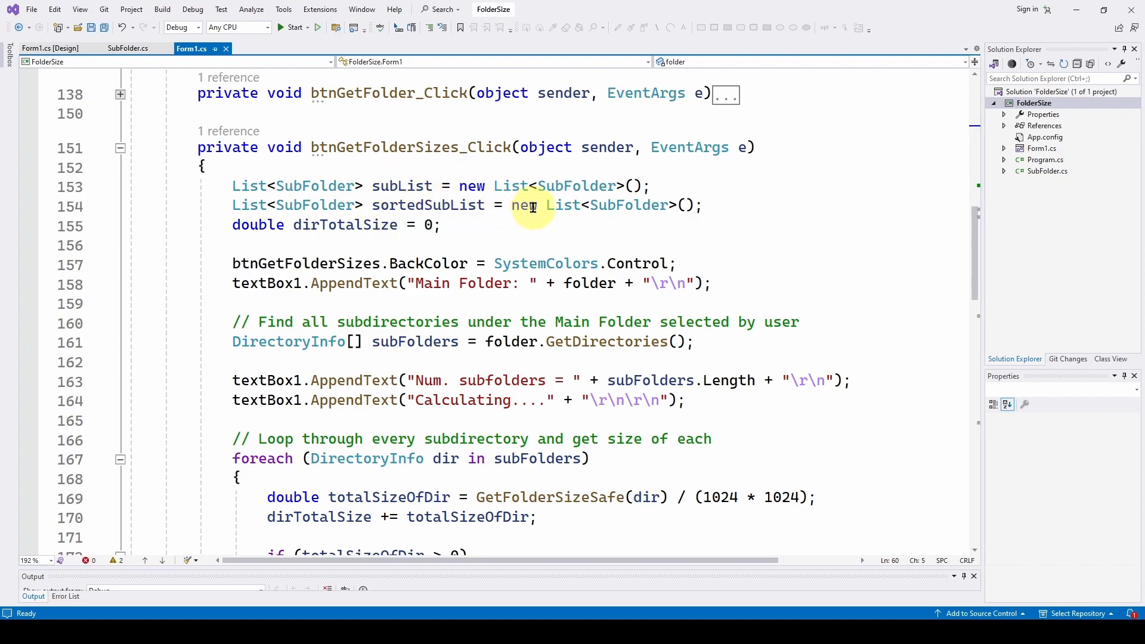
pyautogui.scroll(-3)
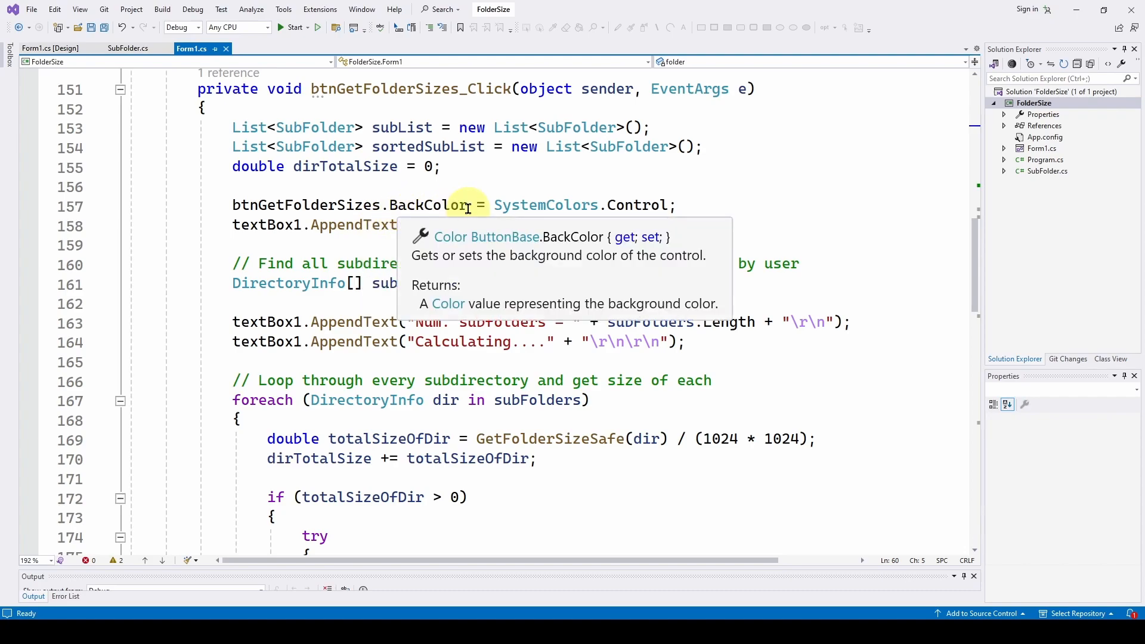
pyautogui.scroll(-3)
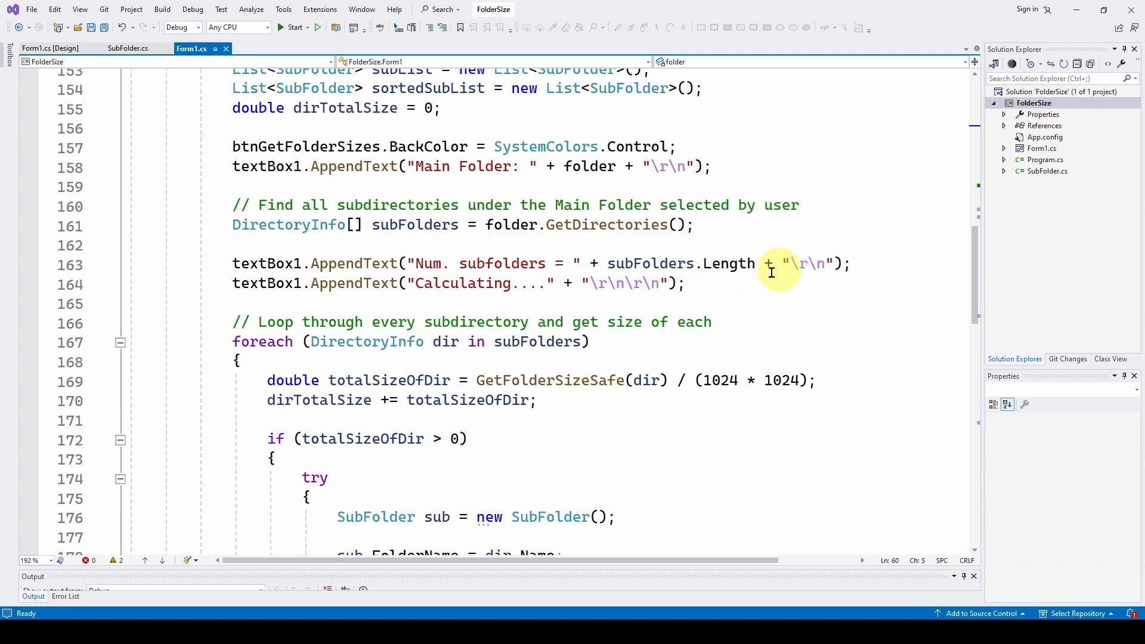
pyautogui.moveTo(415, 224)
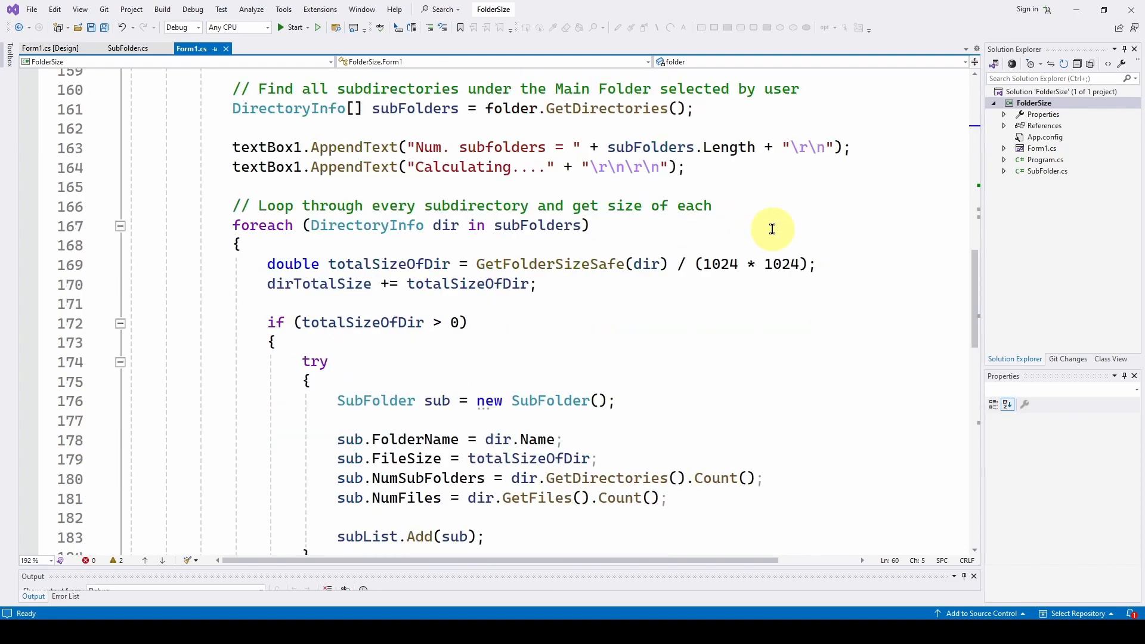
pyautogui.moveTo(260, 167)
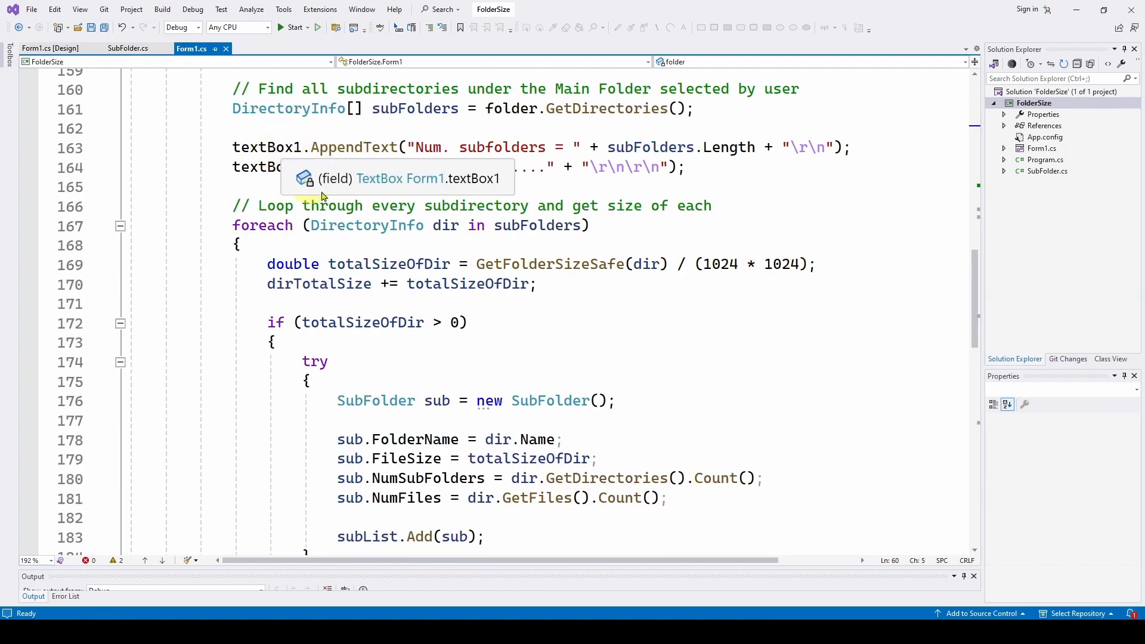
pyautogui.moveTo(439, 224)
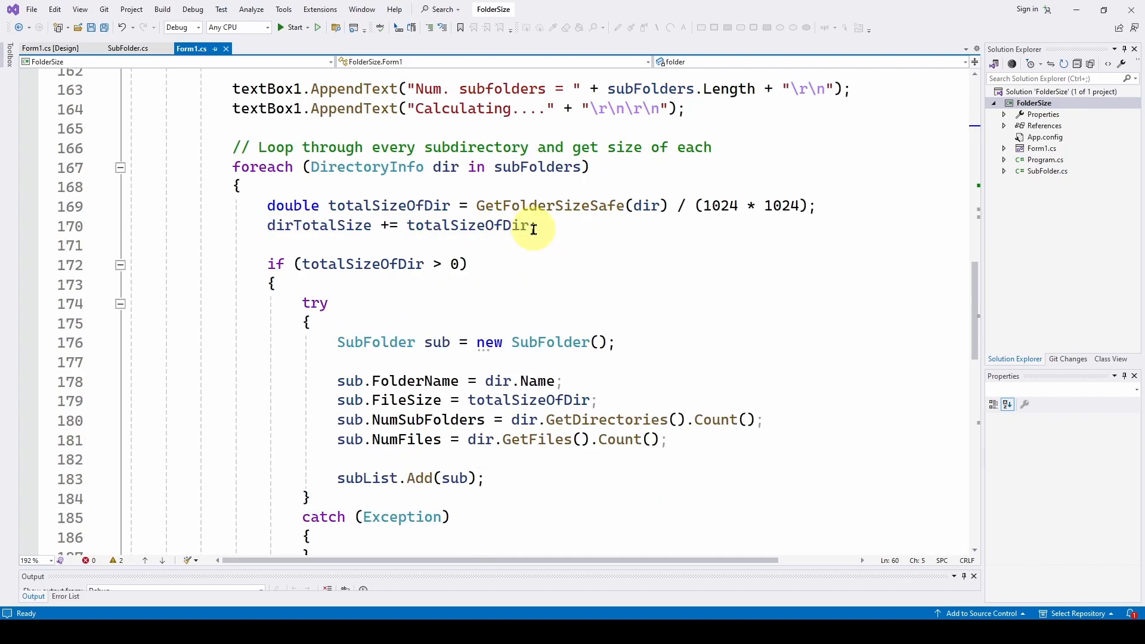
pyautogui.moveTo(368, 205)
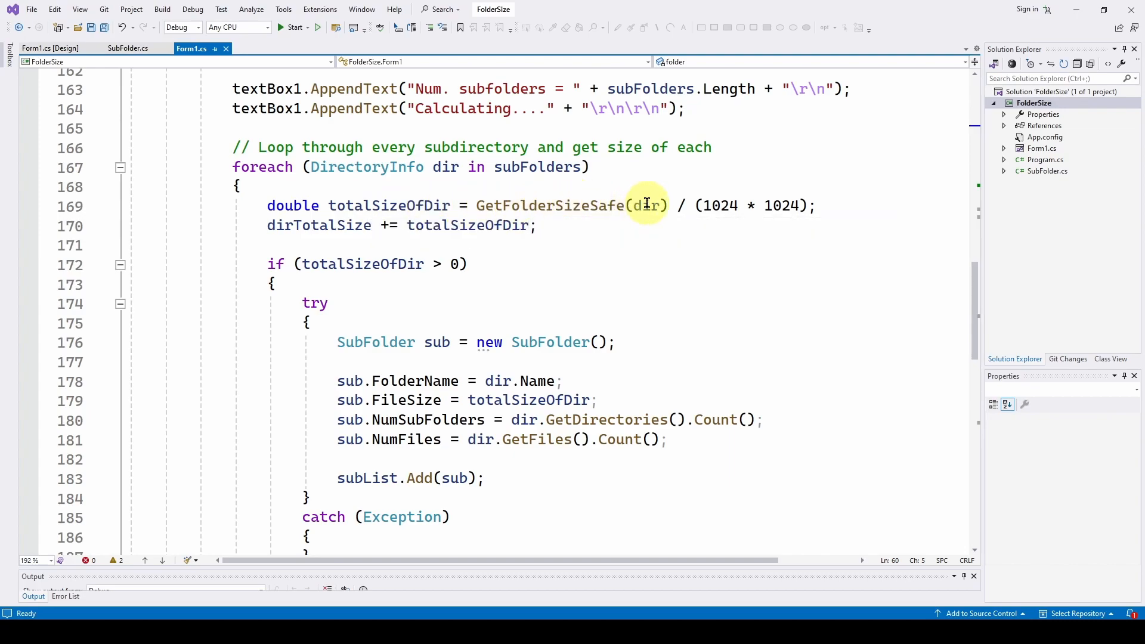
pyautogui.moveTo(781, 206)
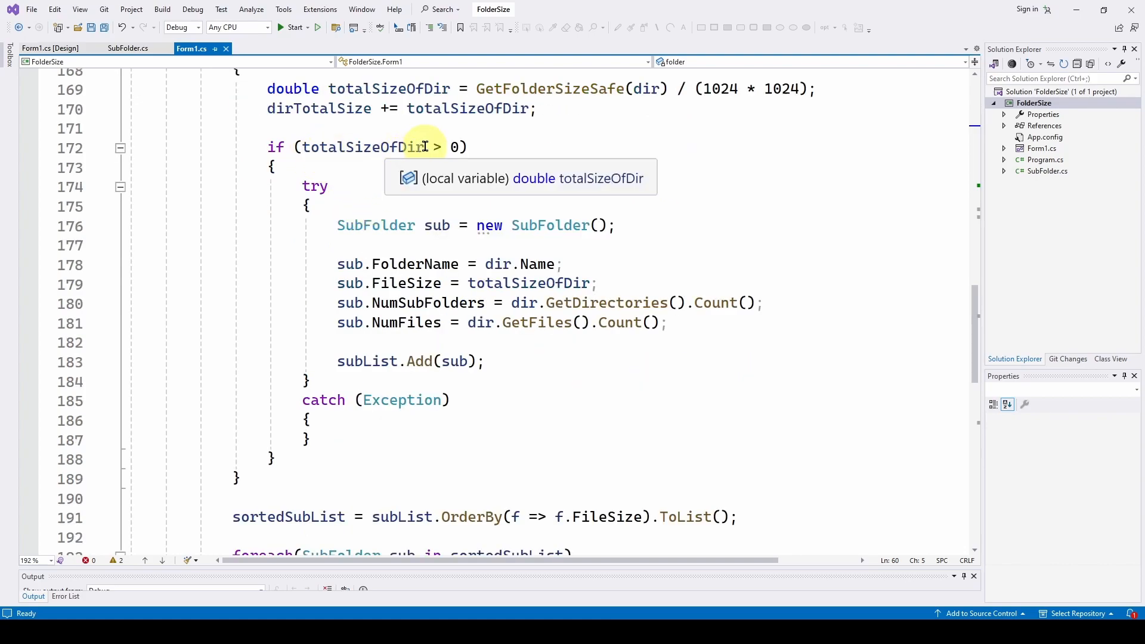
pyautogui.moveTo(506, 175)
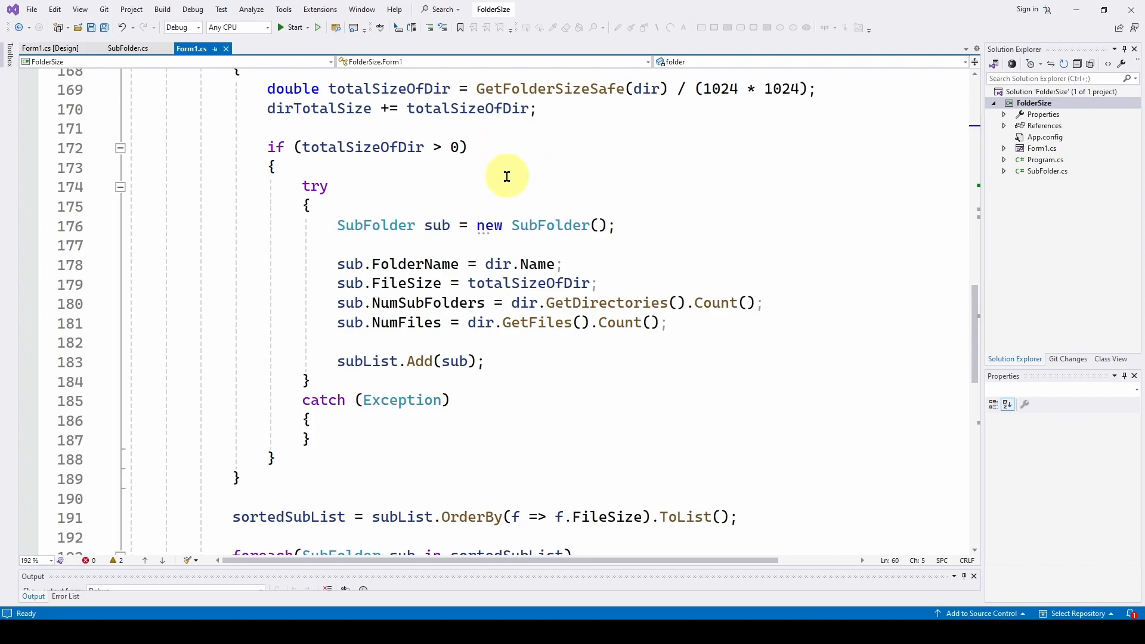
pyautogui.scroll(-3)
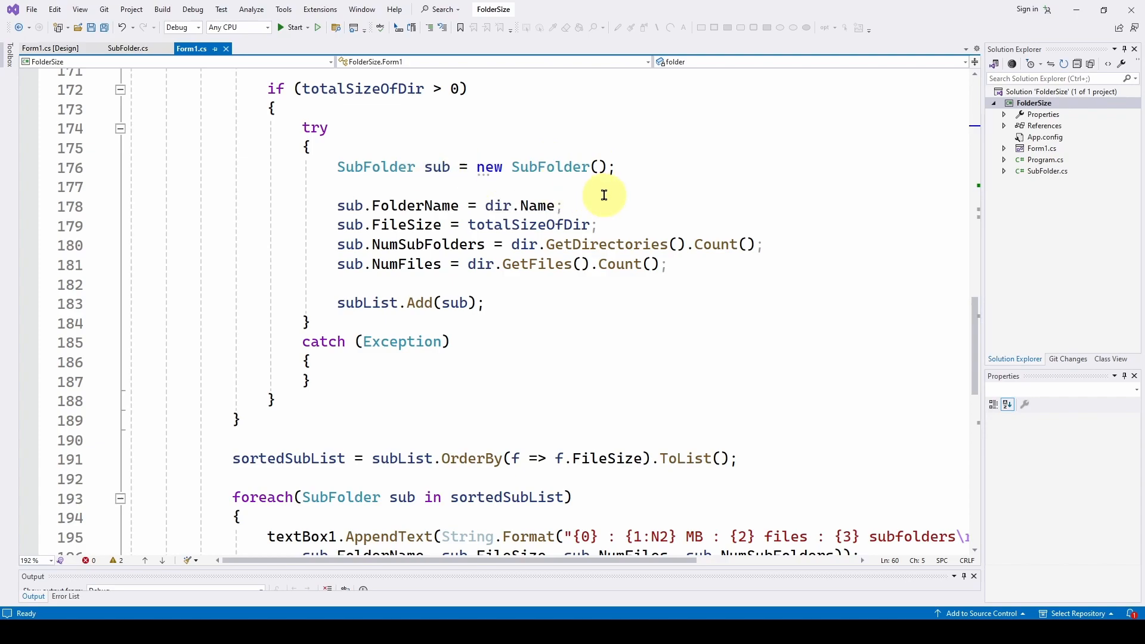
pyautogui.scroll(-3)
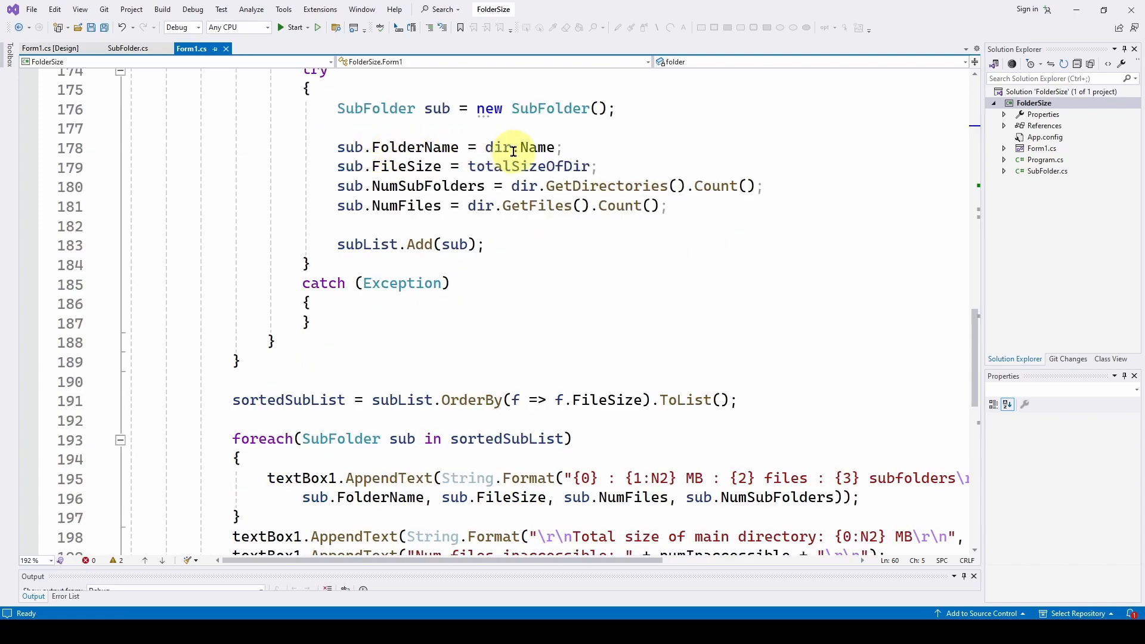
pyautogui.moveTo(541, 147)
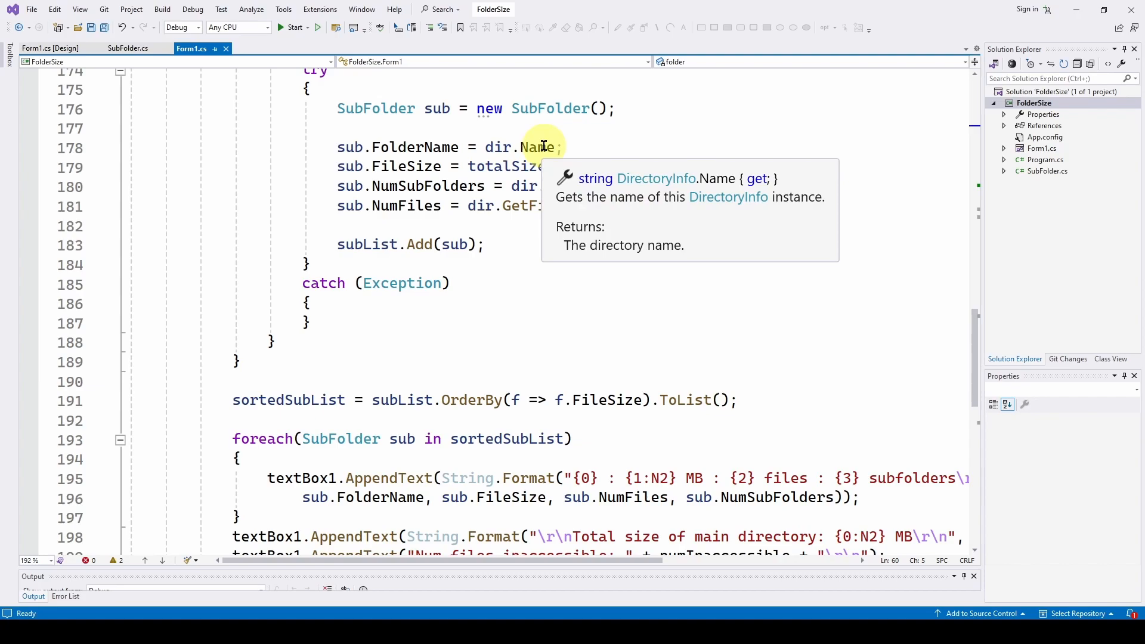
pyautogui.moveTo(485, 166)
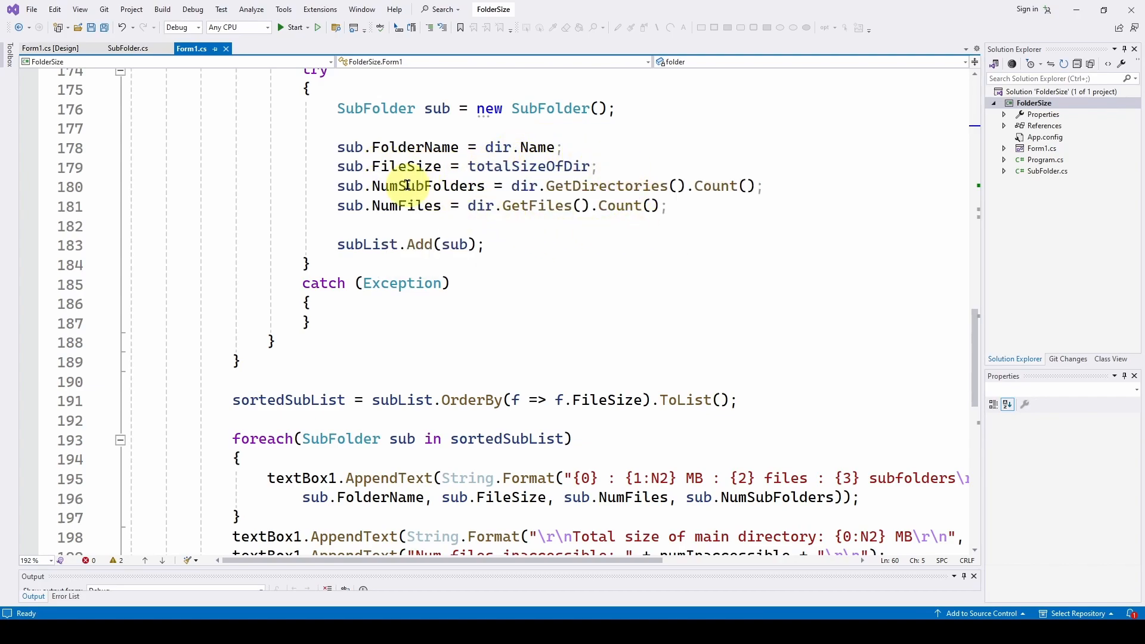
pyautogui.moveTo(594, 186)
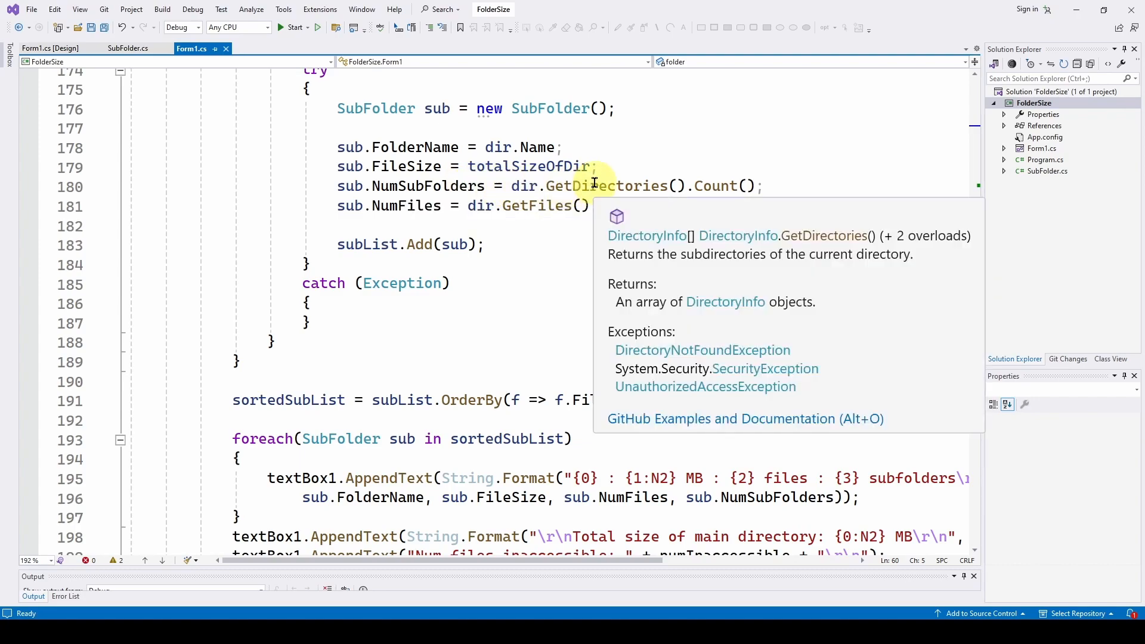
pyautogui.moveTo(743, 195)
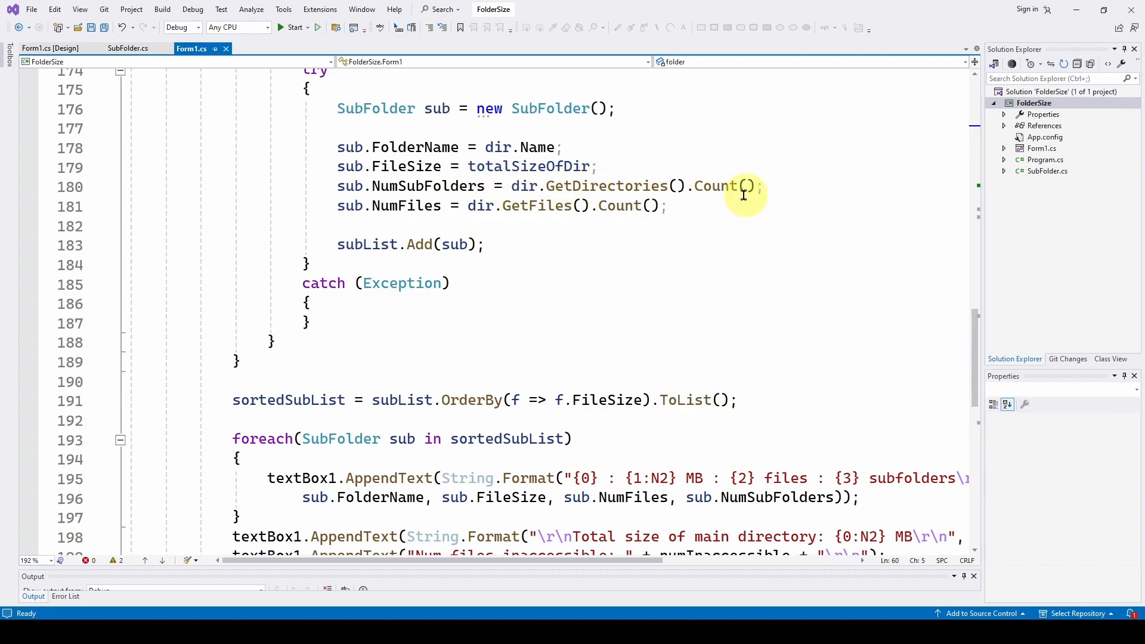
pyautogui.moveTo(481, 205)
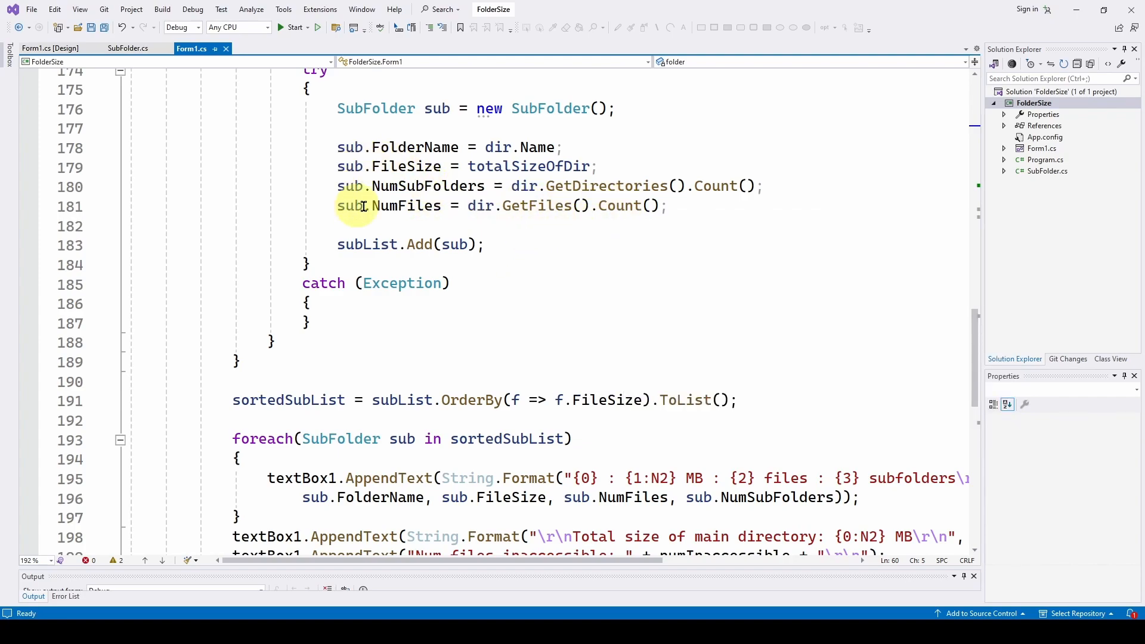
pyautogui.moveTo(380, 243)
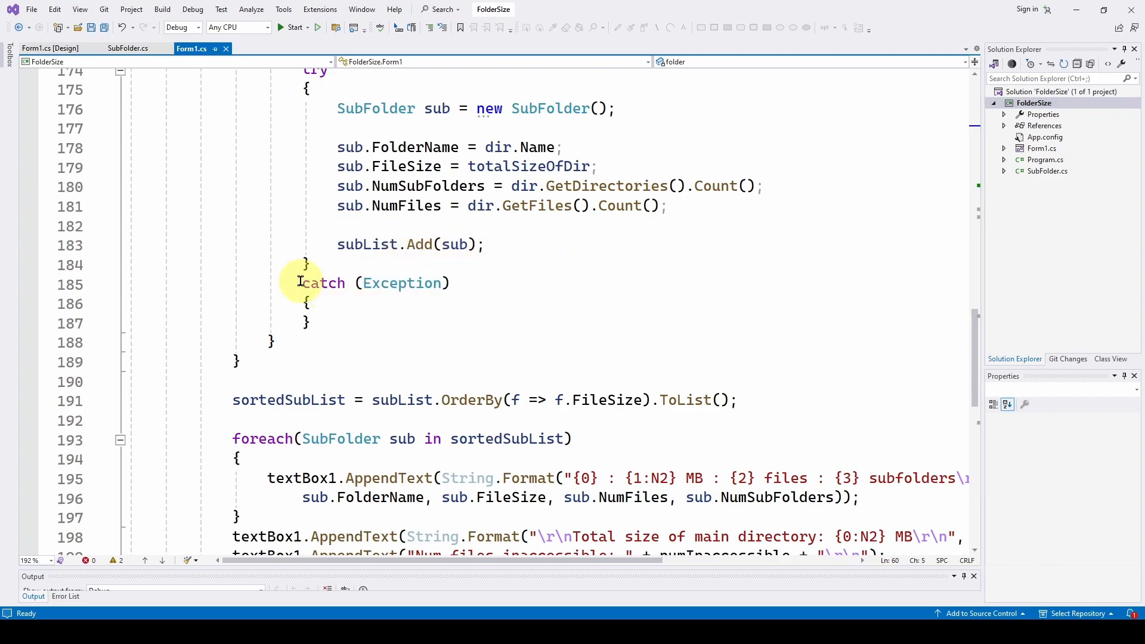
pyautogui.moveTo(398, 314)
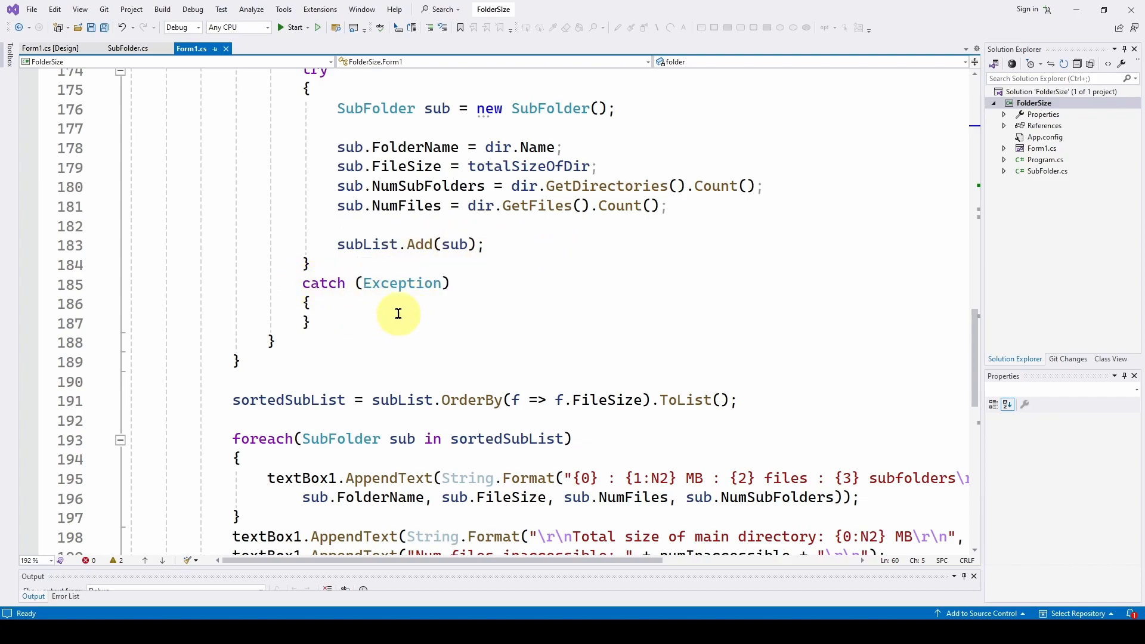
pyautogui.scroll(-3)
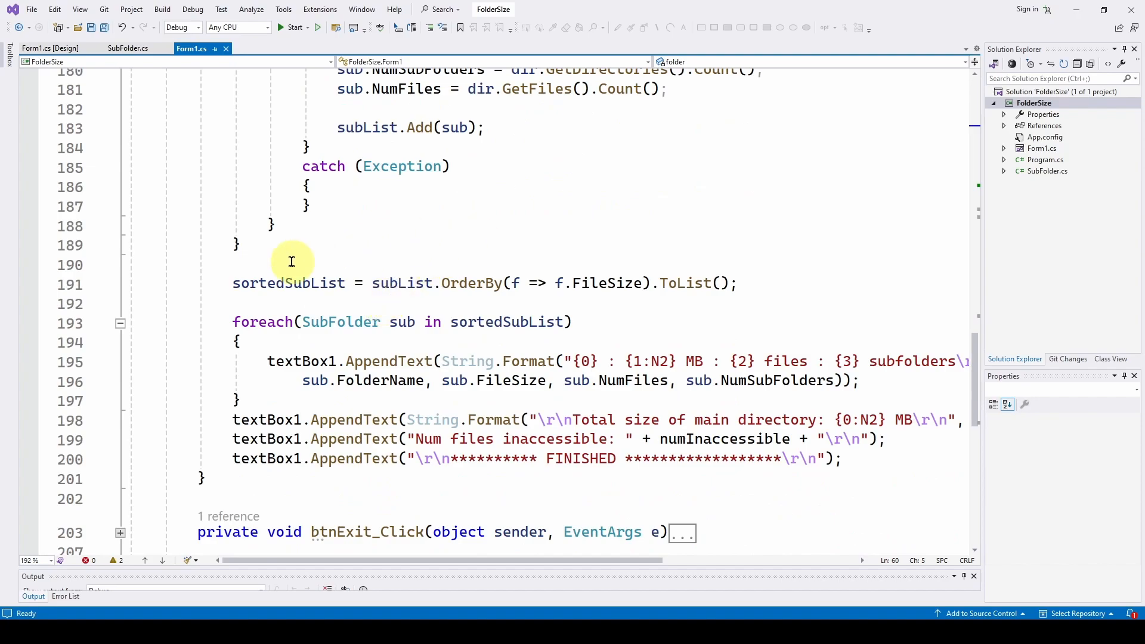
pyautogui.scroll(-3)
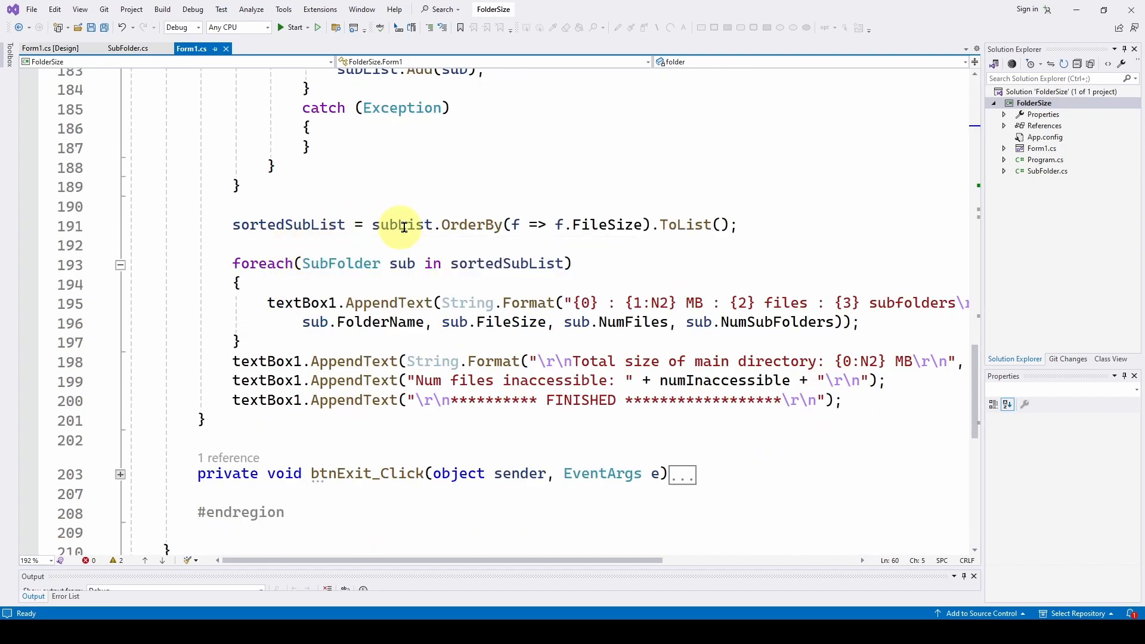
pyautogui.moveTo(394, 222)
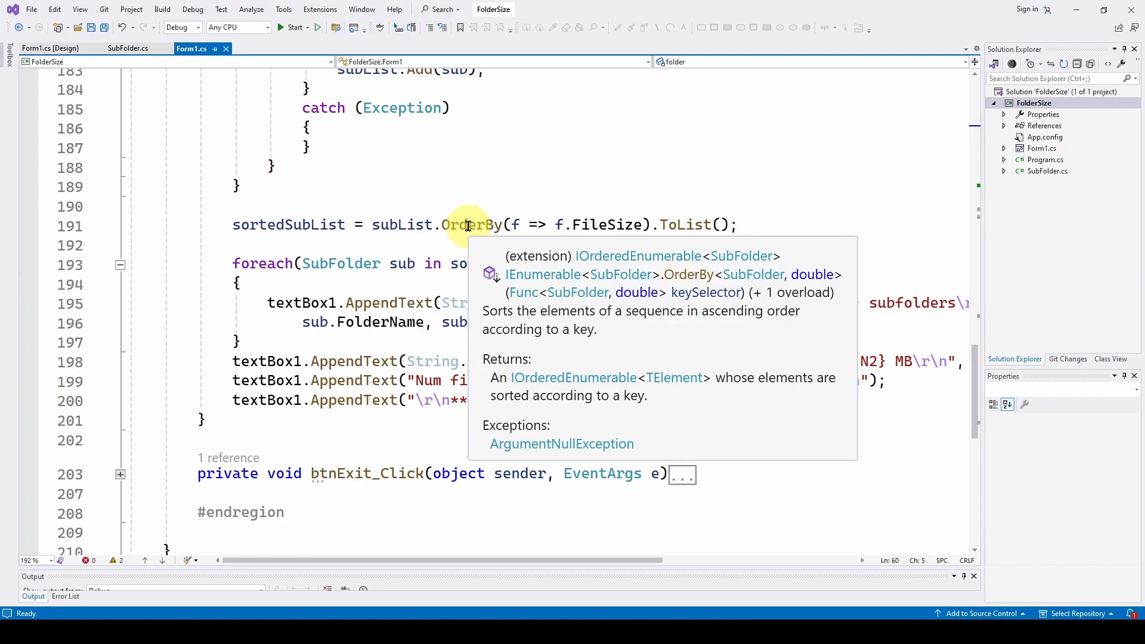
pyautogui.moveTo(399, 224)
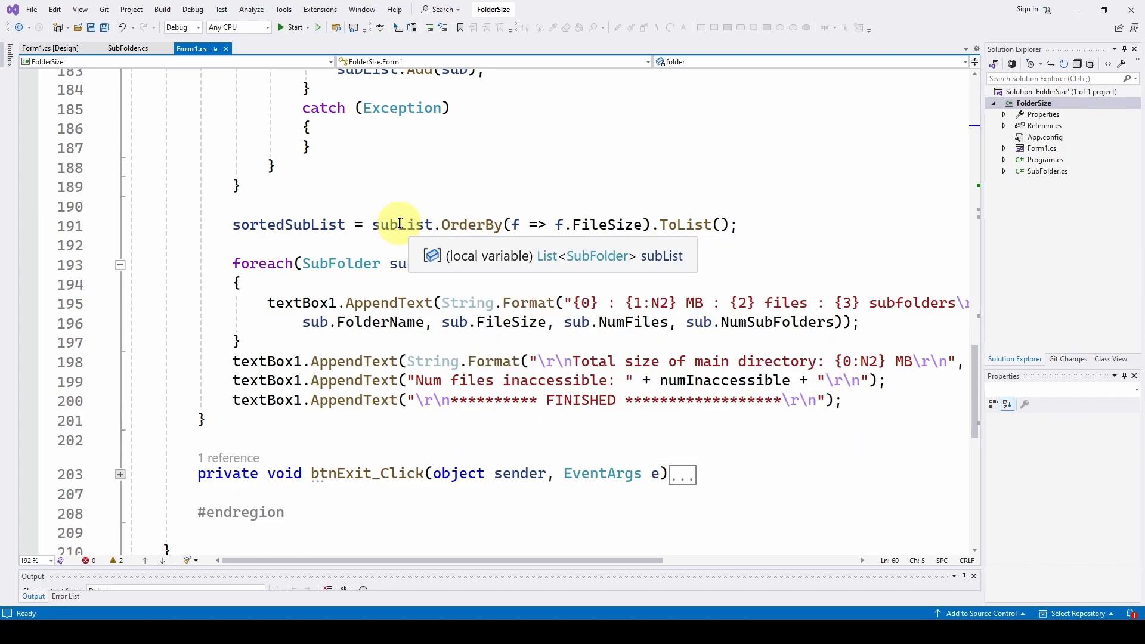
pyautogui.moveTo(455, 224)
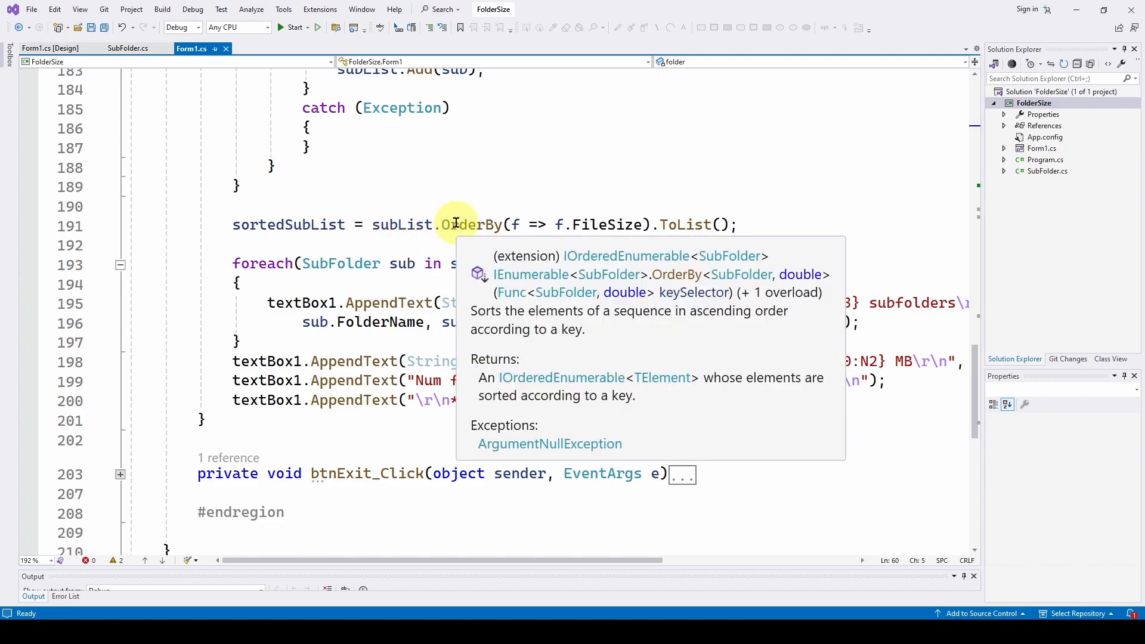
pyautogui.moveTo(558, 225)
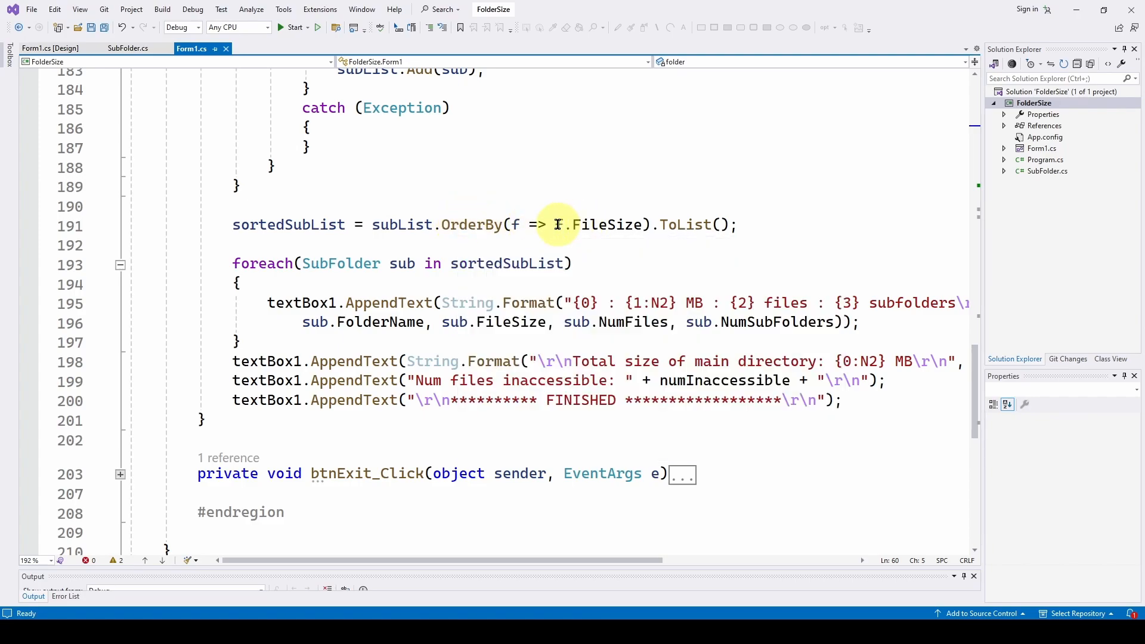
pyautogui.moveTo(615, 223)
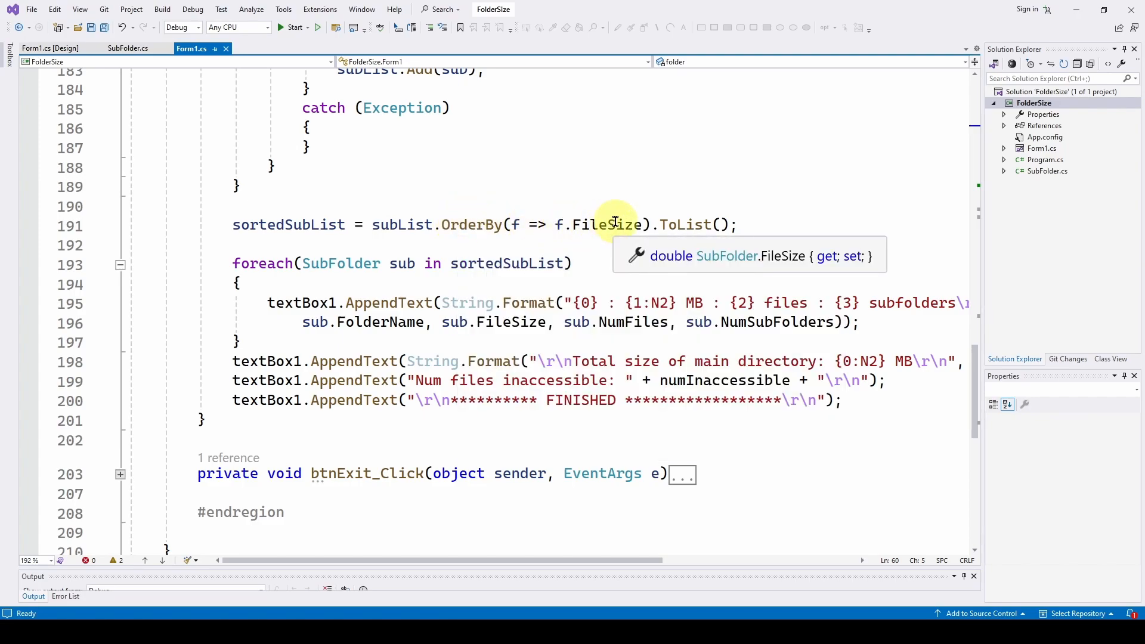
pyautogui.moveTo(697, 224)
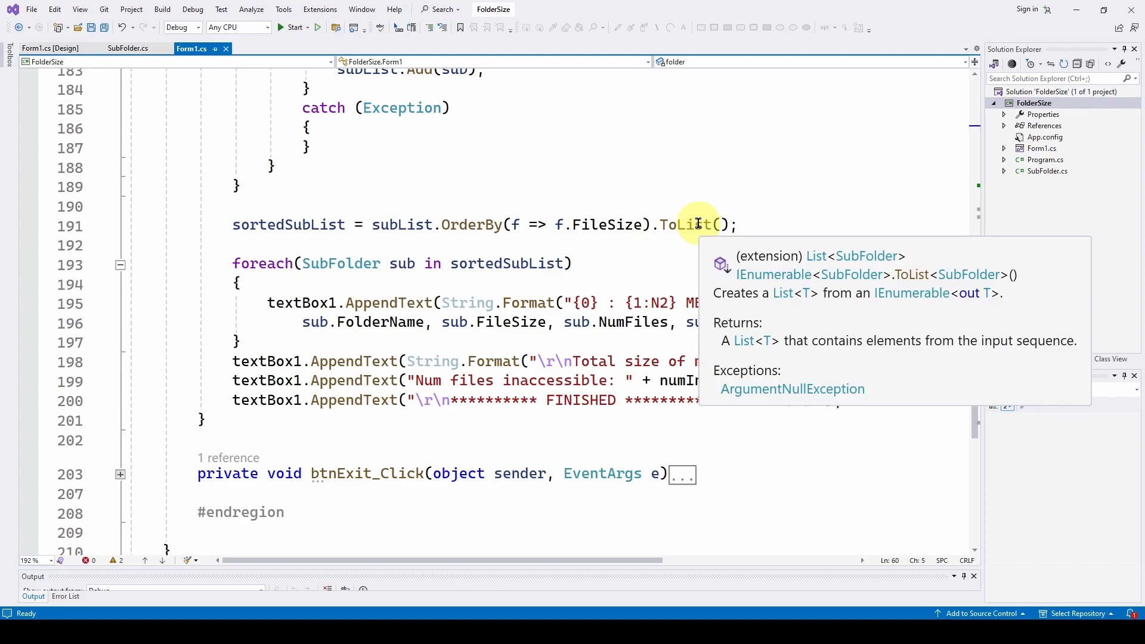
pyautogui.moveTo(600, 224)
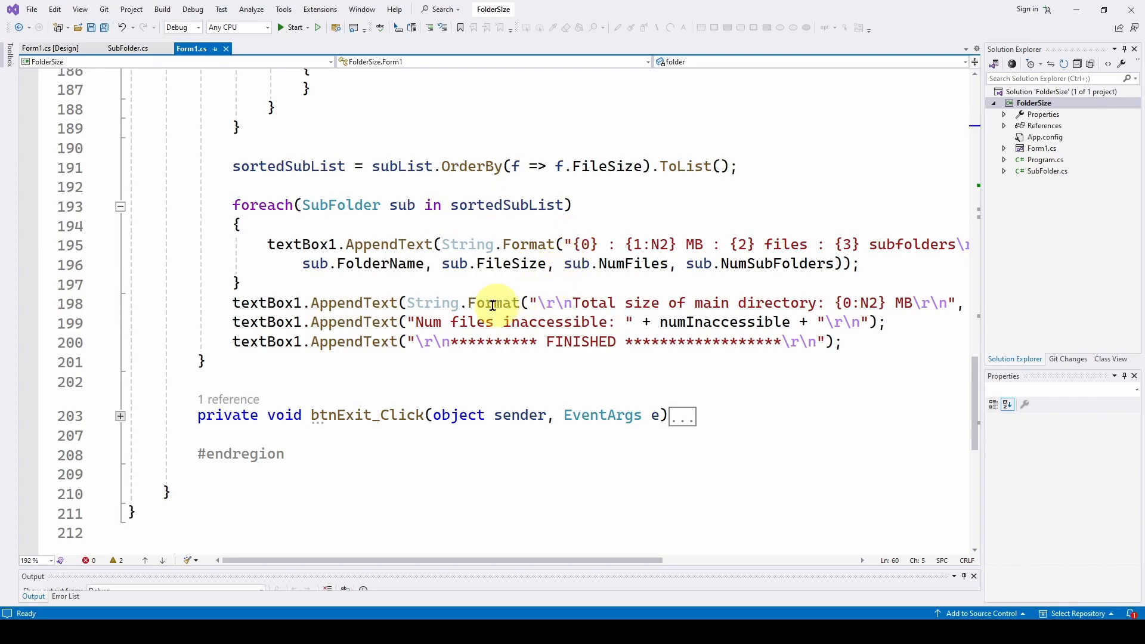
pyautogui.moveTo(446, 244)
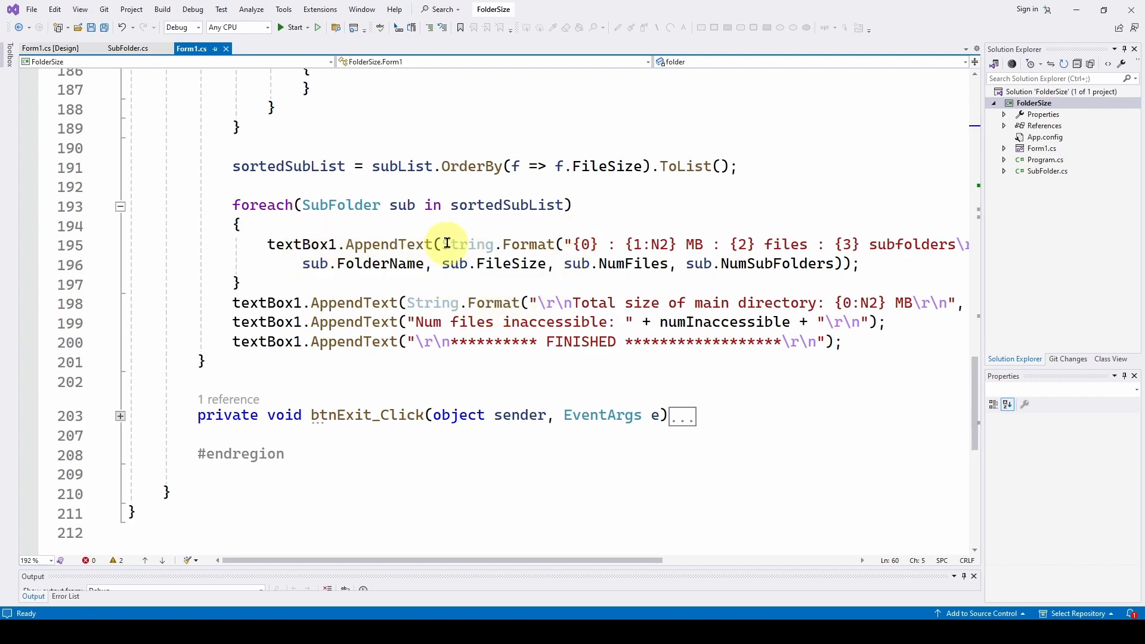
pyautogui.moveTo(515, 264)
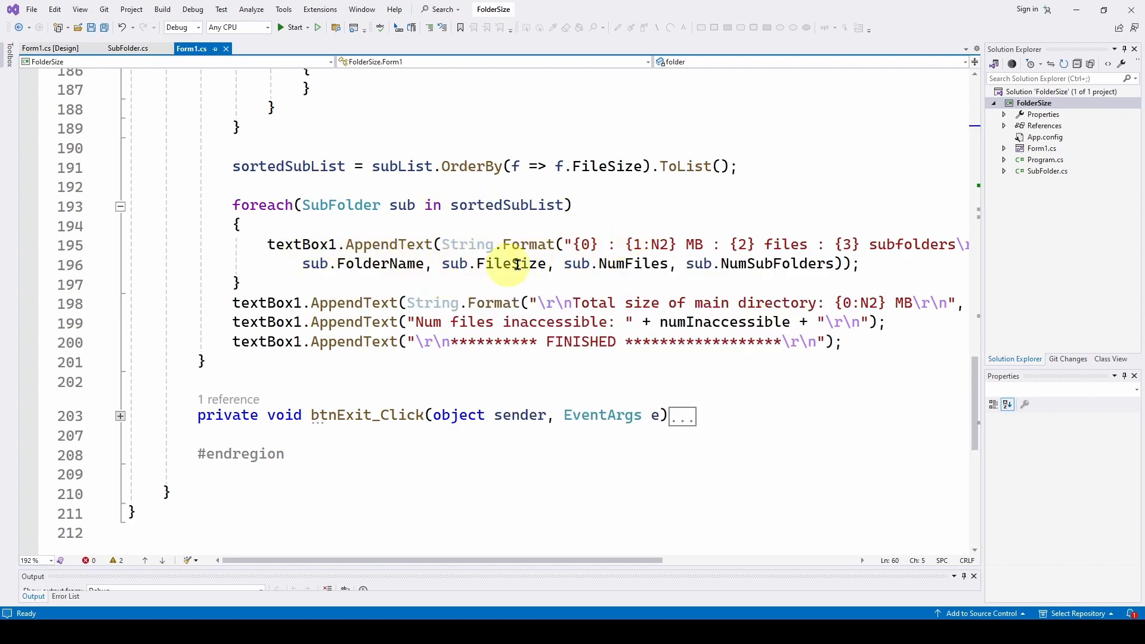
pyautogui.moveTo(620, 231)
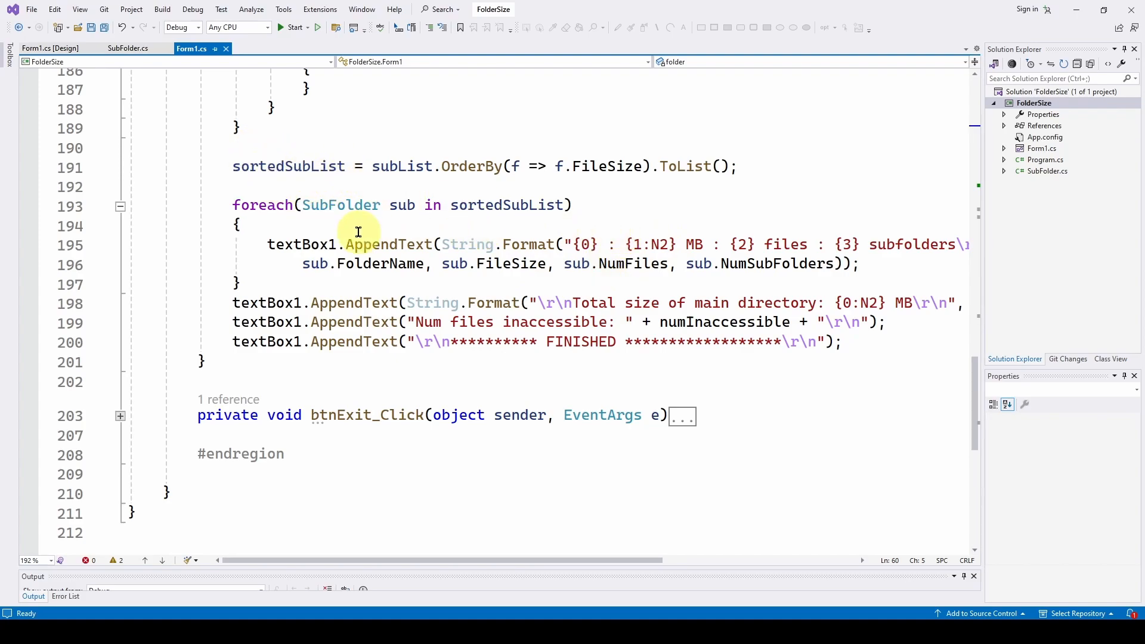
pyautogui.scroll(-3)
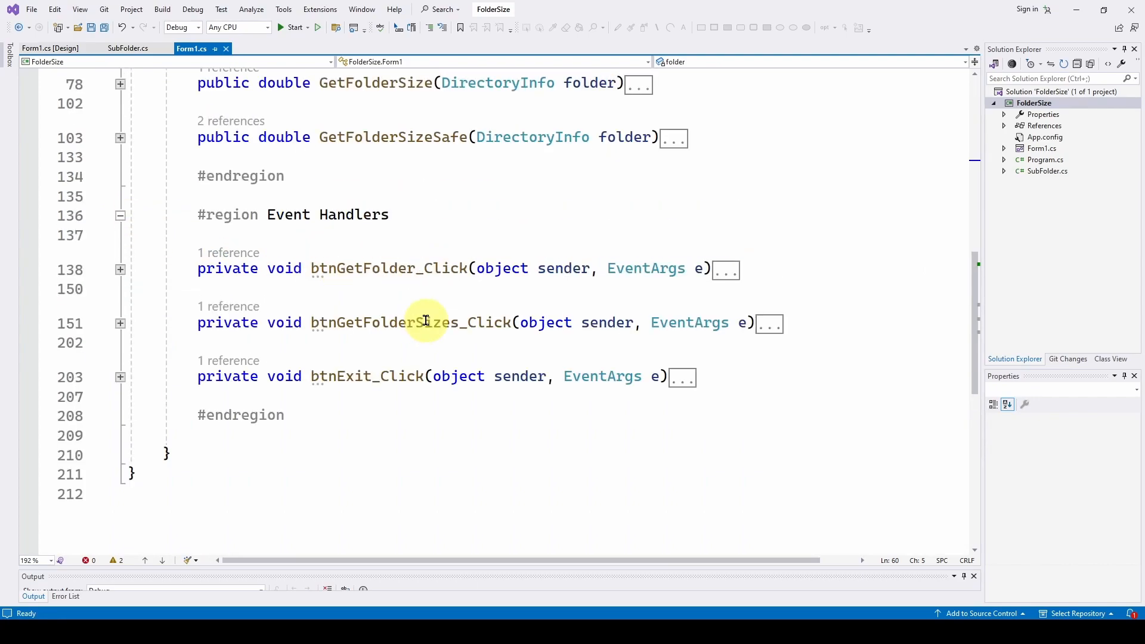
pyautogui.moveTo(436, 235)
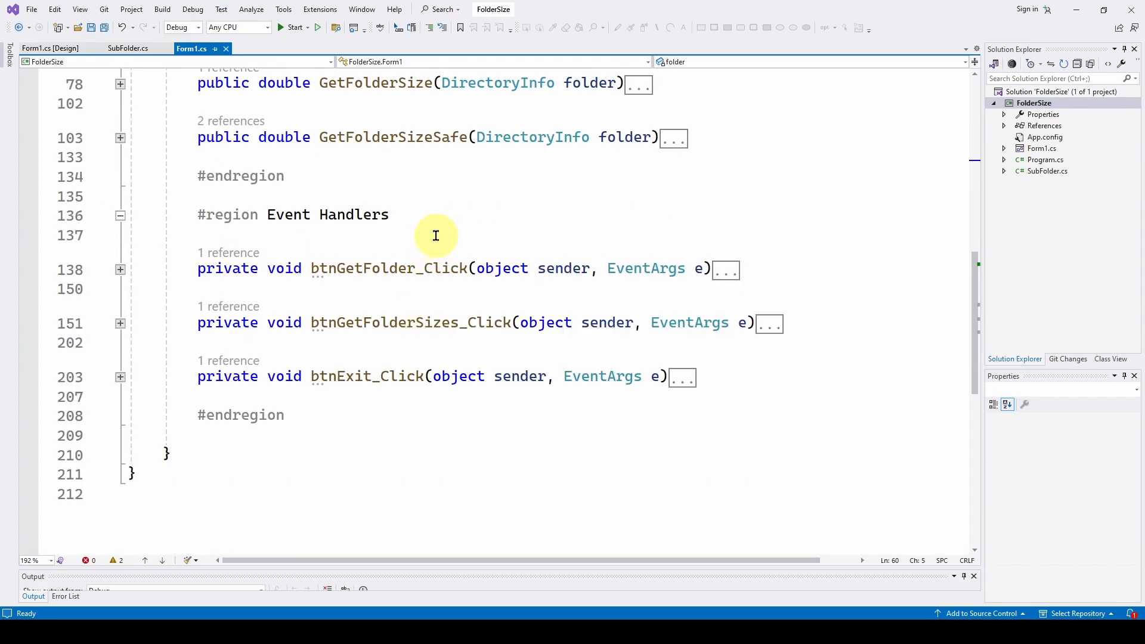
pyautogui.moveTo(443, 243)
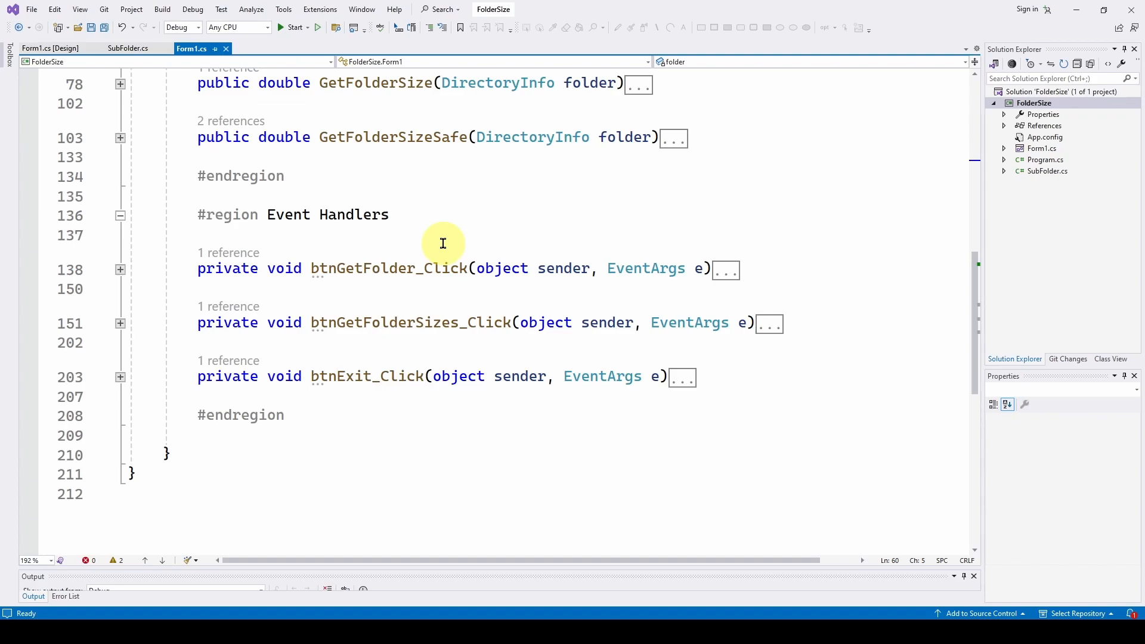
pyautogui.moveTo(452, 228)
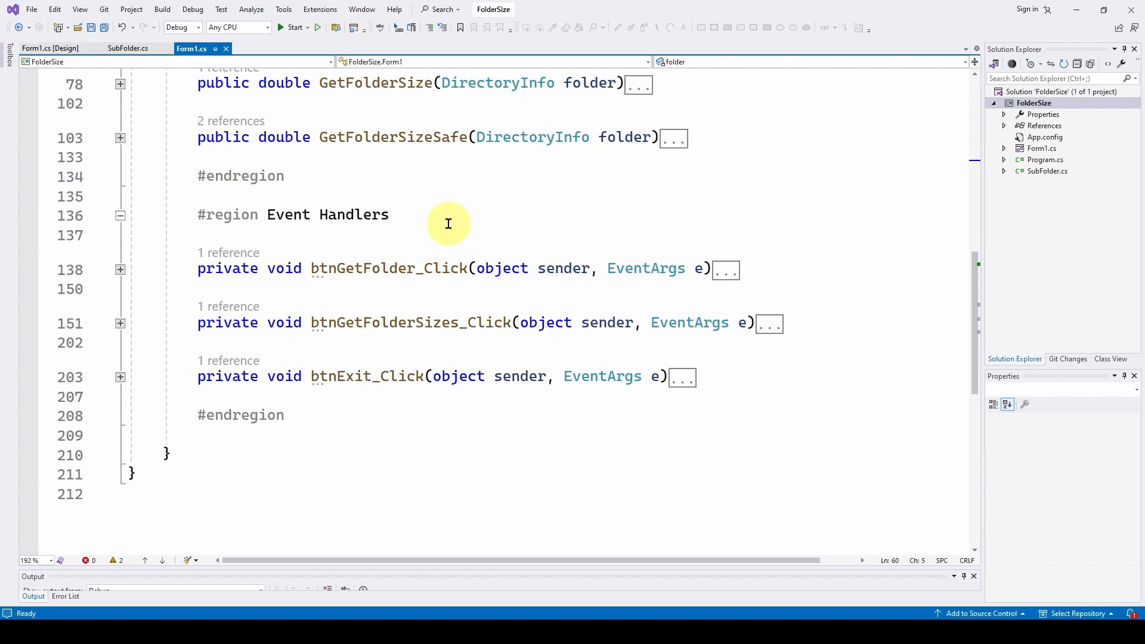
pyautogui.moveTo(435, 210)
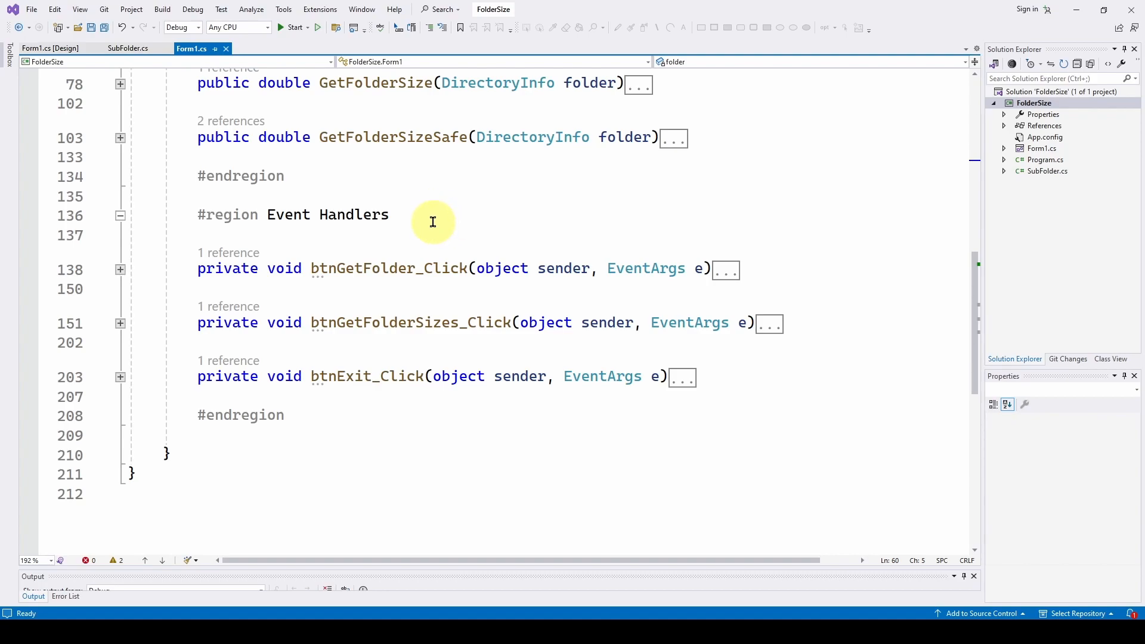
pyautogui.moveTo(425, 214)
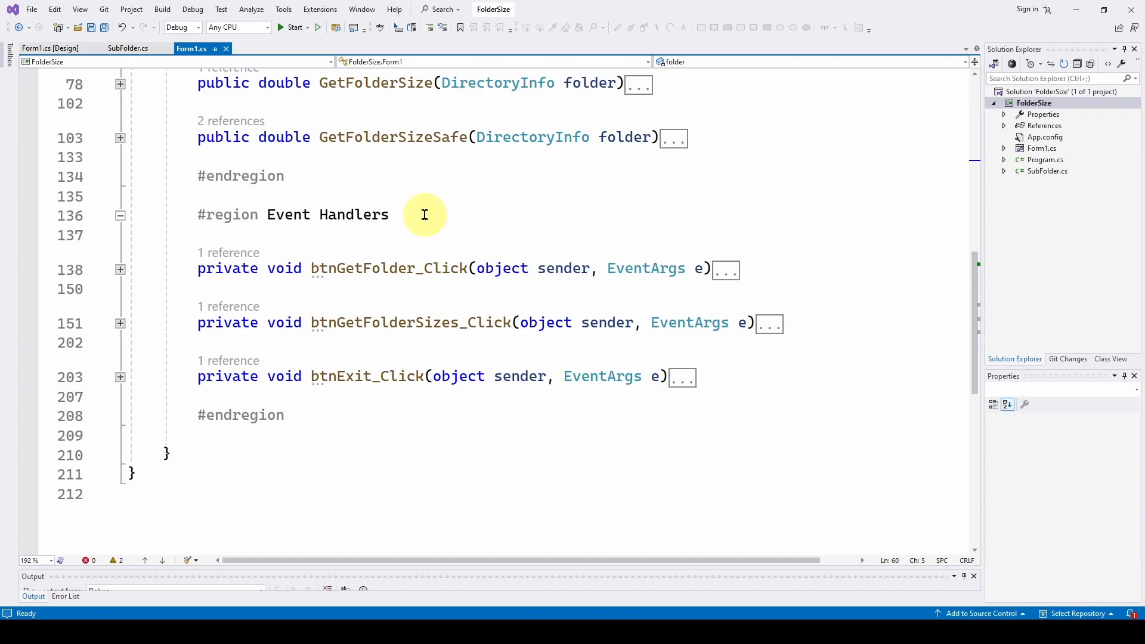